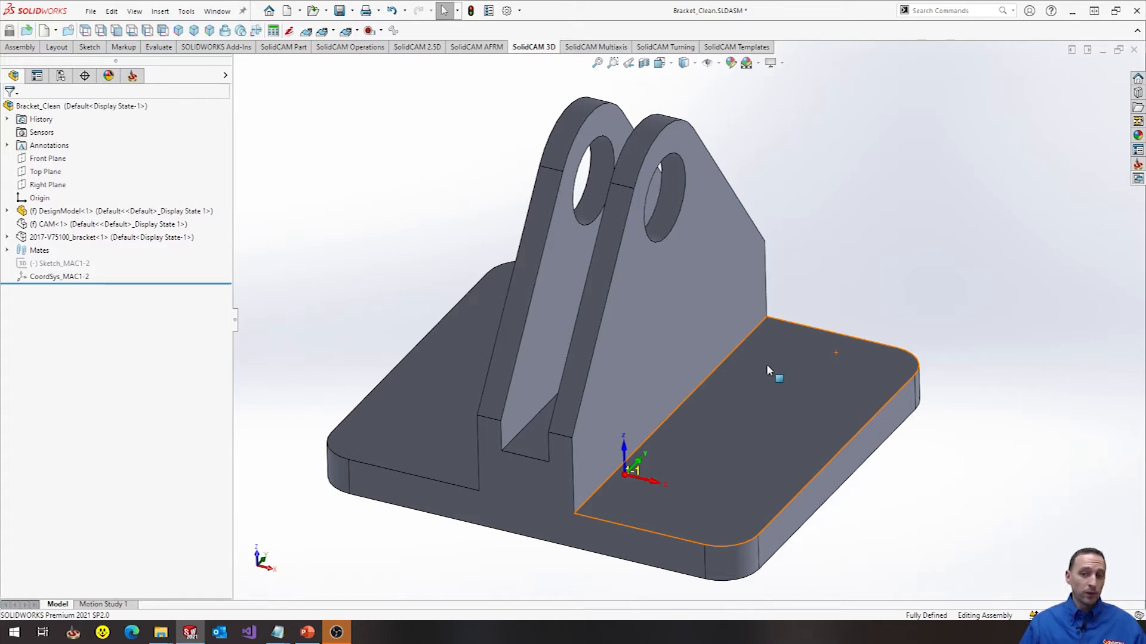
- Expand DesignModel to inspect the stock and faces, then show the bracket on the 5th Axis vise
{"action": "left_click", "coordinate": [839, 260]}
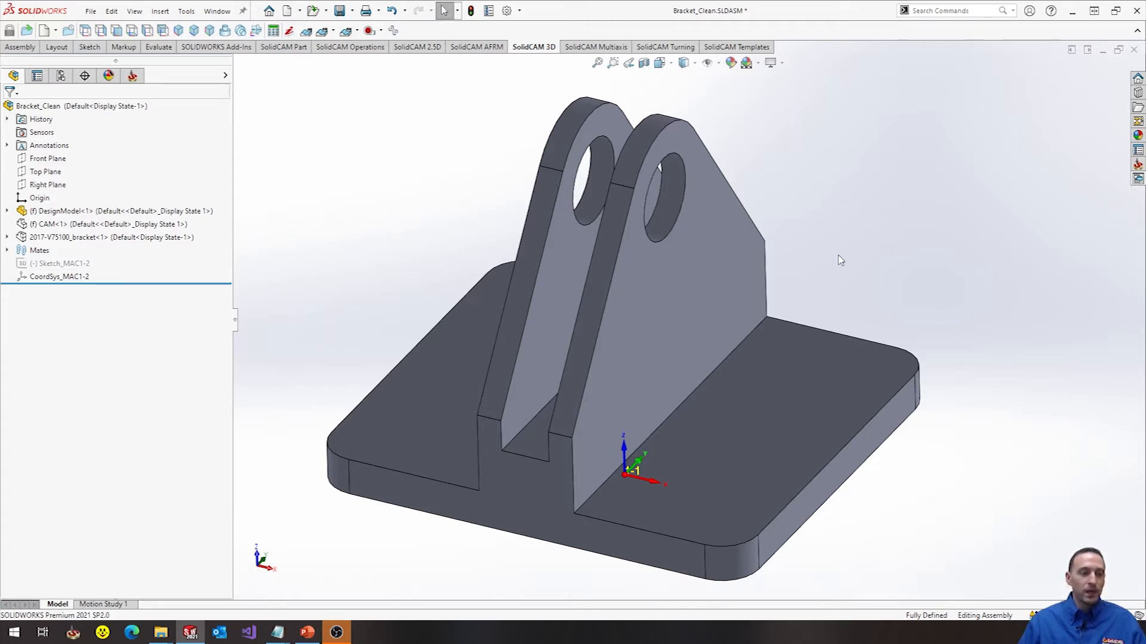
{"action": "mouse_move", "coordinate": [801, 309]}
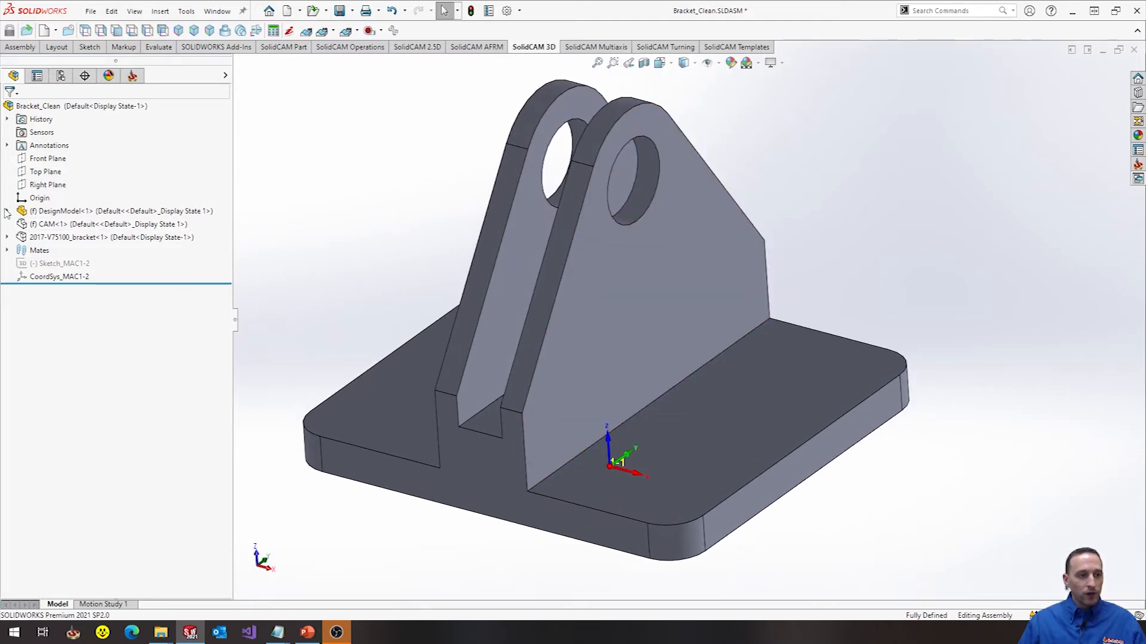
{"action": "left_click", "coordinate": [7, 211]}
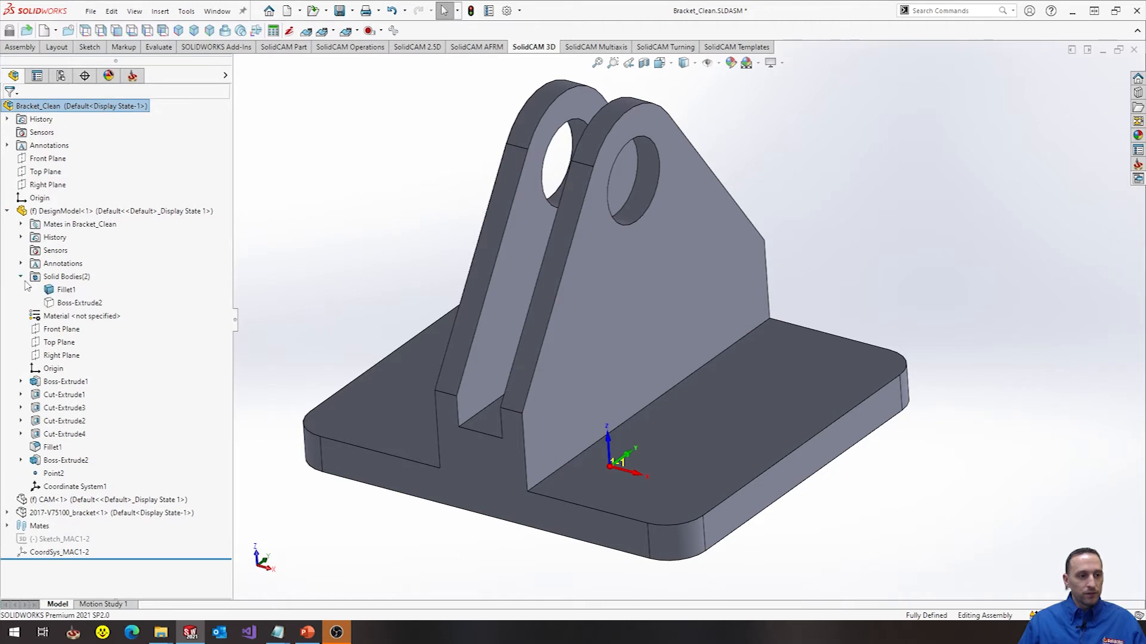
{"action": "left_click", "coordinate": [79, 302]}
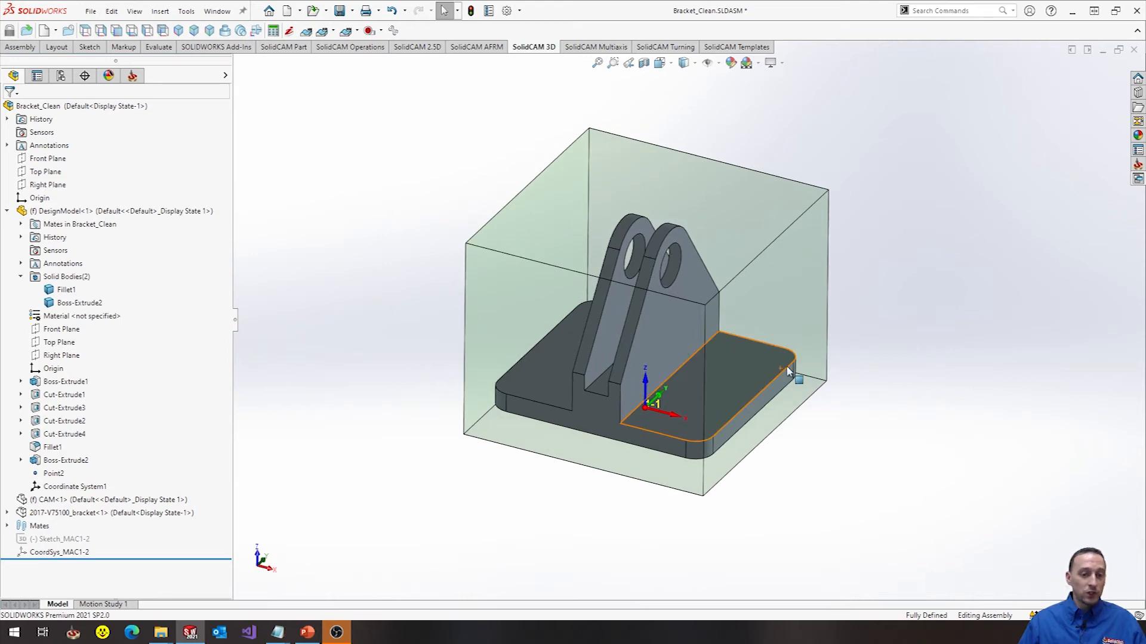
{"action": "left_click", "coordinate": [844, 426]}
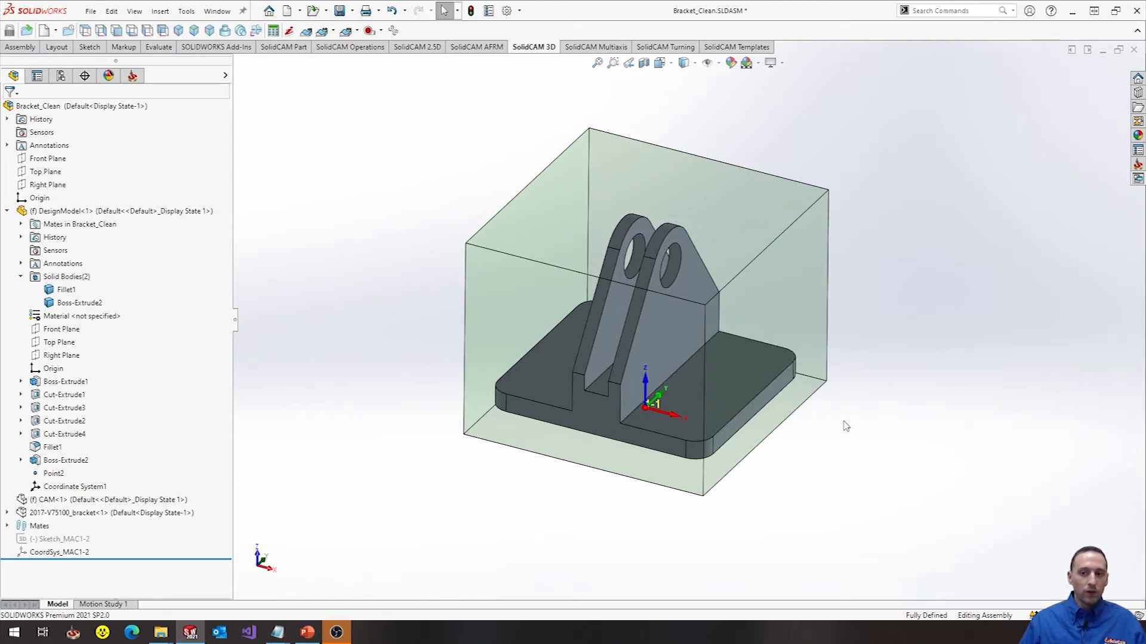
{"action": "mouse_move", "coordinate": [290, 275]}
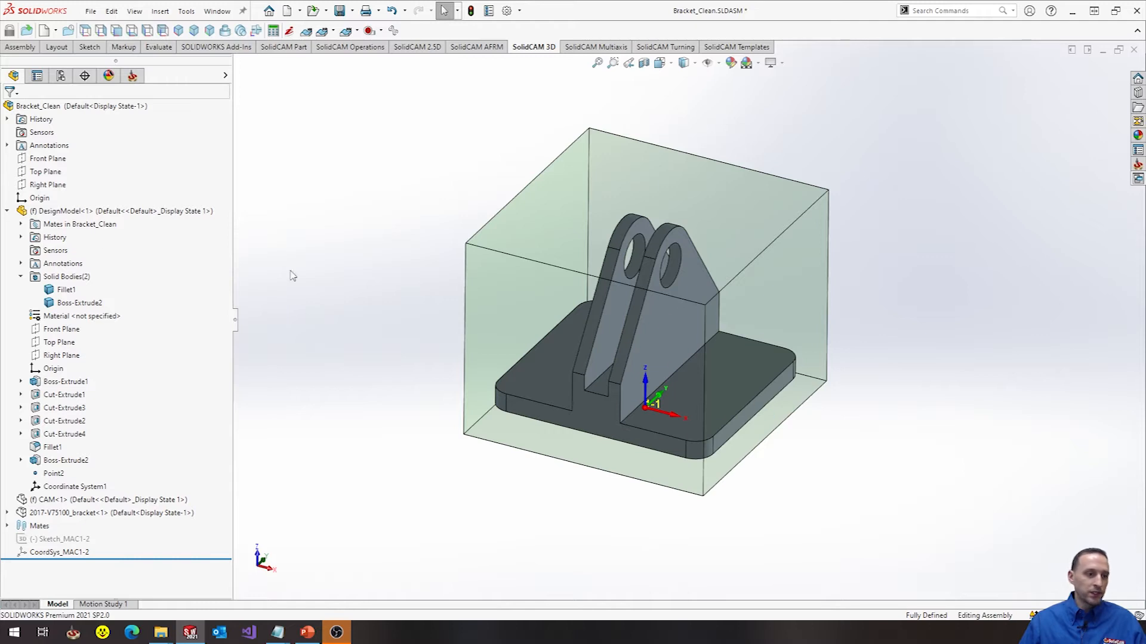
{"action": "left_click", "coordinate": [110, 236]}
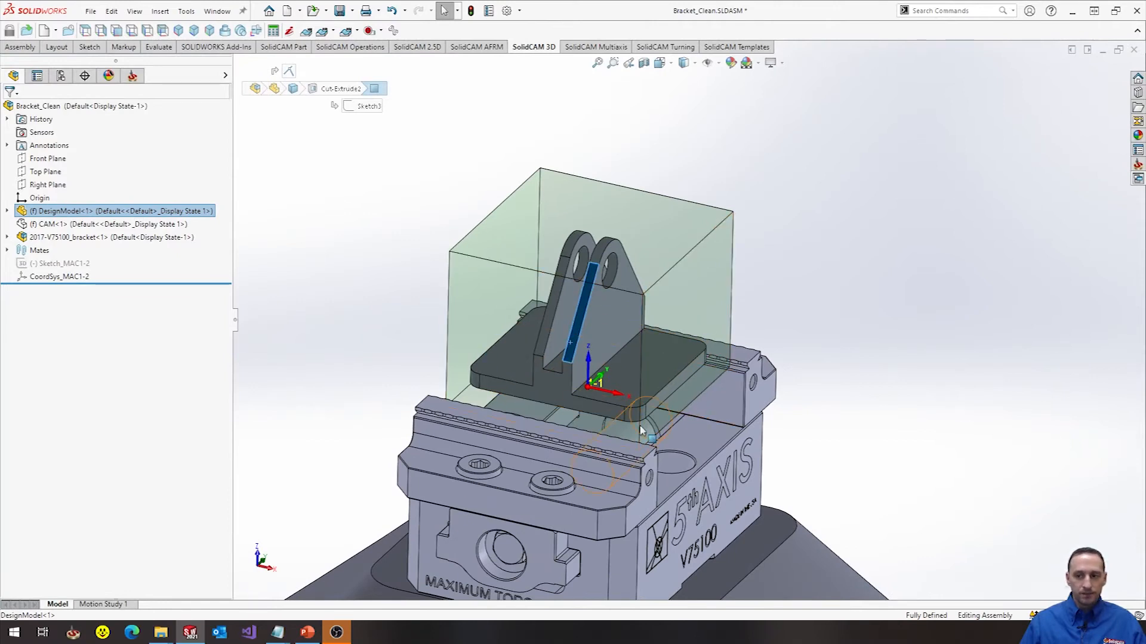
{"action": "mouse_move", "coordinate": [642, 429]}
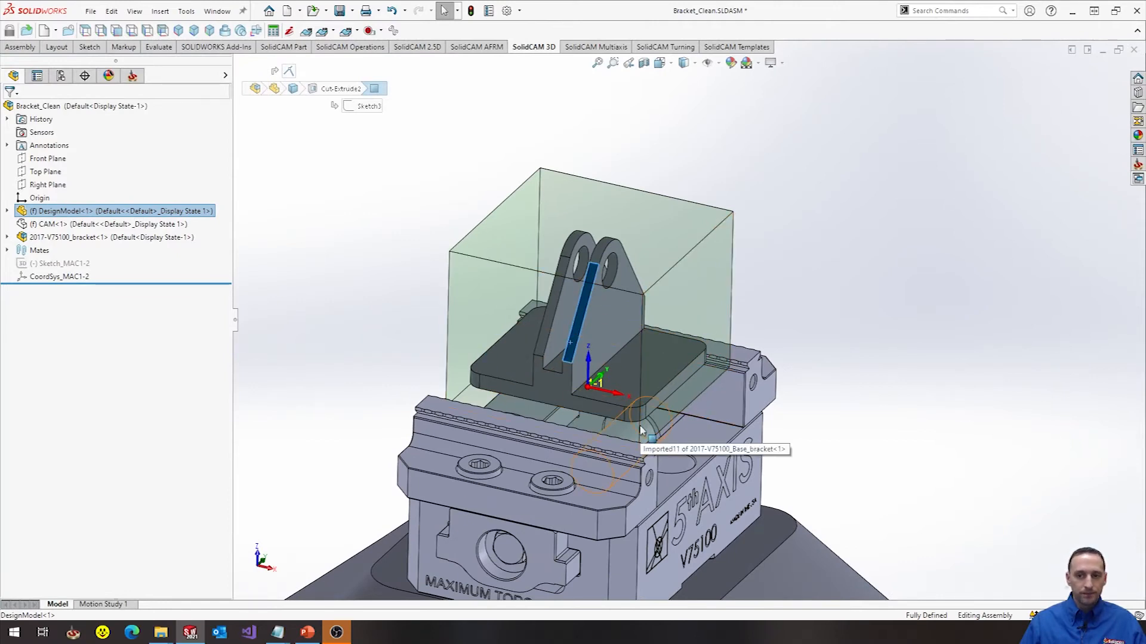
{"action": "mouse_move", "coordinate": [789, 428]}
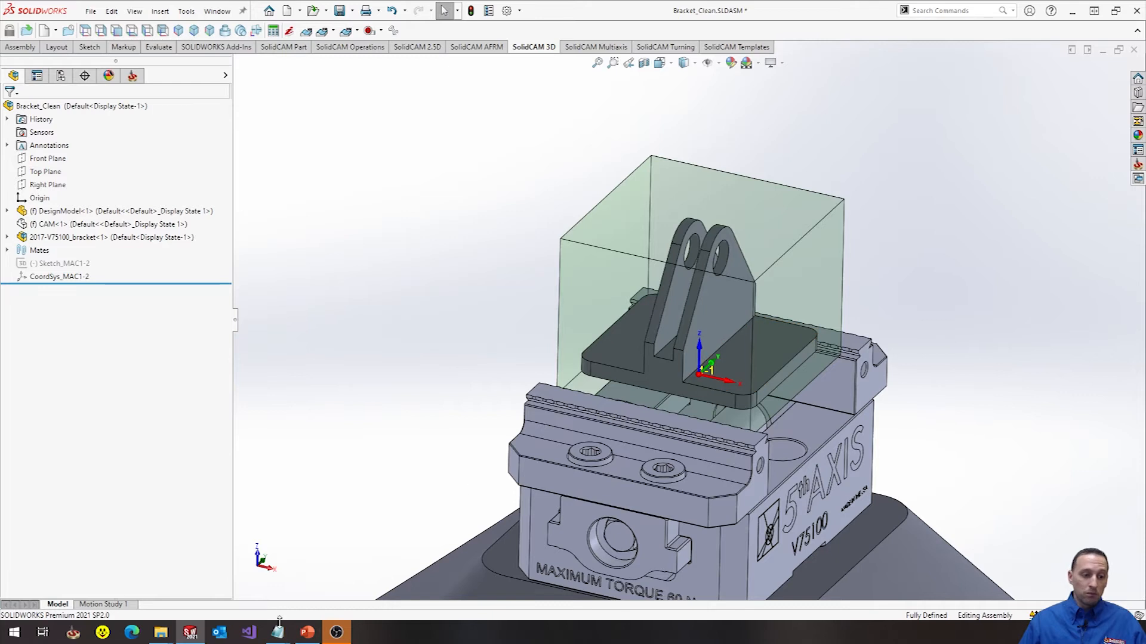
{"action": "left_click", "coordinate": [276, 633]}
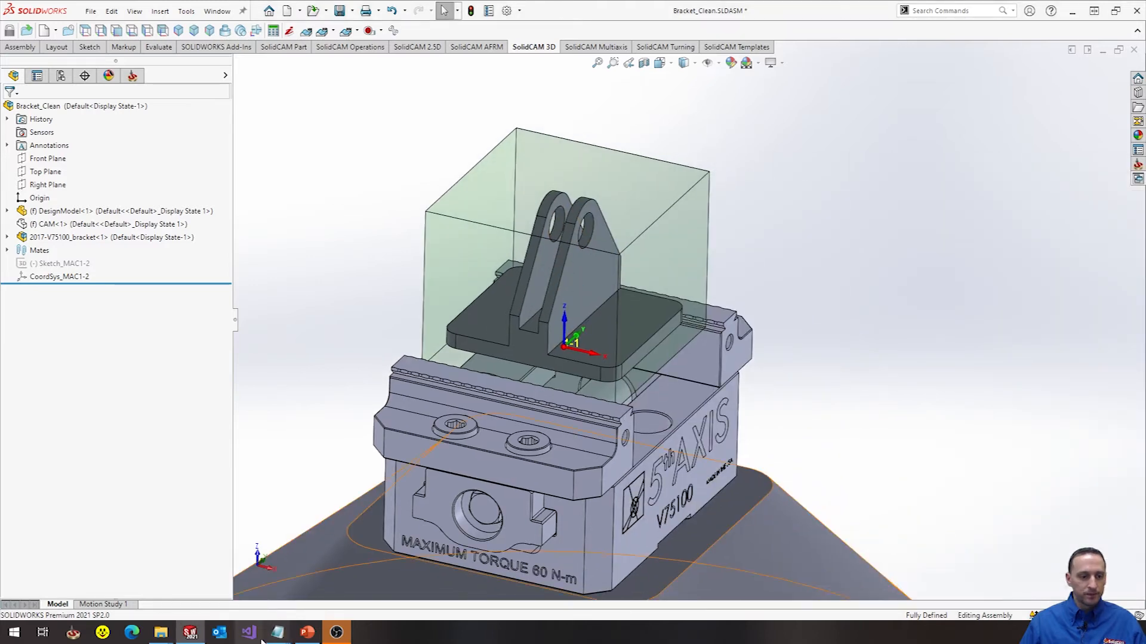
- Start a Notepad note with 'Tool?' and the bullet '- Insert Mill or Endmill'
{"action": "left_click", "coordinate": [274, 632]}
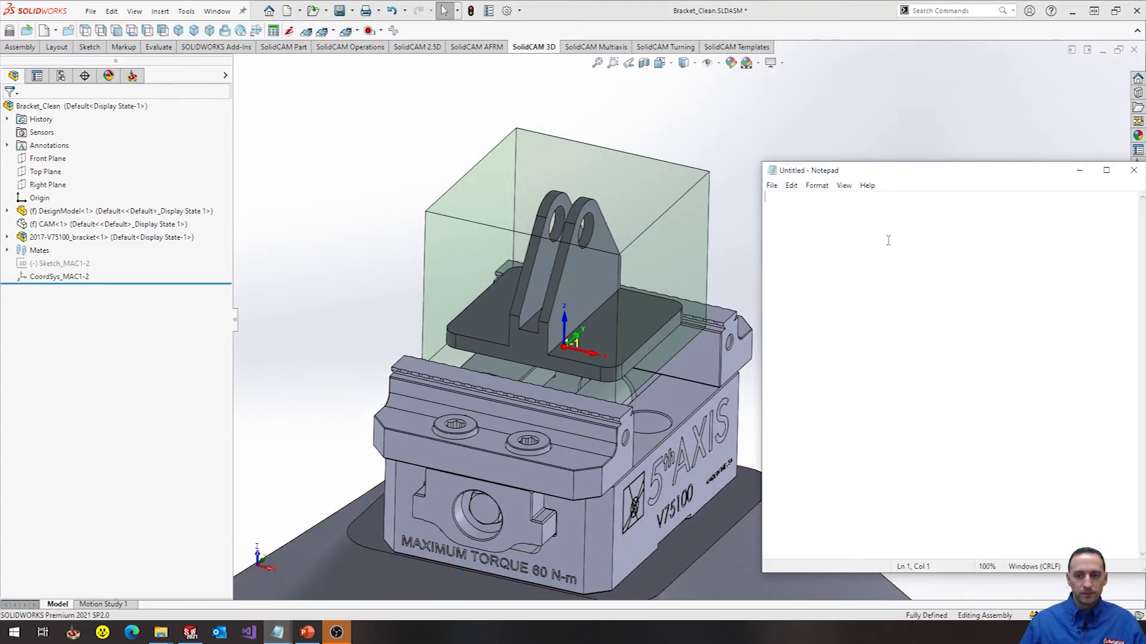
{"action": "type", "text": "Too"}
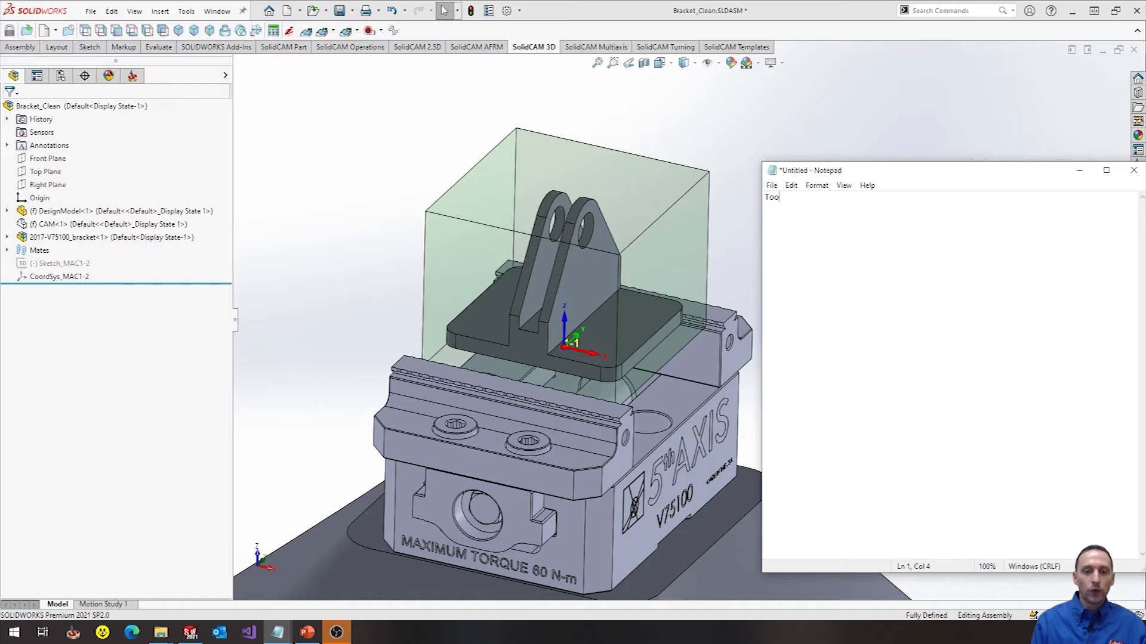
{"action": "type", "text": "l?"}
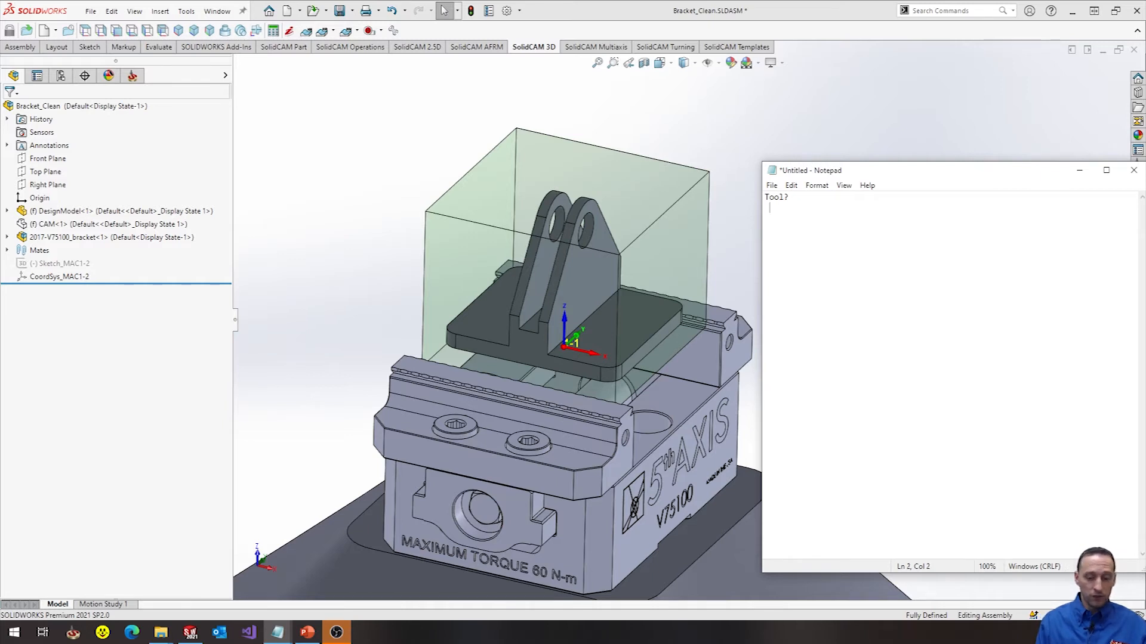
{"action": "type", "text": "- Insert"}
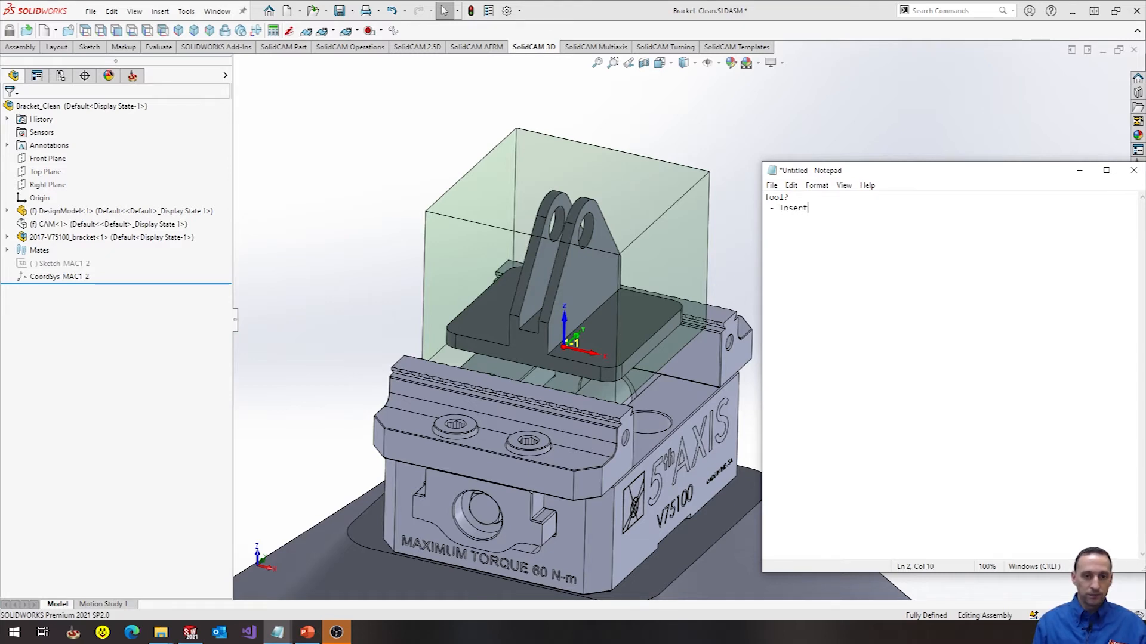
{"action": "type", "text": "Mill or Endmi"}
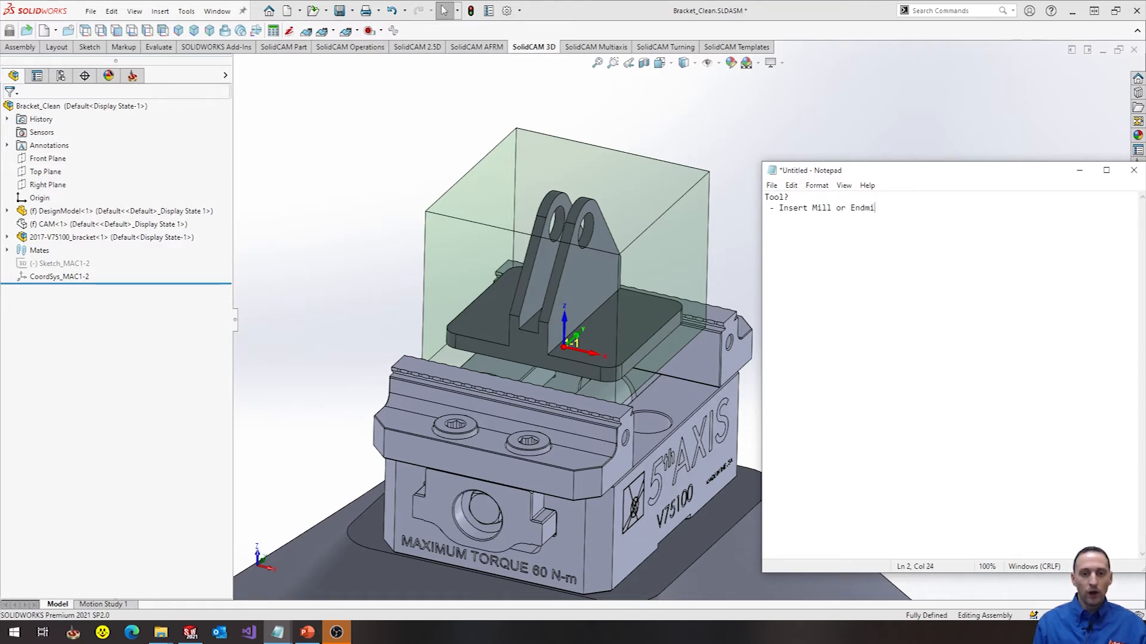
{"action": "type", "text": "ll"}
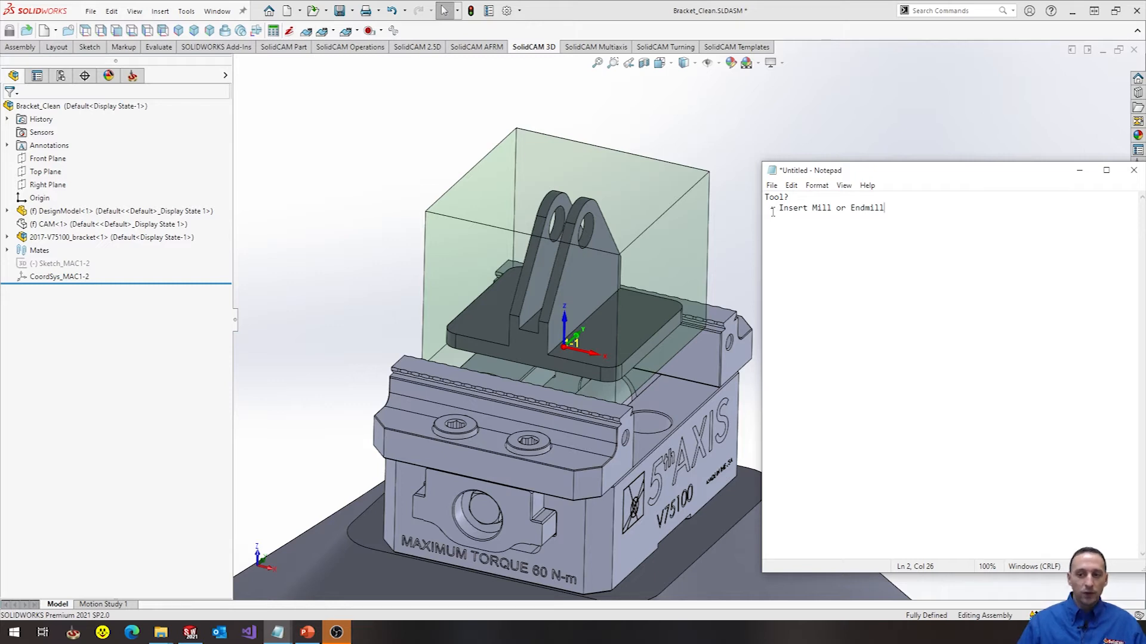
- Add 'Operation?' listing Profile, Pocket, Pocket Rec, 5-axis, Tool-box, HSR
{"action": "left_click", "coordinate": [595, 258]}
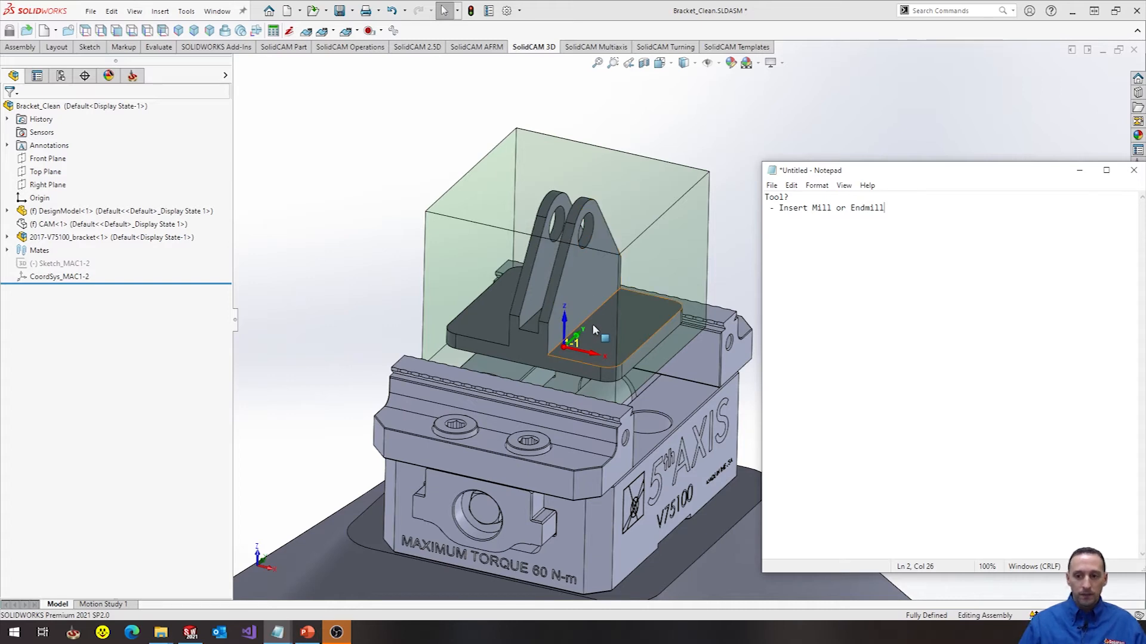
{"action": "double_click", "coordinate": [868, 208]}
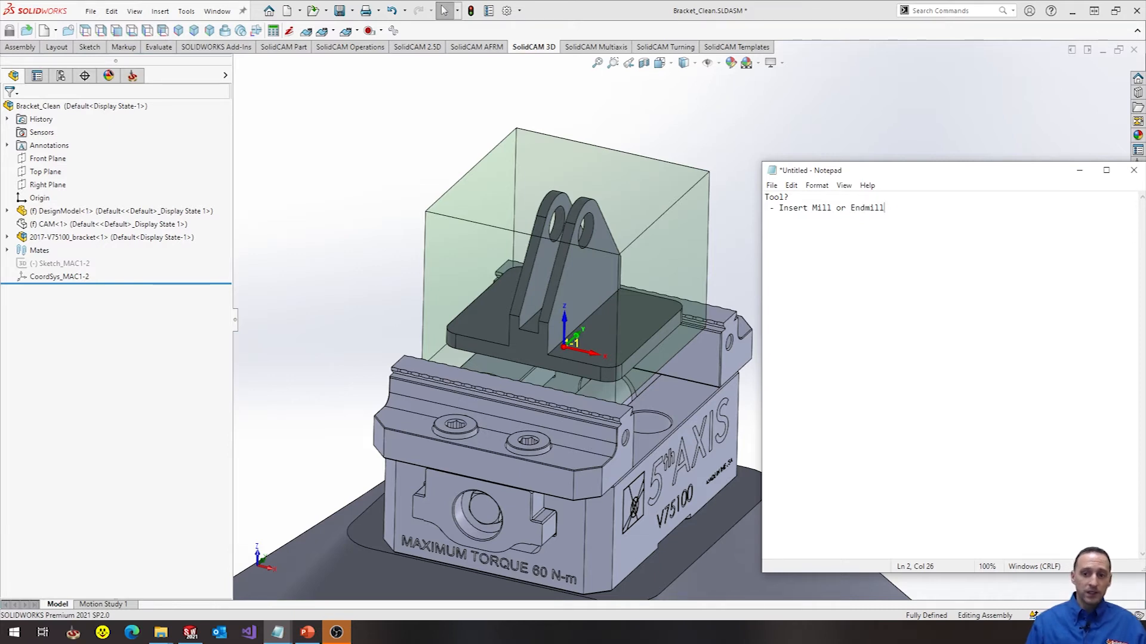
{"action": "type", "text": "Operati"}
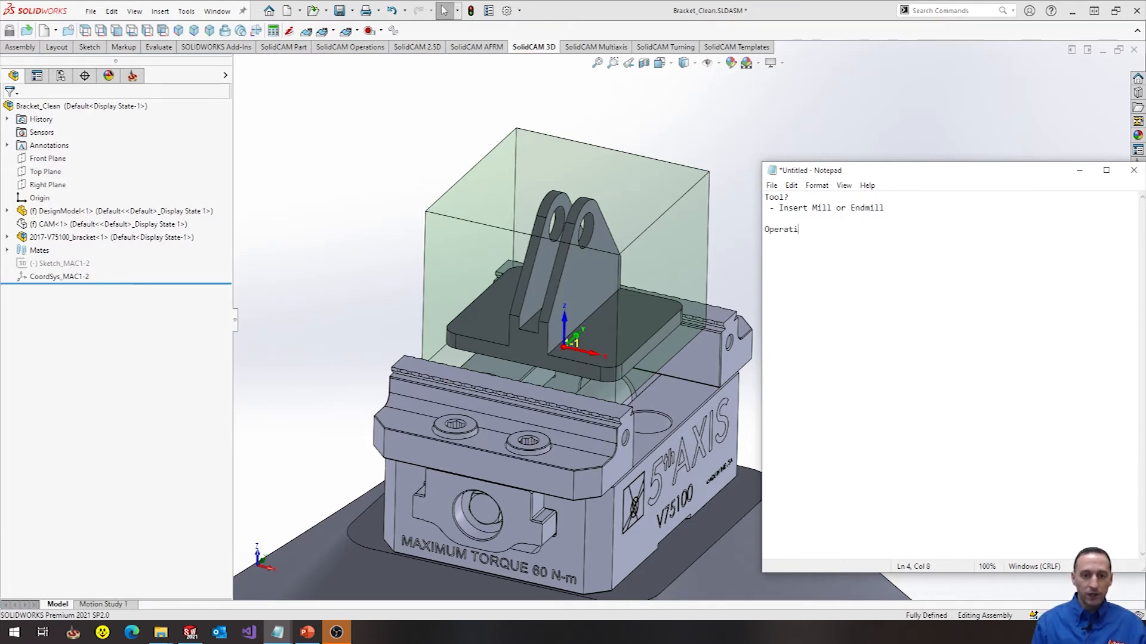
{"action": "type", "text": "on?"}
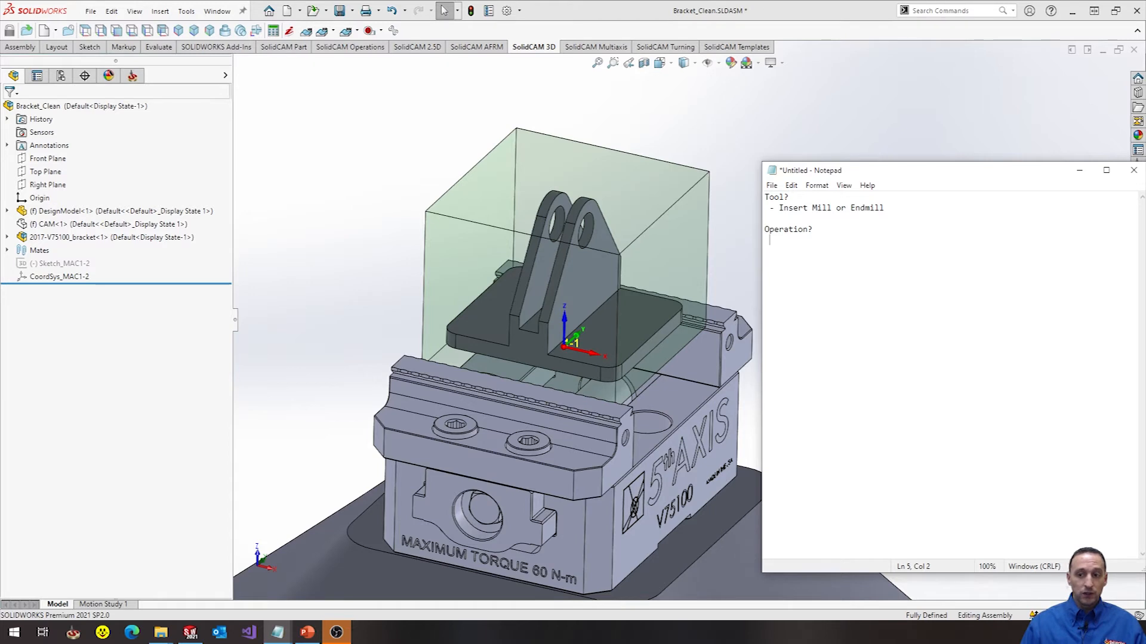
{"action": "type", "text": "Pro"}
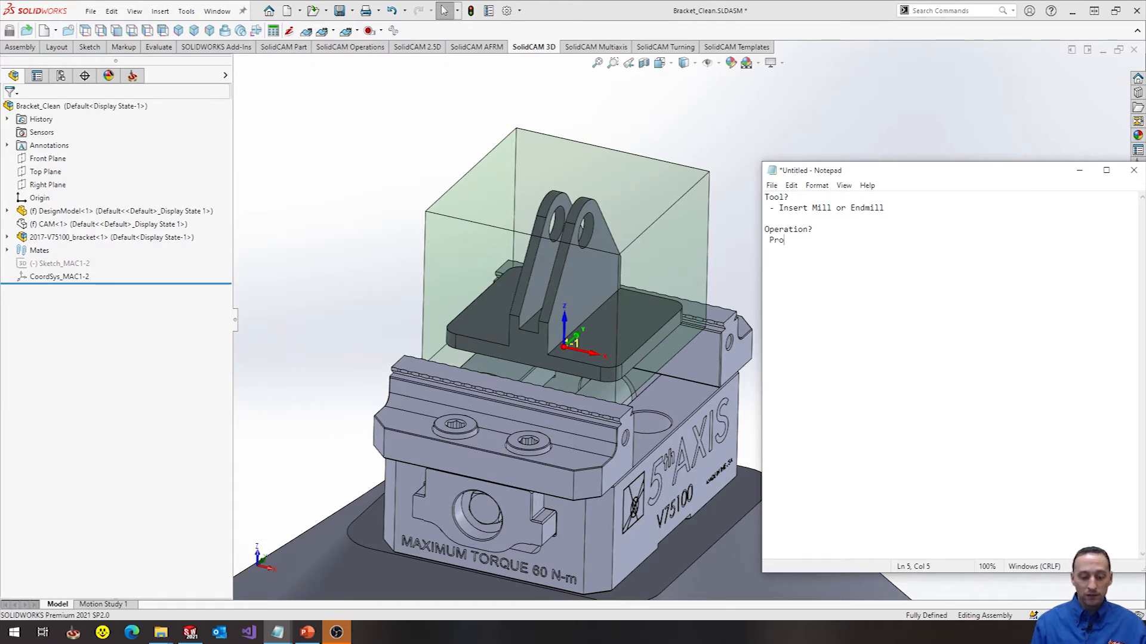
{"action": "type", "text": "file, P"}
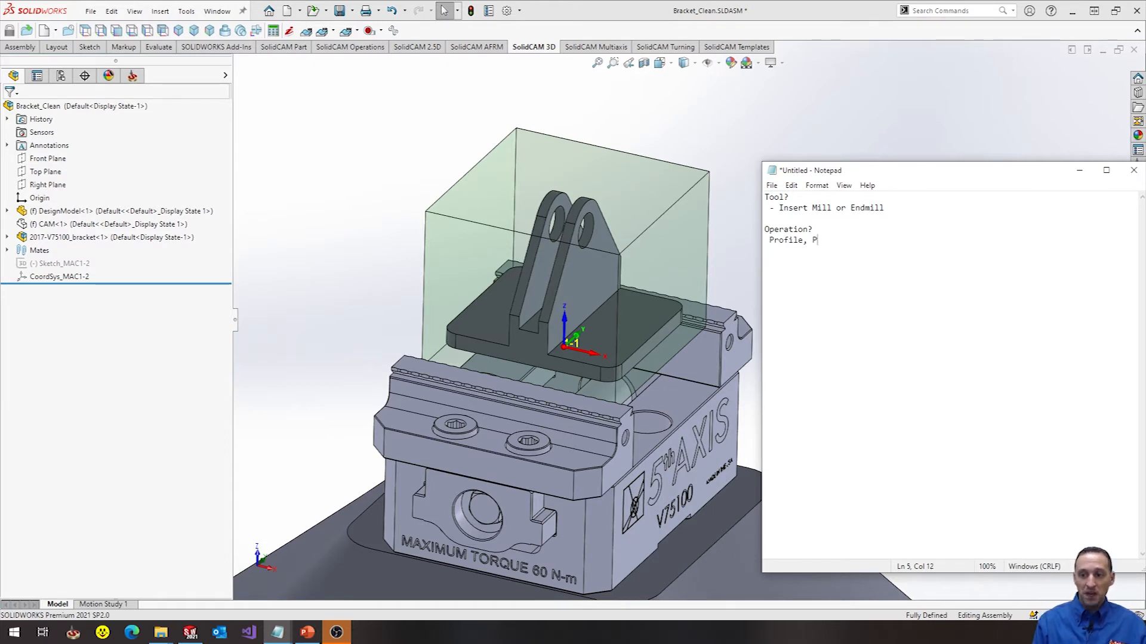
{"action": "type", "text": "ocket, Pock"}
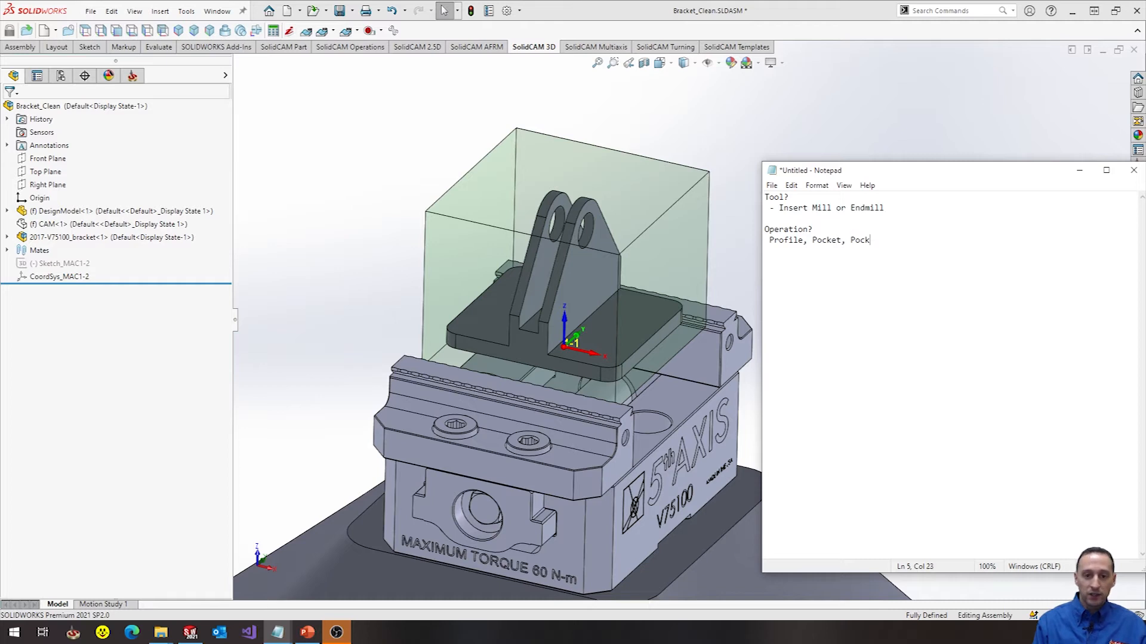
{"action": "type", "text": "Rec, 5"}
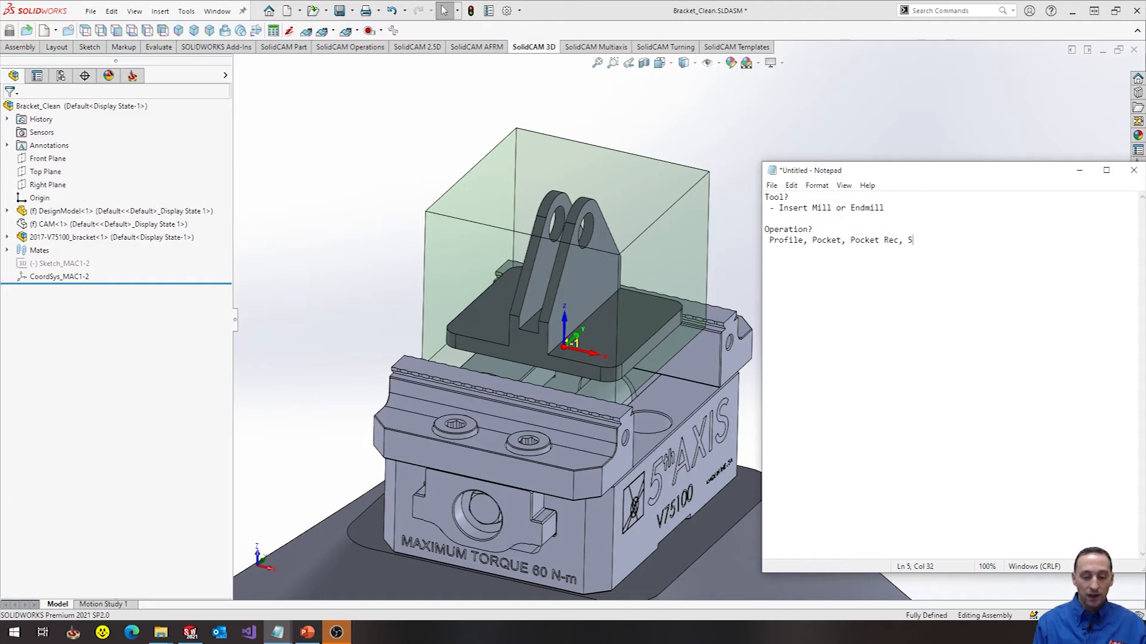
{"action": "type", "text": "-axis, Too"}
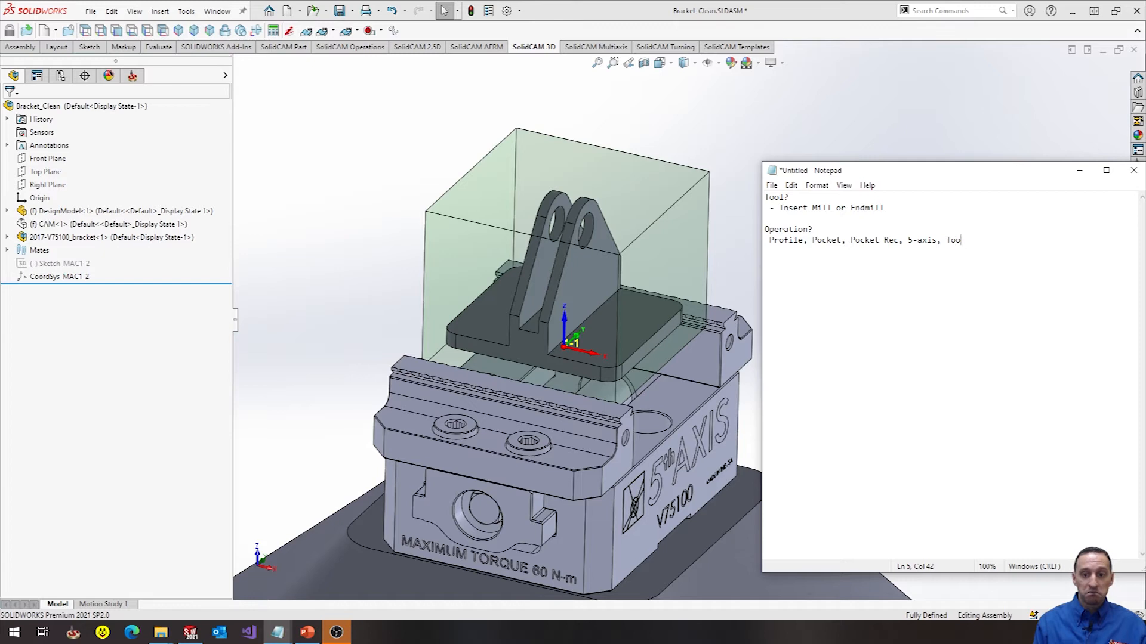
{"action": "type", "text": "-box,"}
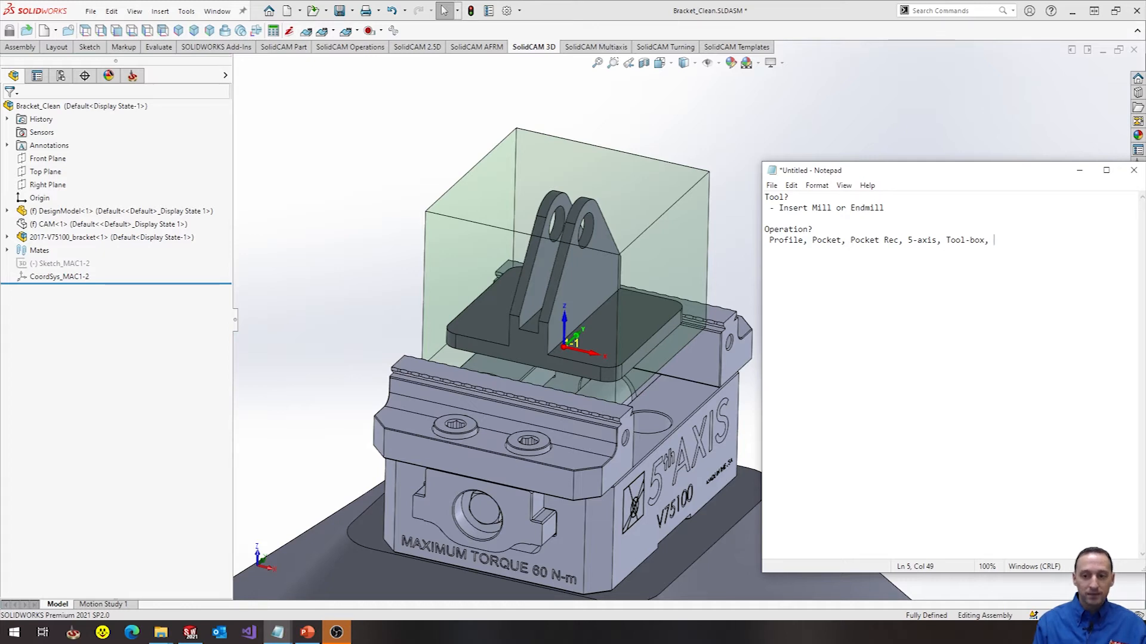
{"action": "type", "text": "HSR"}
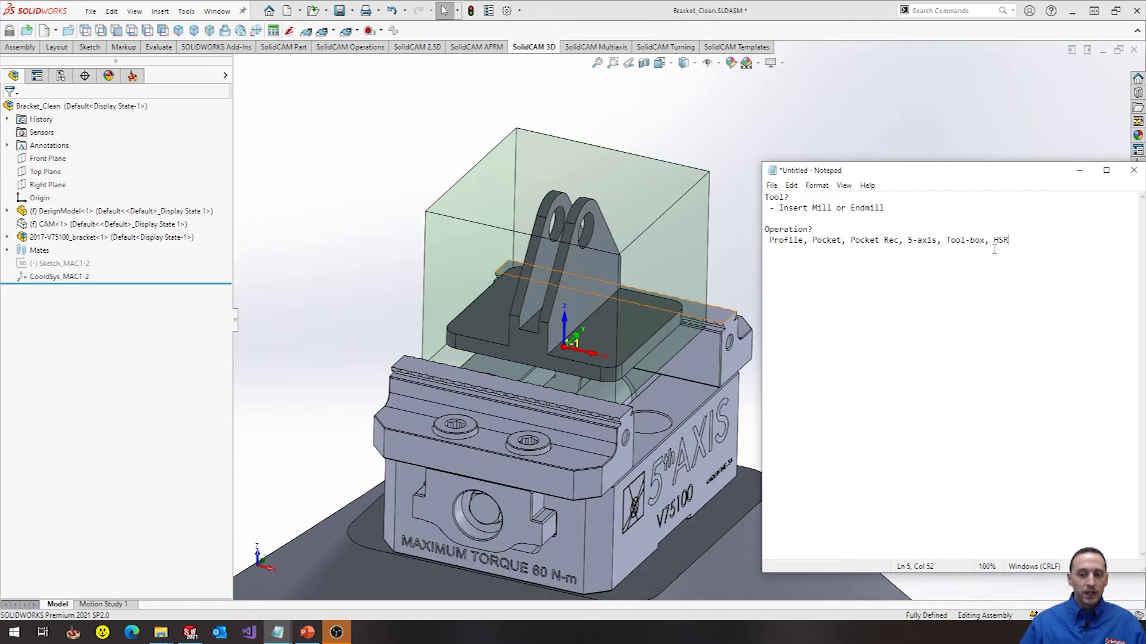
- Place the caret after the operation list to begin a new '- Profile' bullet
{"action": "left_click", "coordinate": [636, 337]}
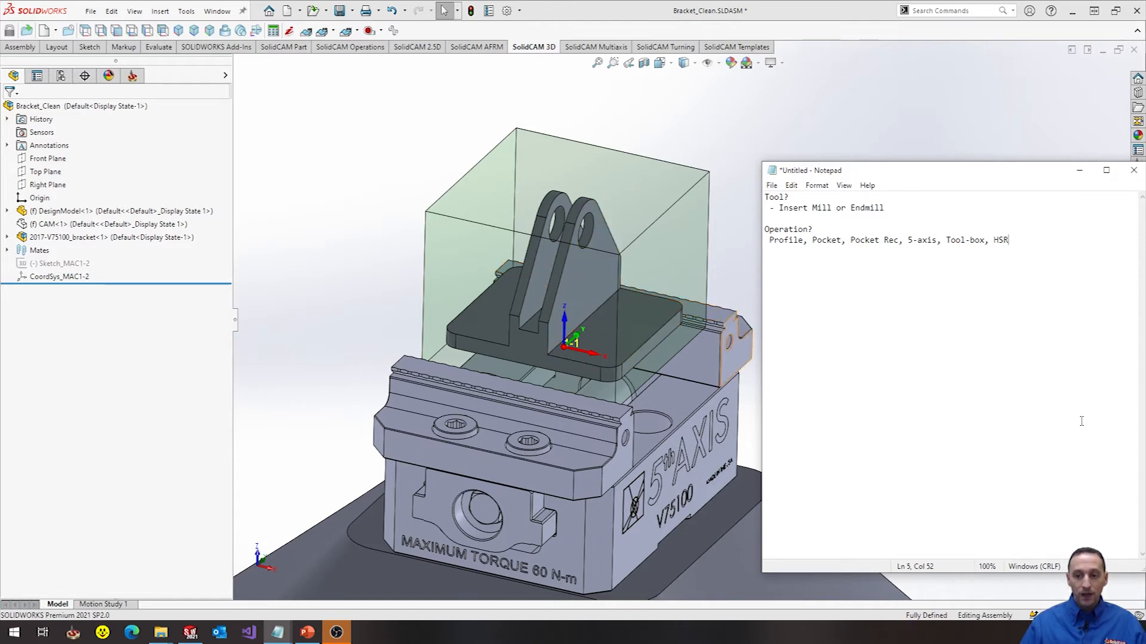
{"action": "mouse_move", "coordinate": [1033, 253]}
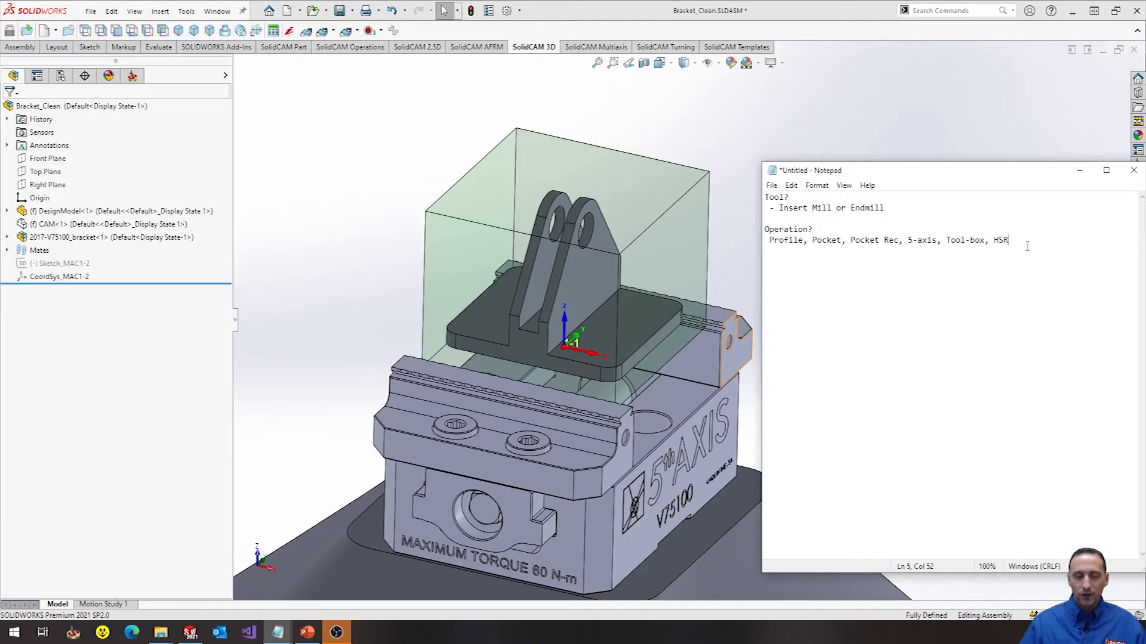
{"action": "left_click", "coordinate": [592, 314]}
{"action": "type", "text": "- Profi"}
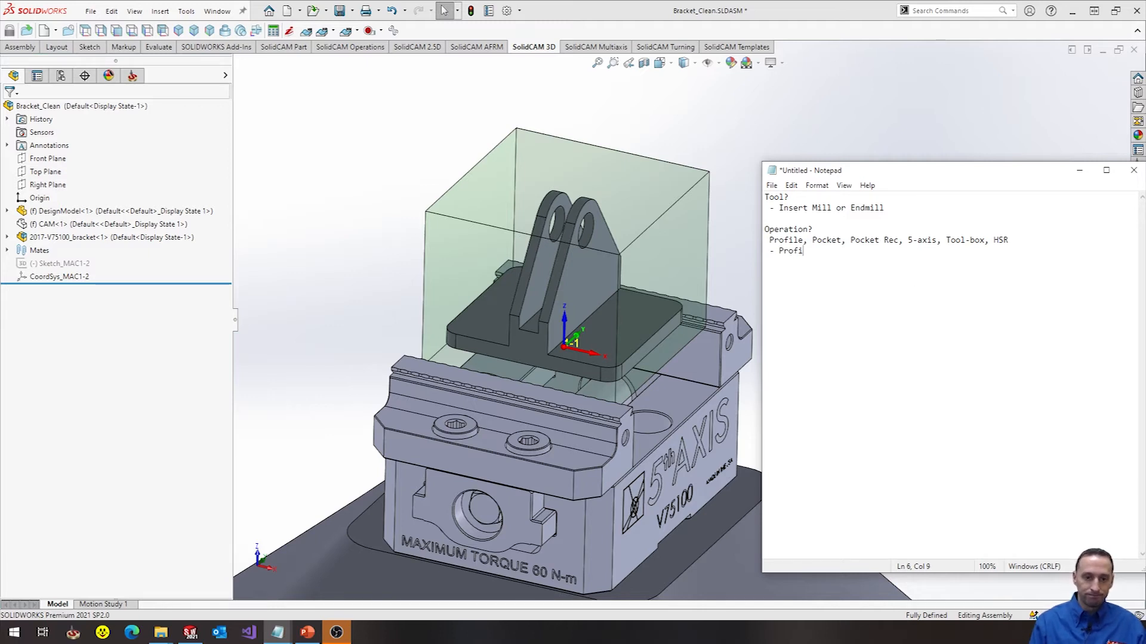
- Finish the word 'Profile' as the chosen operation in the note
{"action": "type", "text": "le"}
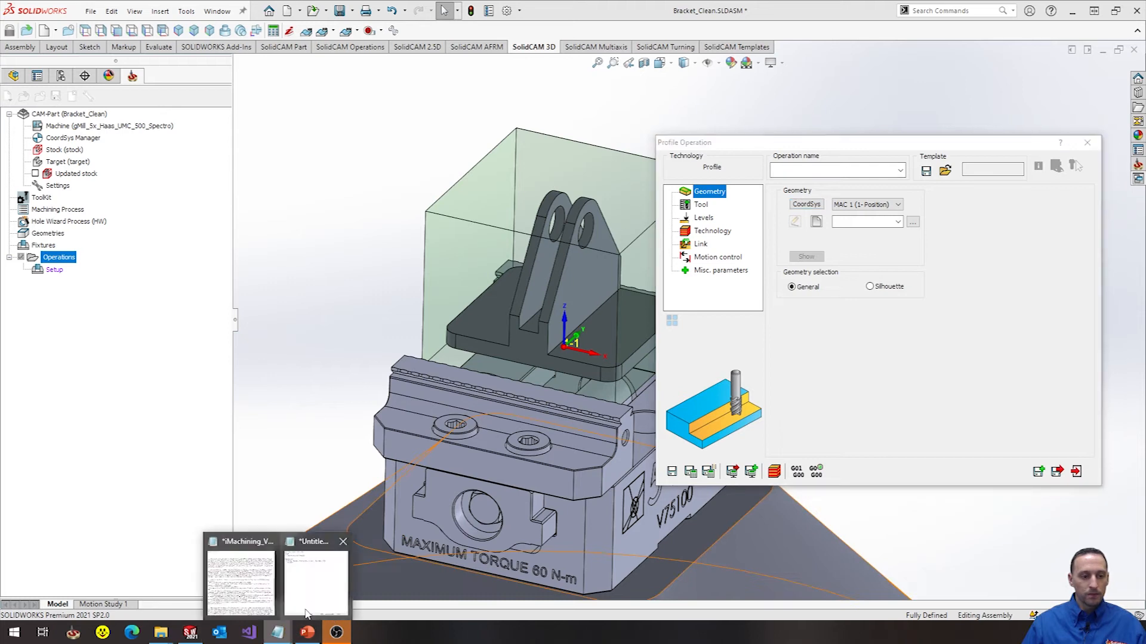
- Add the line 'Tool, Geometry, Z-levels, some technology' to the Notepad note
{"action": "left_click", "coordinate": [314, 578]}
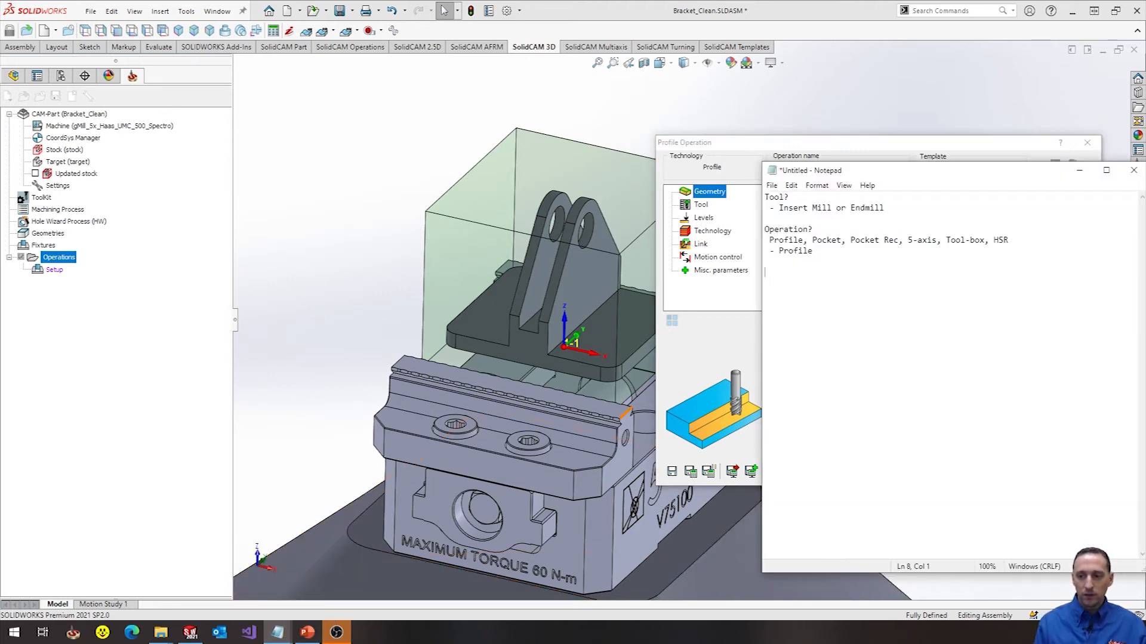
{"action": "type", "text": "Tool"}
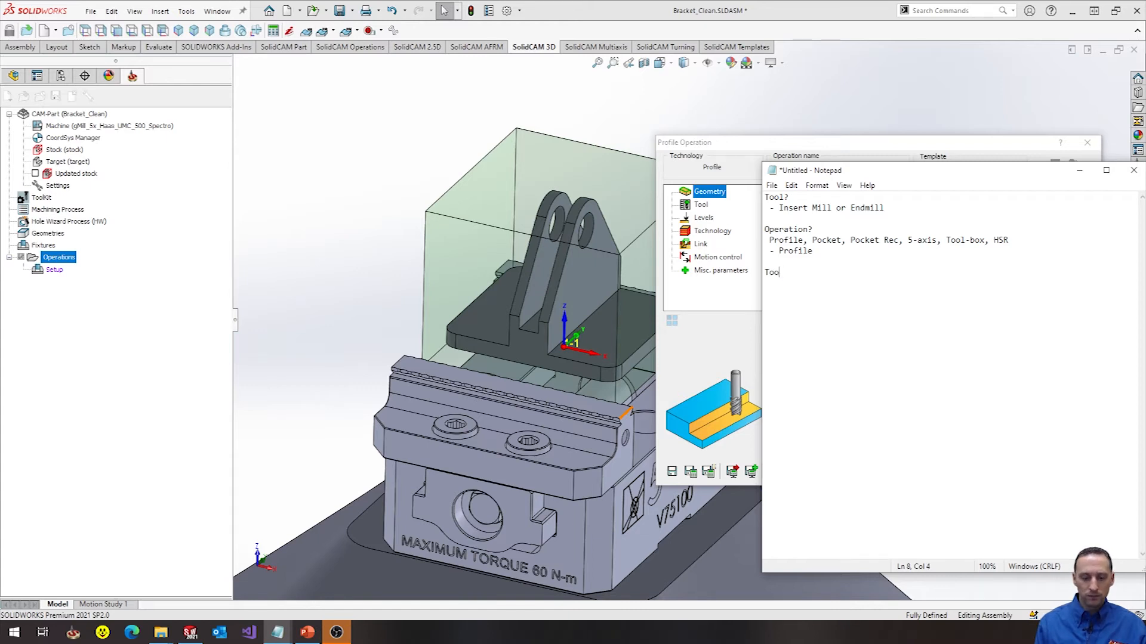
{"action": "type", "text": "l, Geometry"}
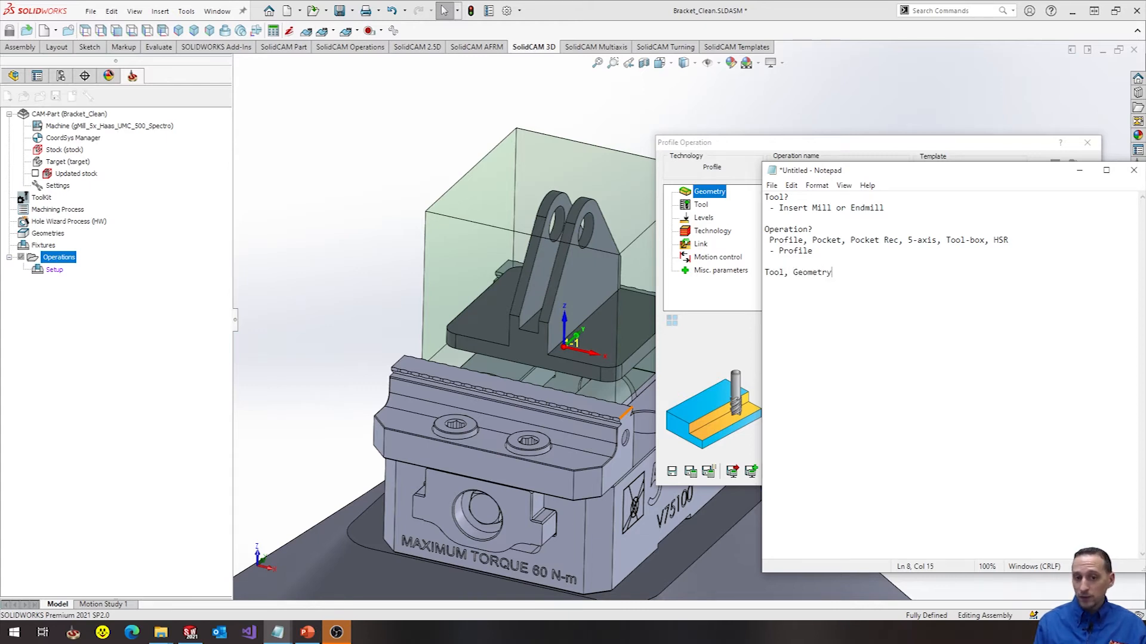
{"action": "type", "text": ", Z"}
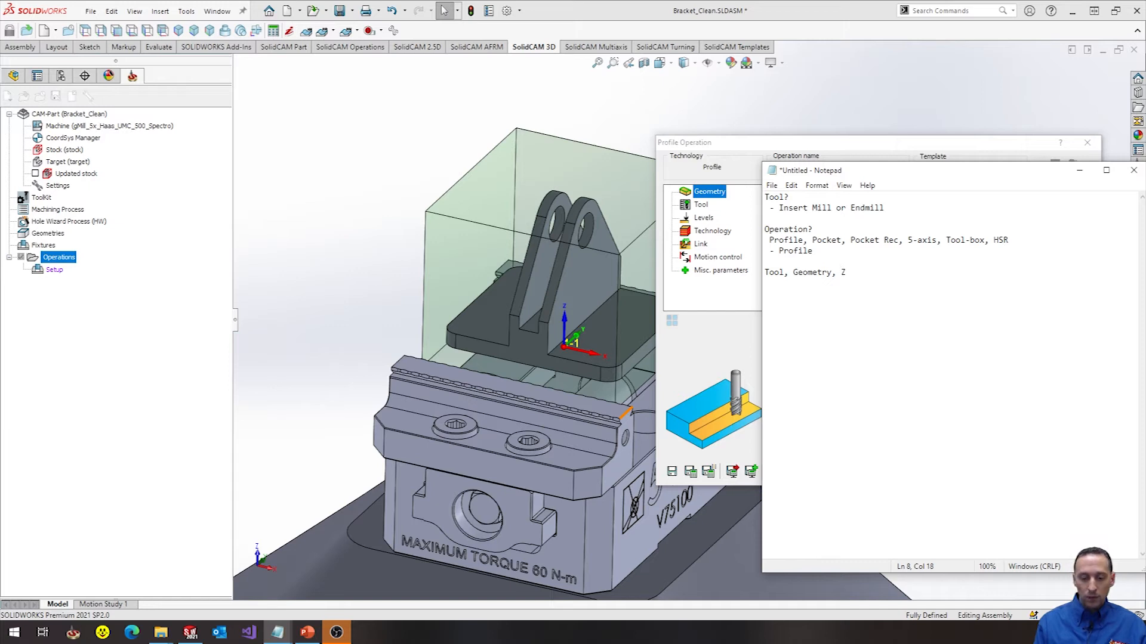
{"action": "type", "text": "-levels"}
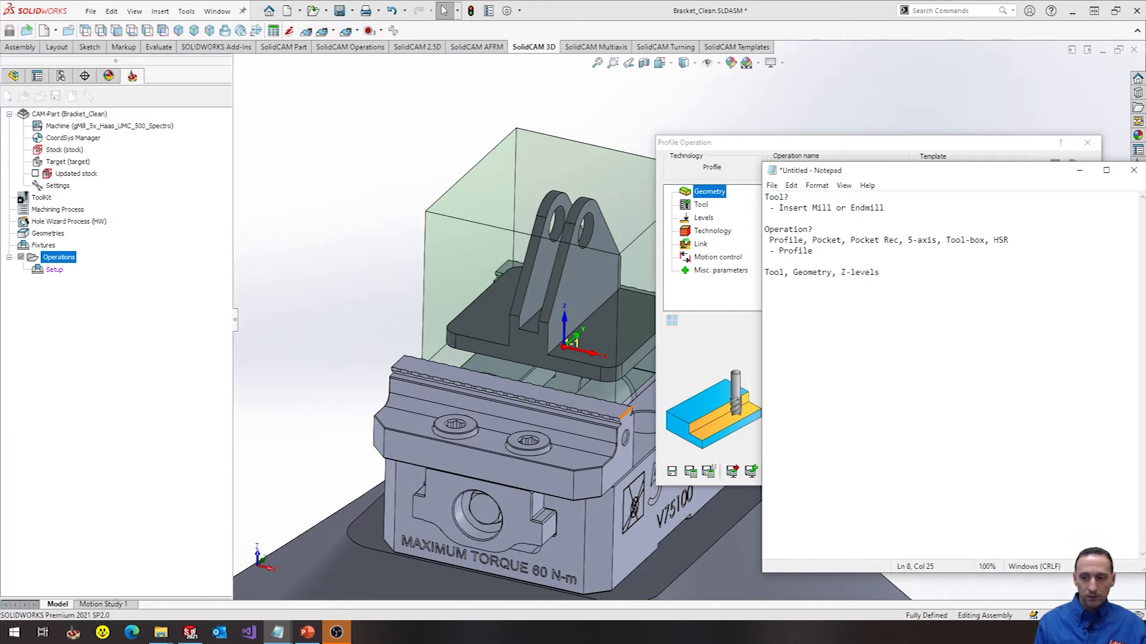
{"action": "type", "text": ", some tec"}
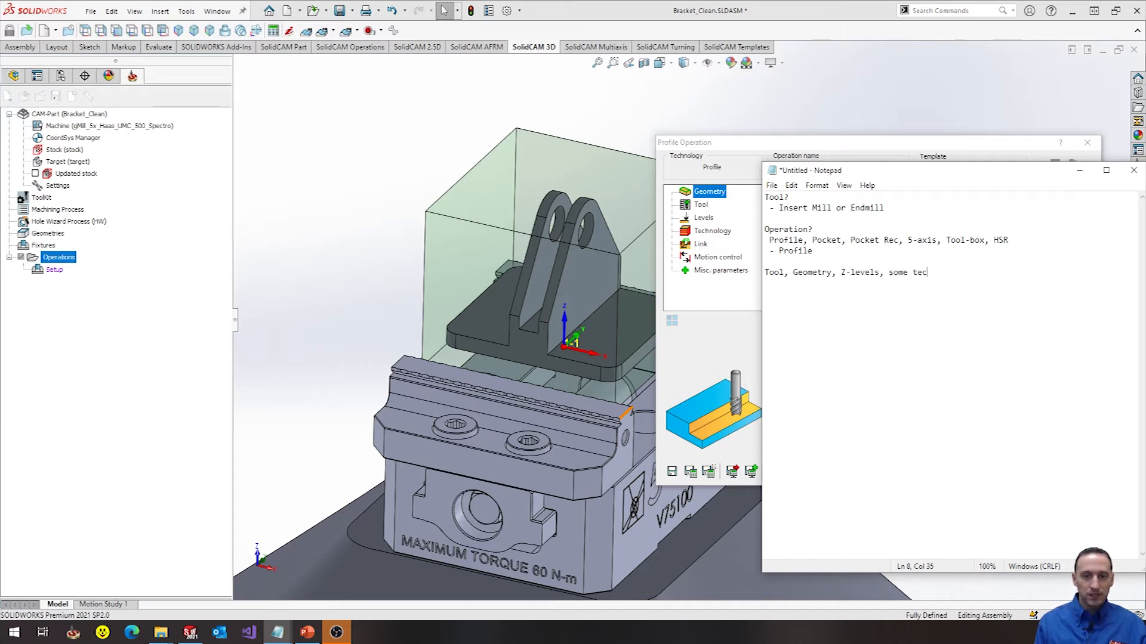
{"action": "type", "text": "hnology"}
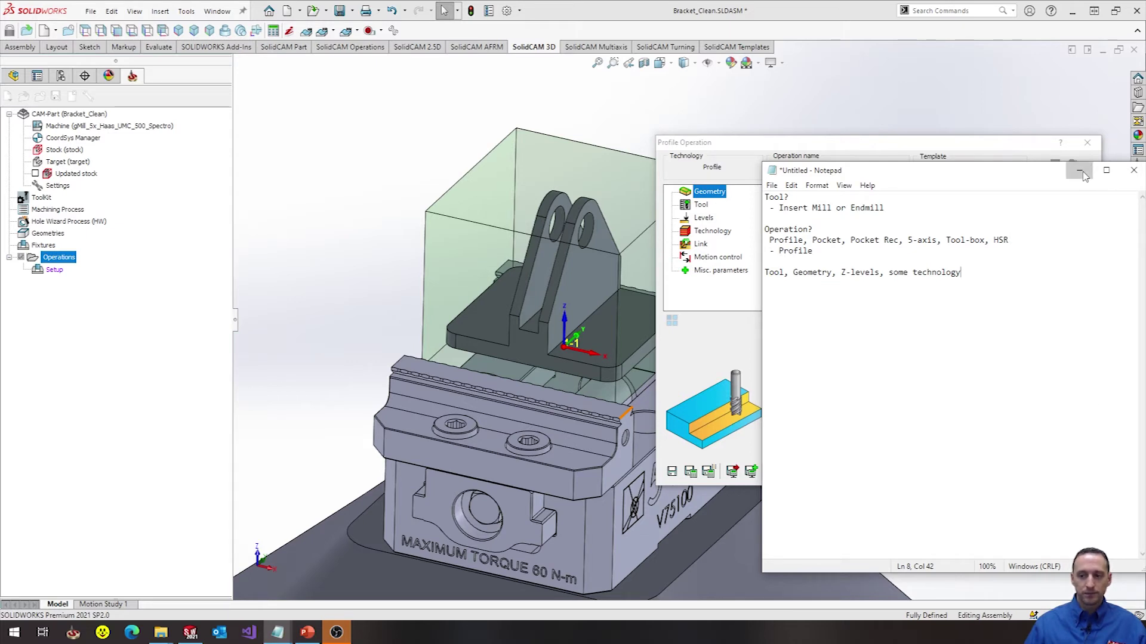
- Assign the 1/2" 3-flute end mill from the tool kit as the Profile operation's tool
{"action": "left_click", "coordinate": [1081, 170]}
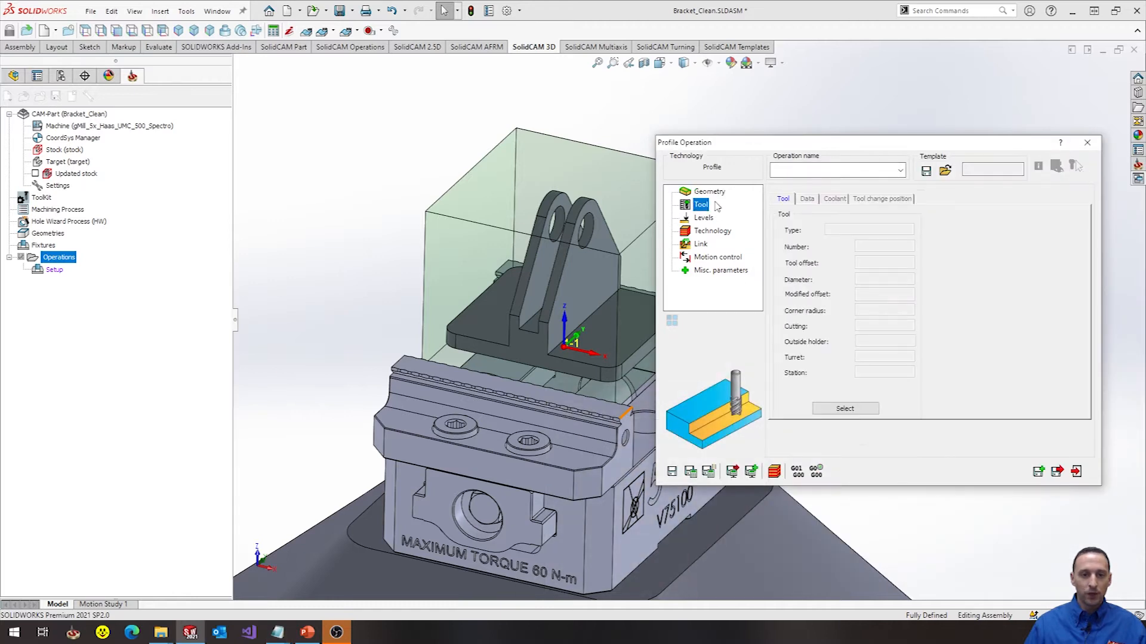
{"action": "left_click", "coordinate": [844, 408]}
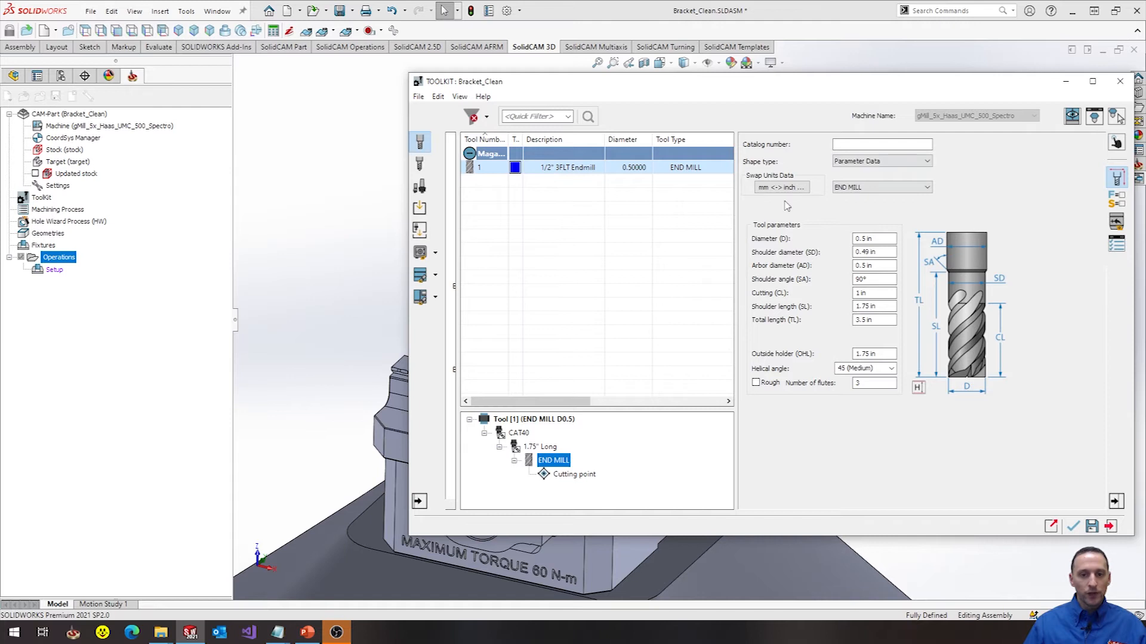
{"action": "left_click", "coordinate": [553, 459]}
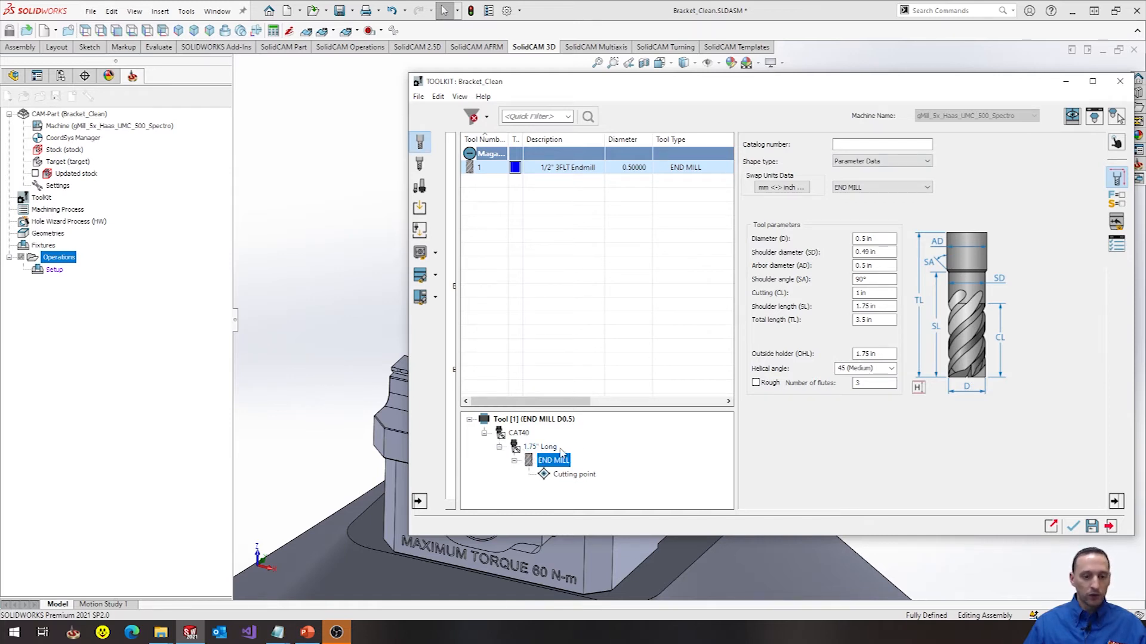
{"action": "mouse_move", "coordinate": [1055, 175]}
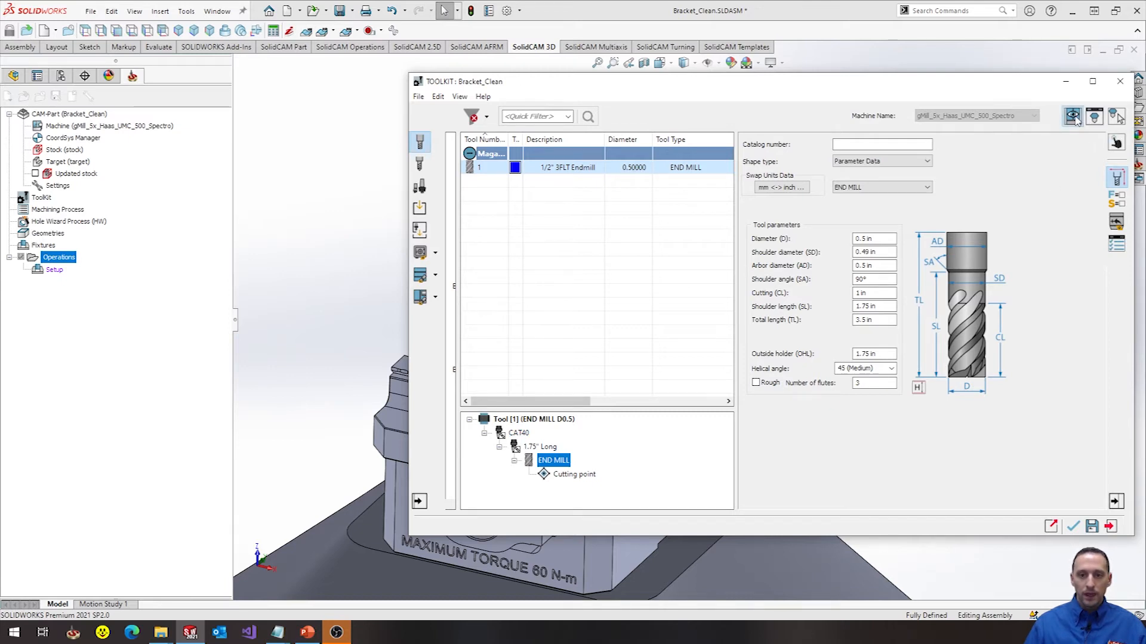
{"action": "left_click", "coordinate": [1072, 116]}
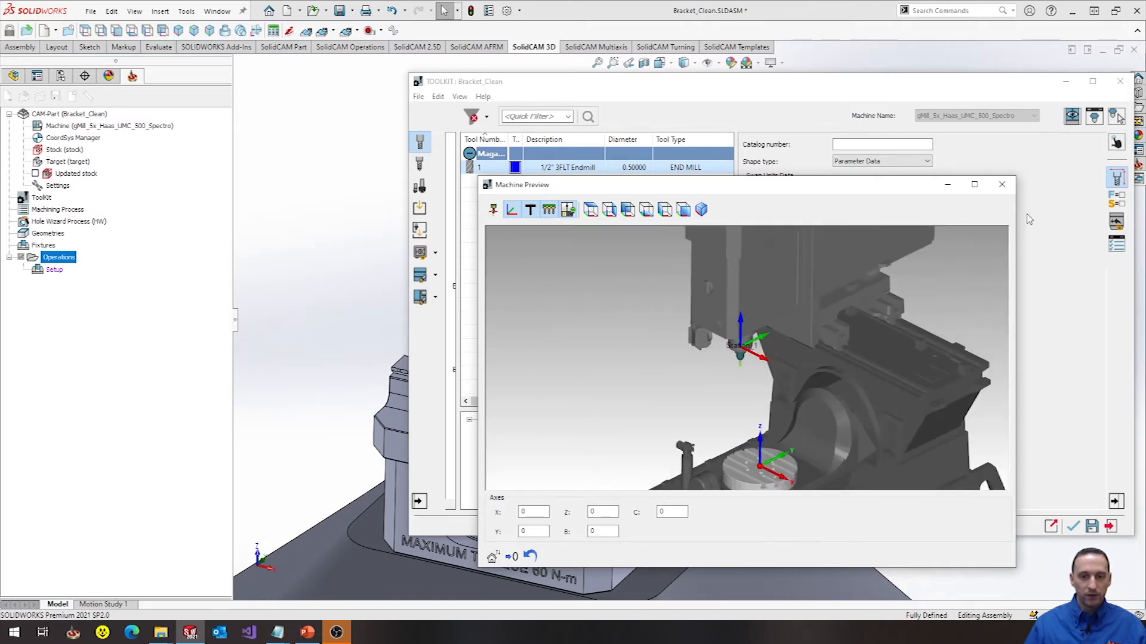
{"action": "left_click", "coordinate": [1001, 183]}
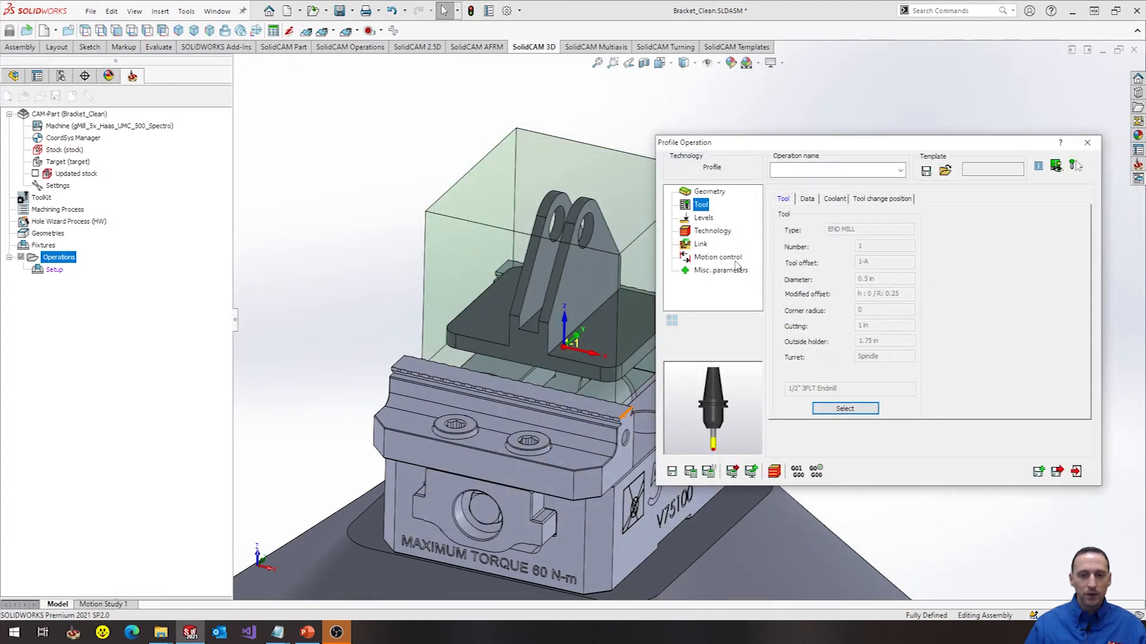
{"action": "mouse_move", "coordinate": [705, 222]}
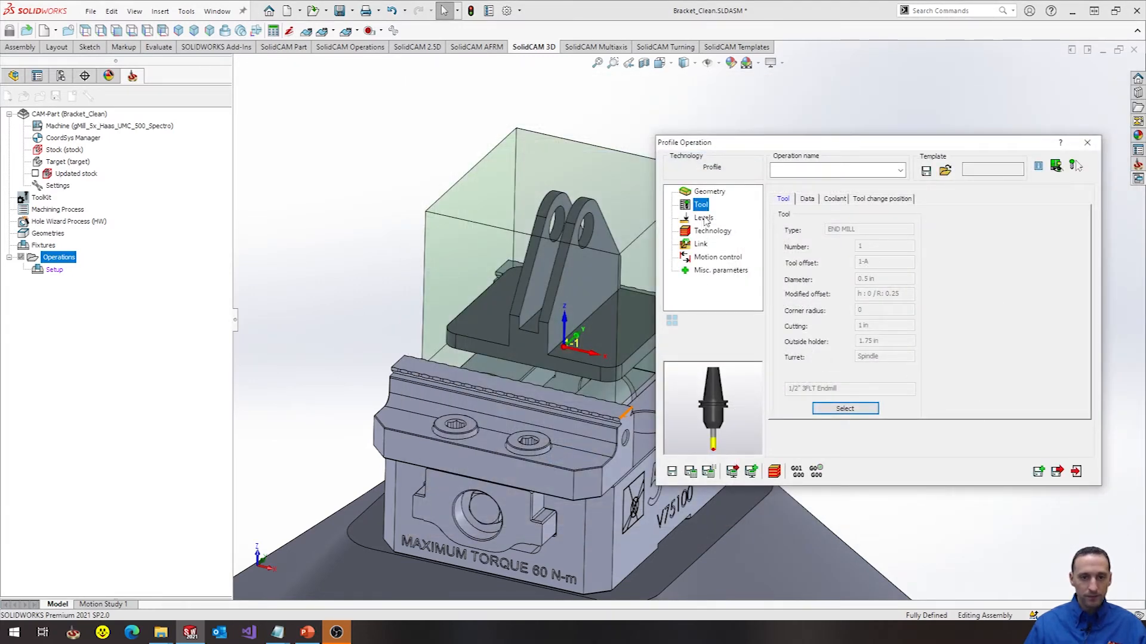
- Define a two-chain 'Ledges' geometry along the bracket base edges for the Profile operation
{"action": "left_click", "coordinate": [709, 191]}
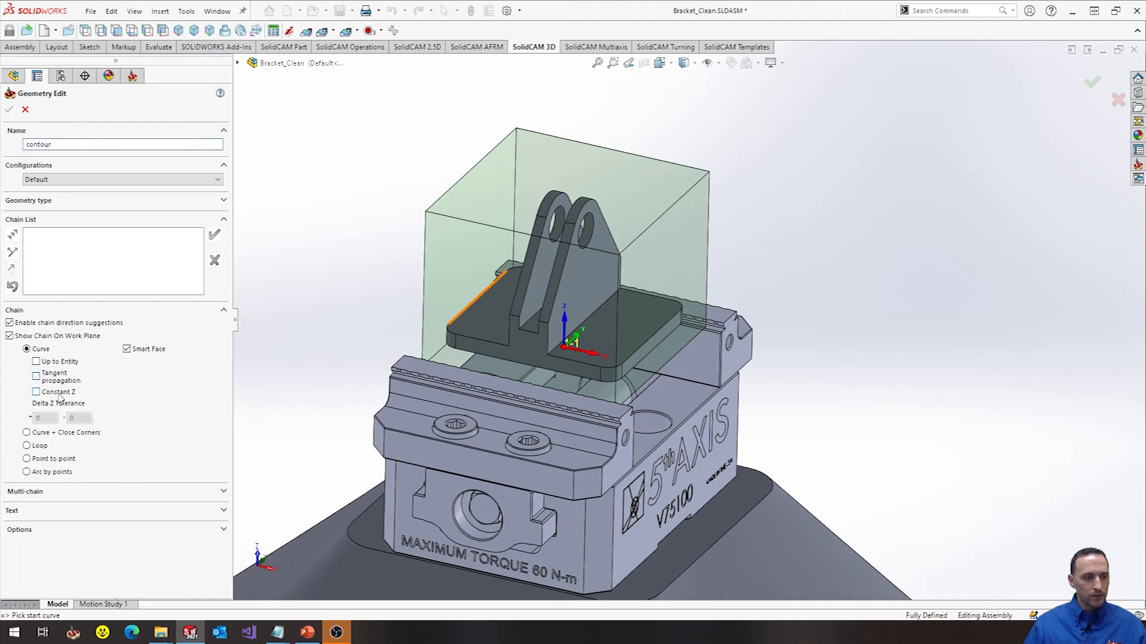
{"action": "mouse_move", "coordinate": [608, 304]}
{"action": "type", "text": "Ledge"}
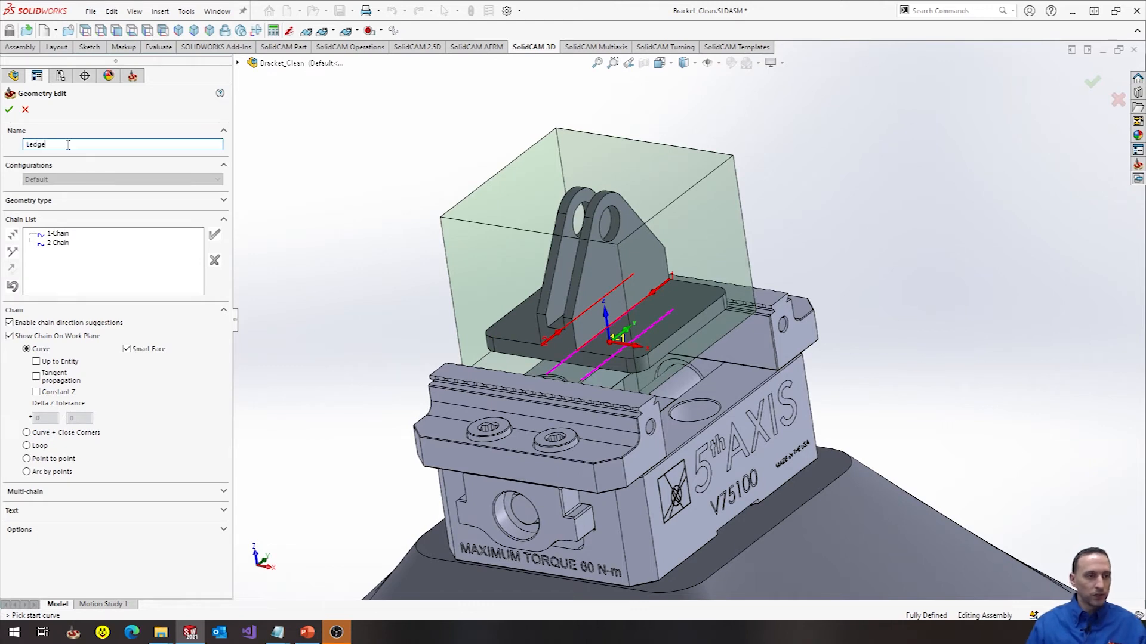
{"action": "left_click", "coordinate": [9, 109]}
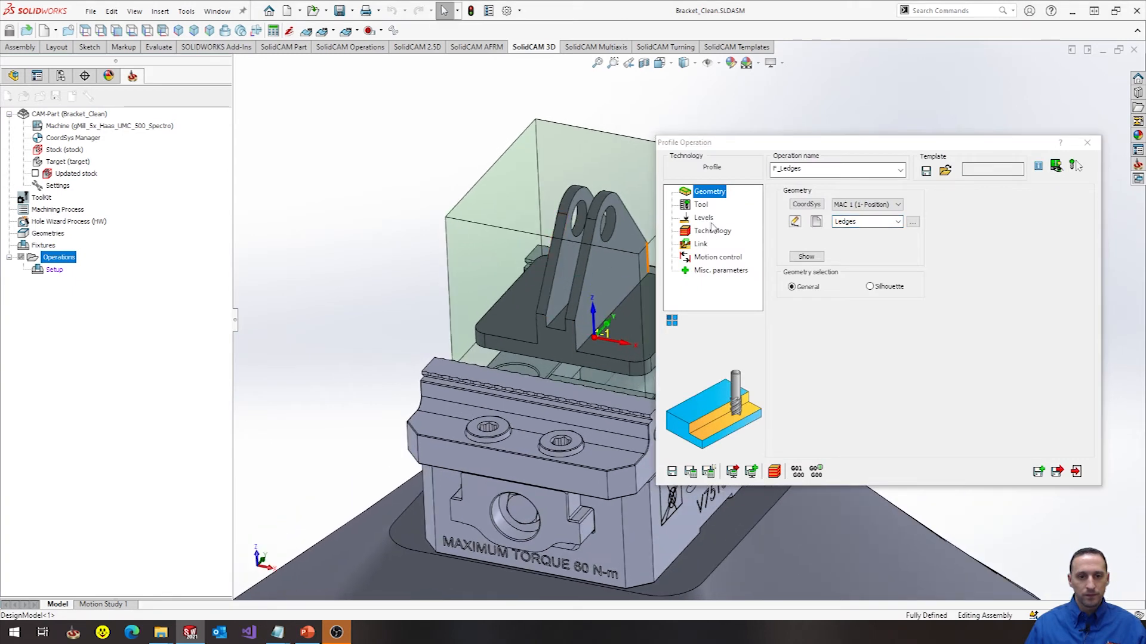
- Set user-defined upper level 2.03 and profile depth 1.6425 picked from the model
{"action": "left_click", "coordinate": [702, 217]}
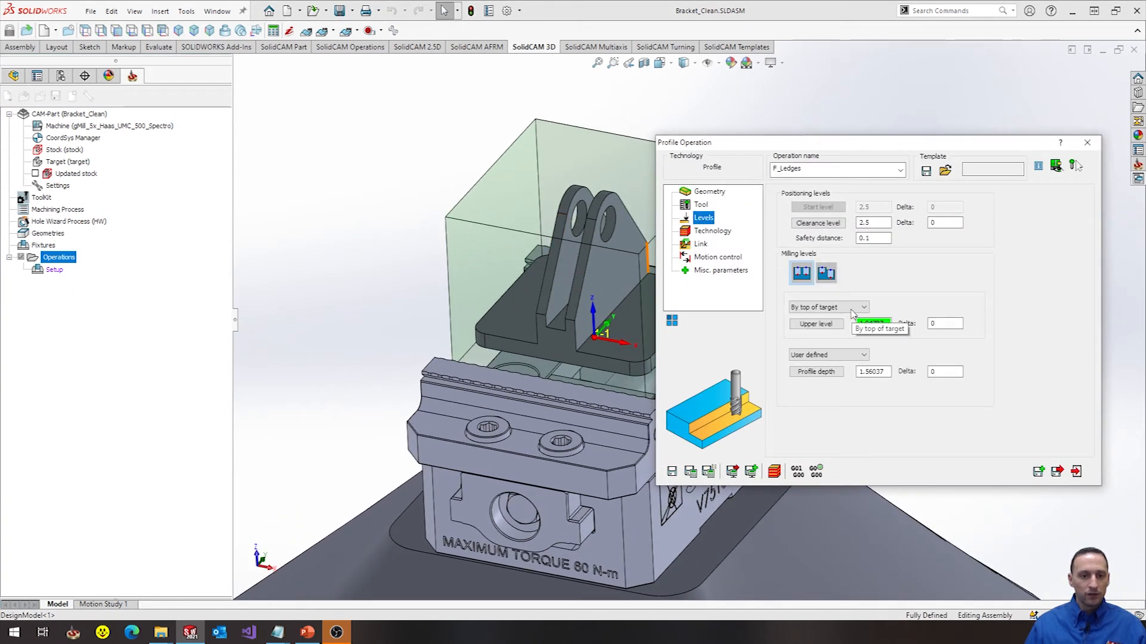
{"action": "left_click", "coordinate": [578, 183]}
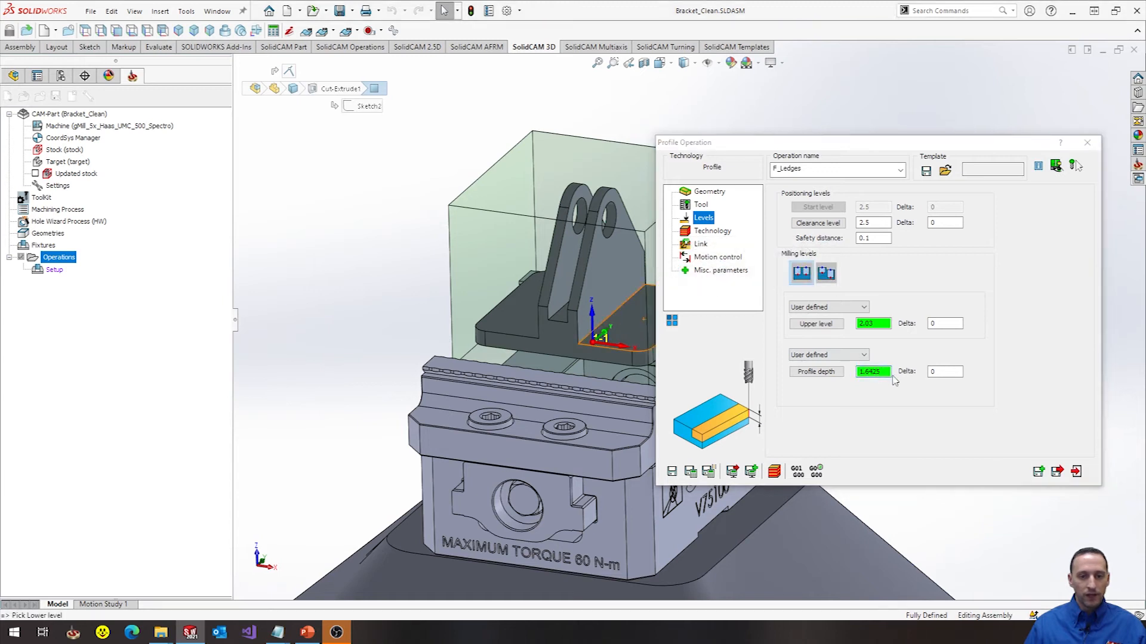
{"action": "mouse_move", "coordinate": [624, 330]}
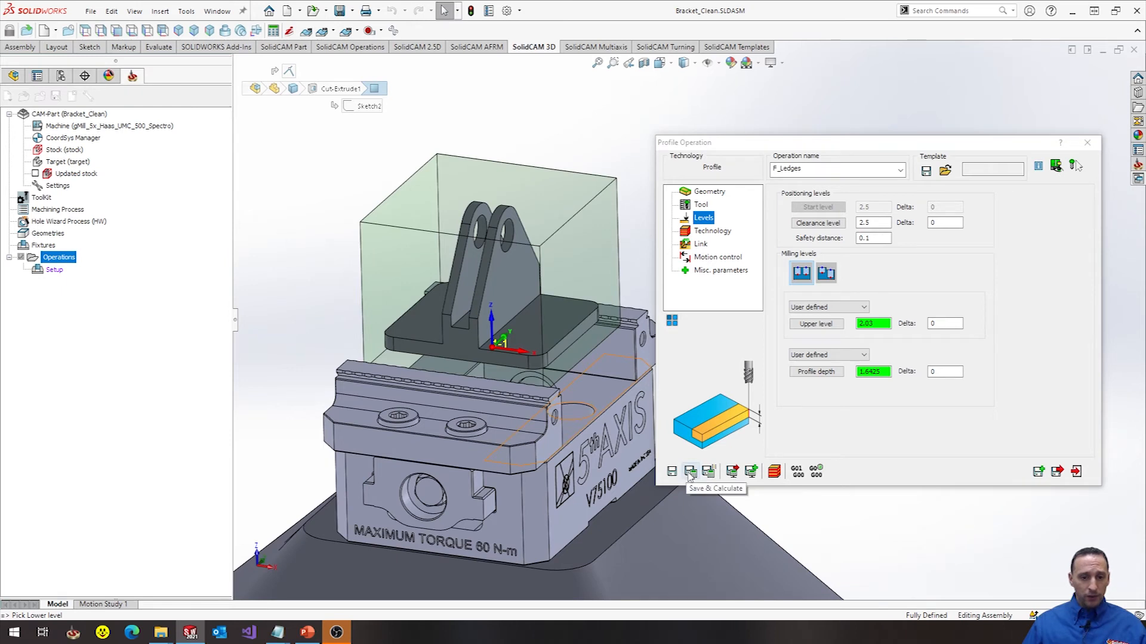
- Save & Calculate F_Ledges and play its SolidVerify material-removal simulation
{"action": "left_click", "coordinate": [689, 471]}
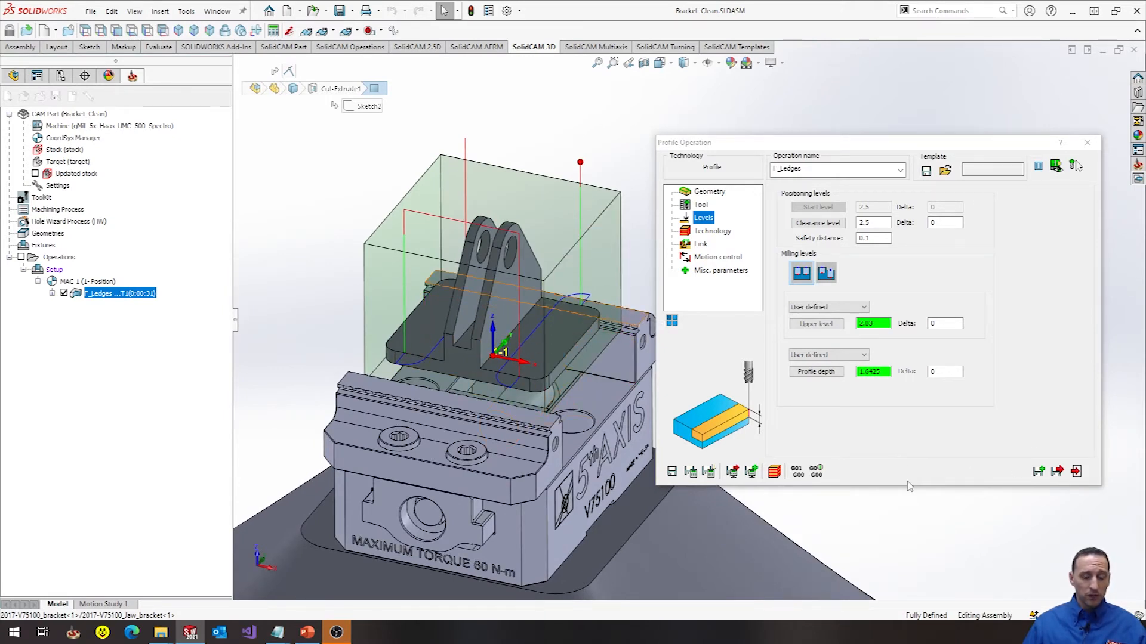
{"action": "left_click", "coordinate": [773, 471]}
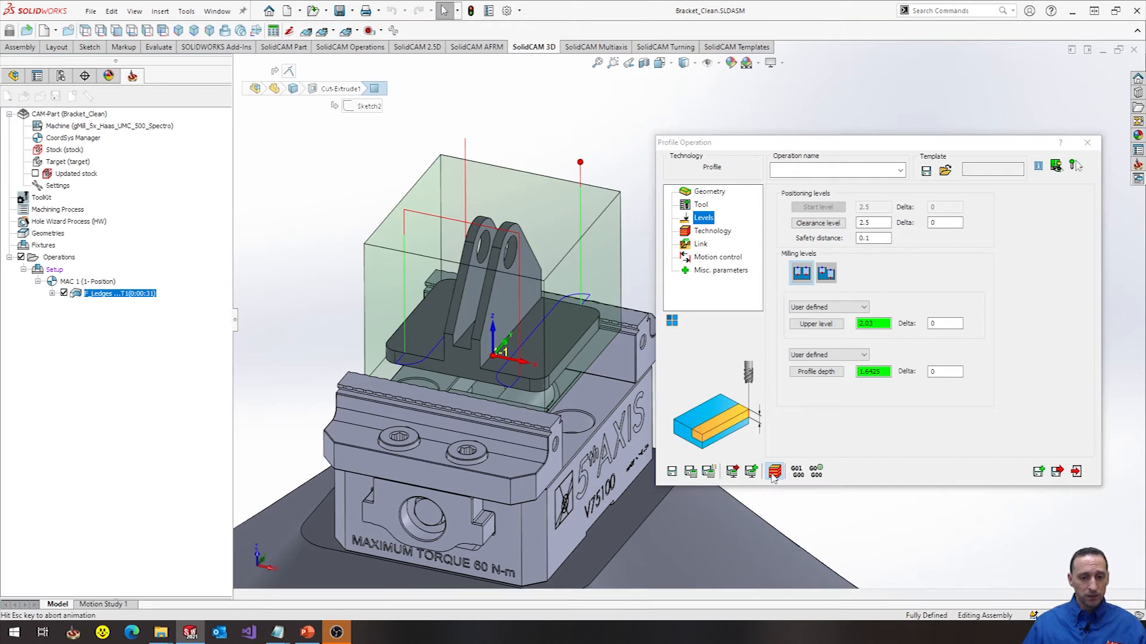
{"action": "left_click", "coordinate": [774, 472]}
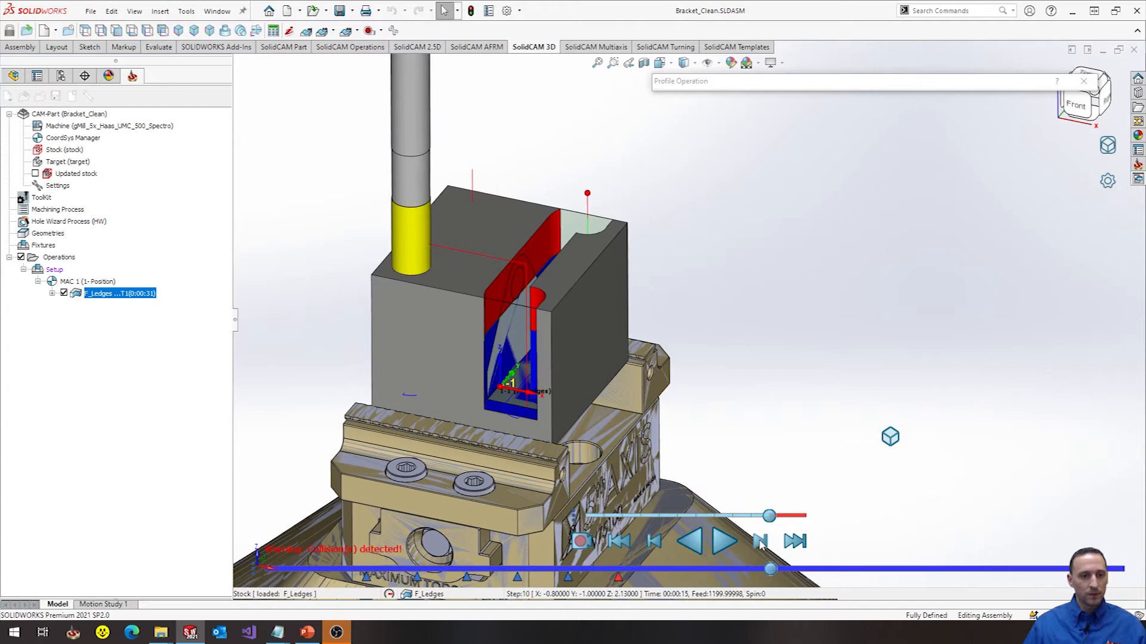
{"action": "left_click", "coordinate": [759, 541]}
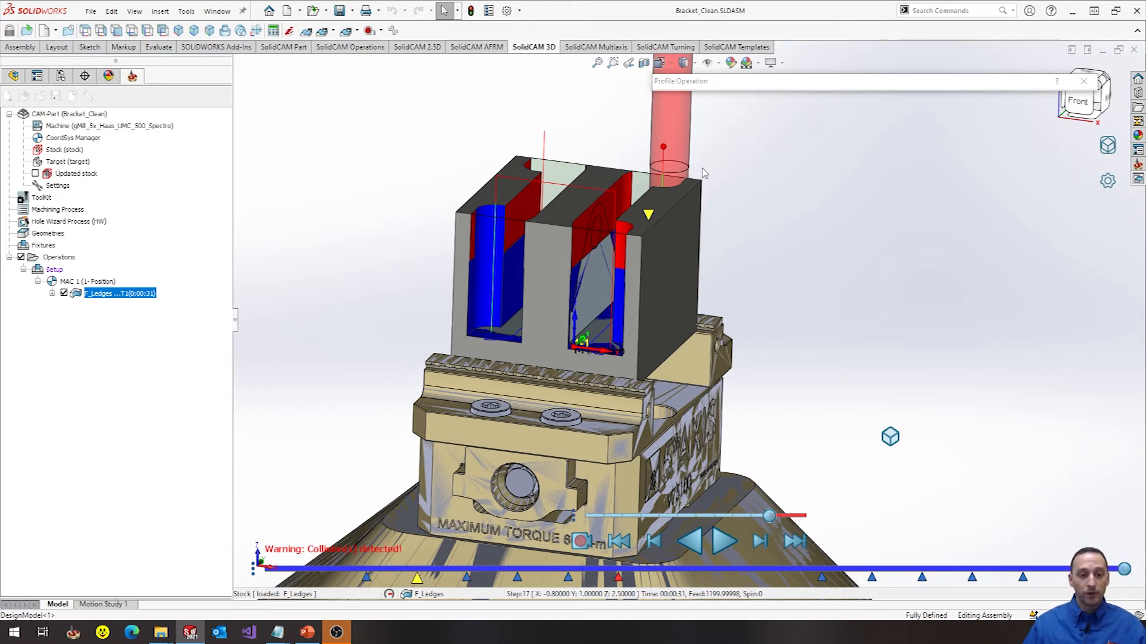
{"action": "mouse_move", "coordinate": [1018, 168]}
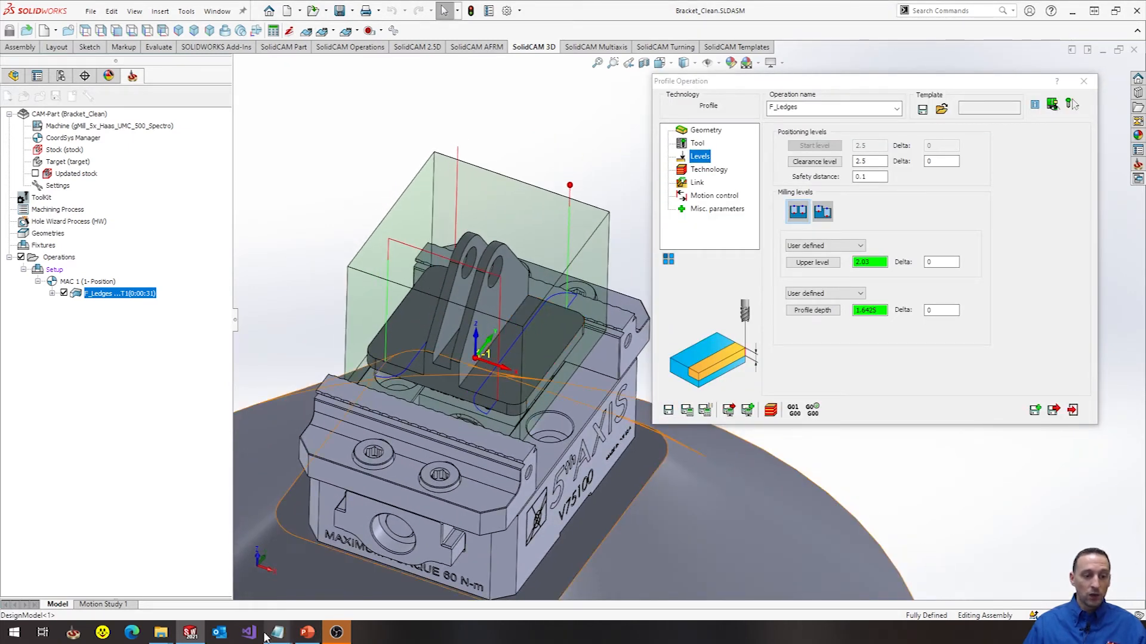
- Add a 'Tech' heading listing Lead In, Stepdown, Stepover and 'Finsh Wall?' to the note
{"action": "left_click", "coordinate": [275, 633]}
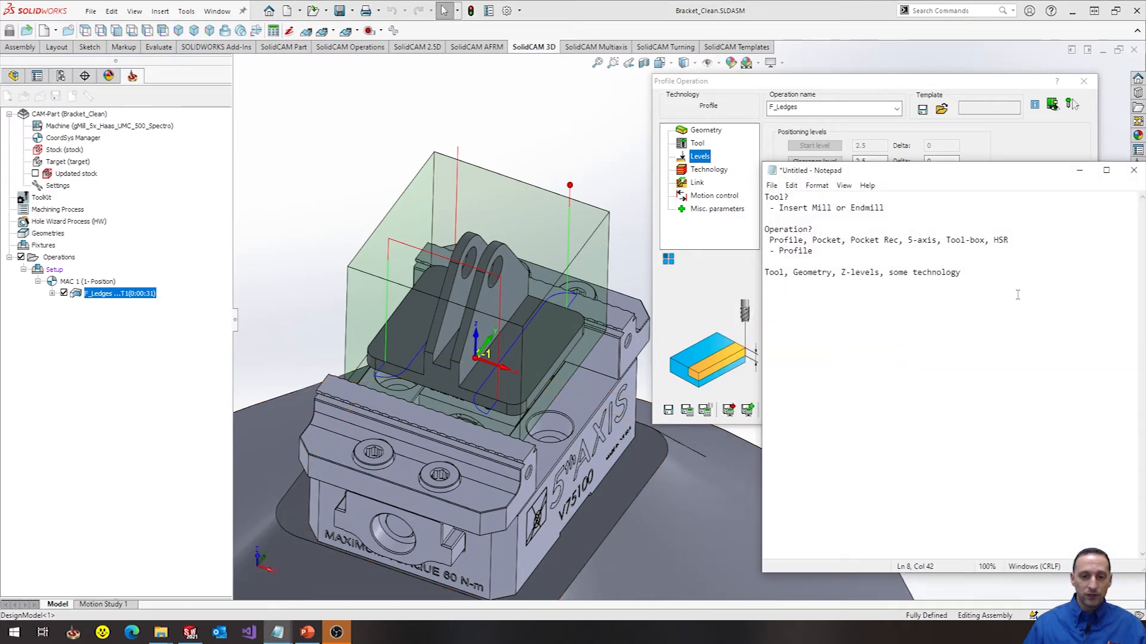
{"action": "type", "text": "Tech"}
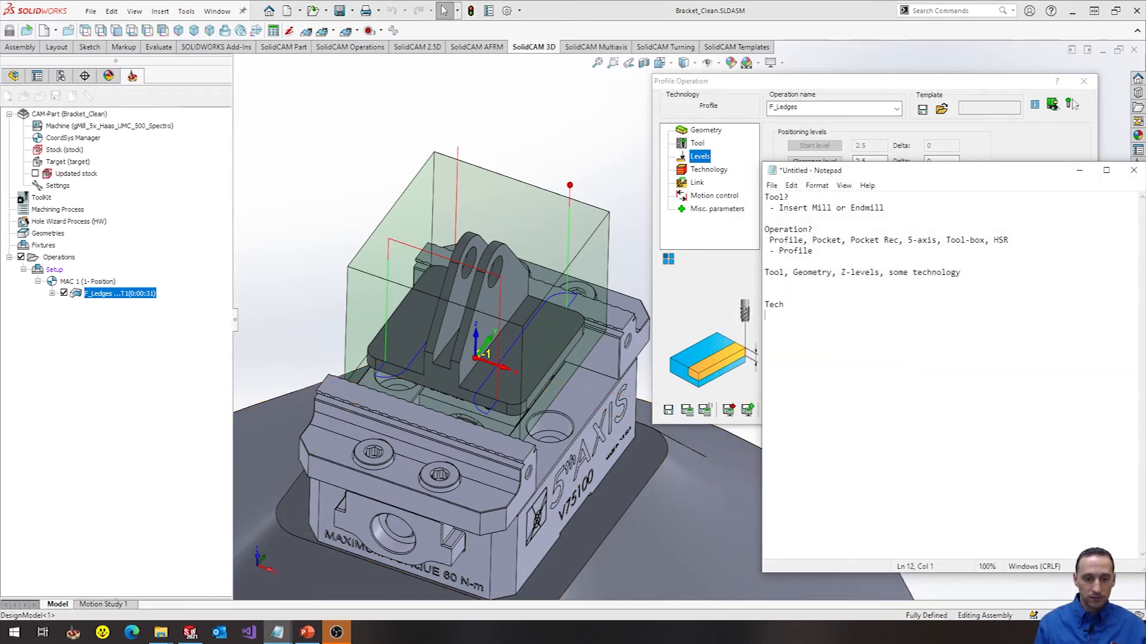
{"action": "type", "text": "- Lead"}
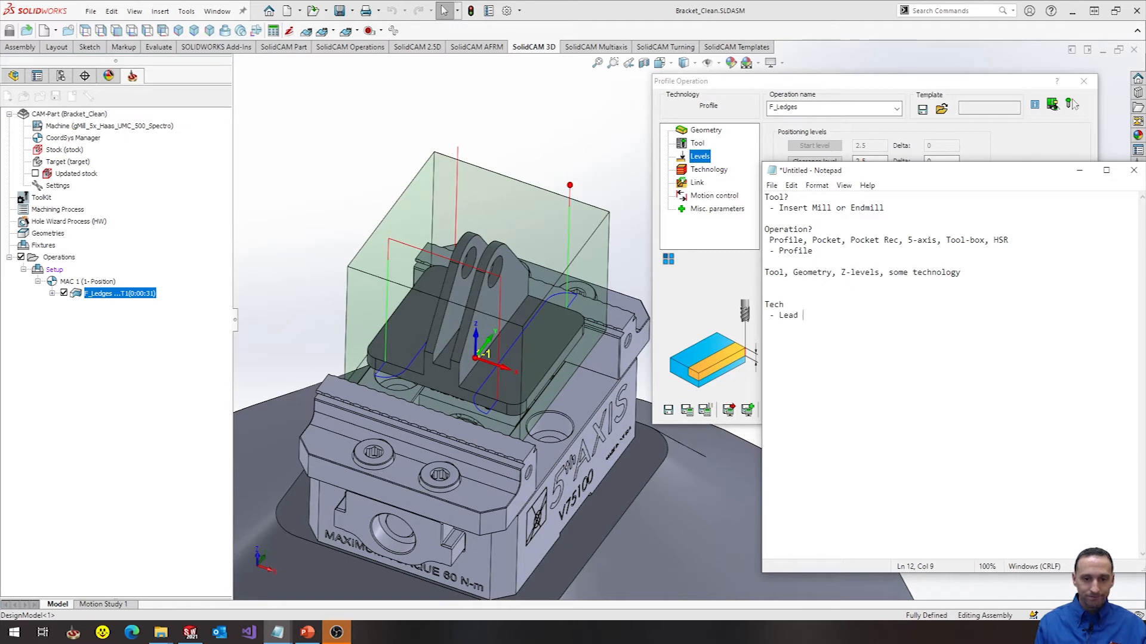
{"action": "type", "text": "In"}
{"action": "type", "text": "- Step"}
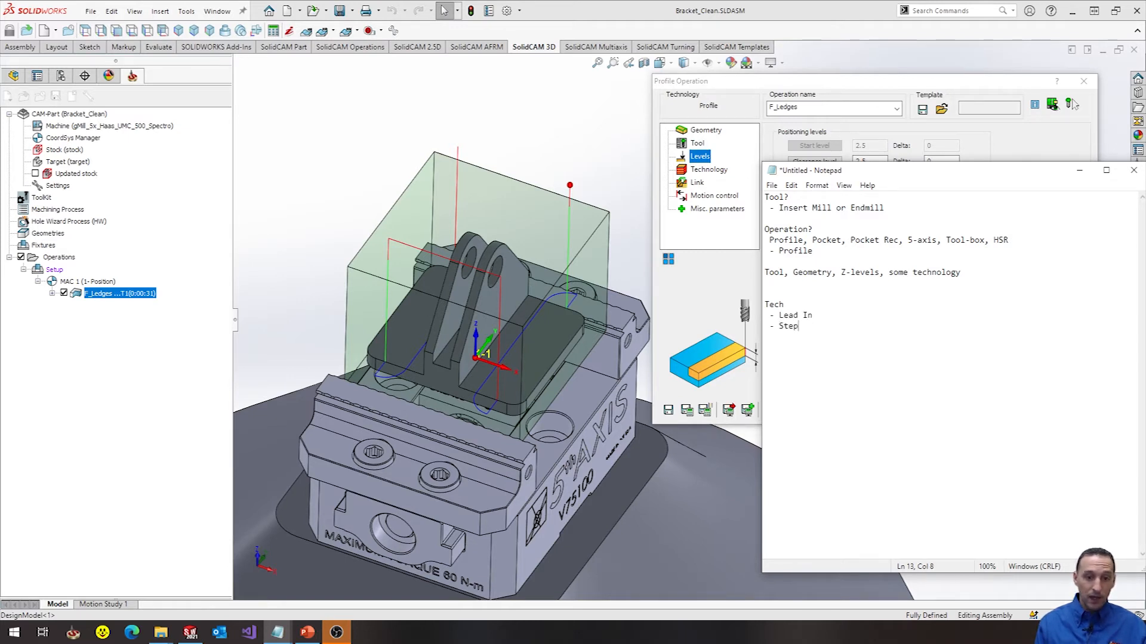
{"action": "type", "text": "down"}
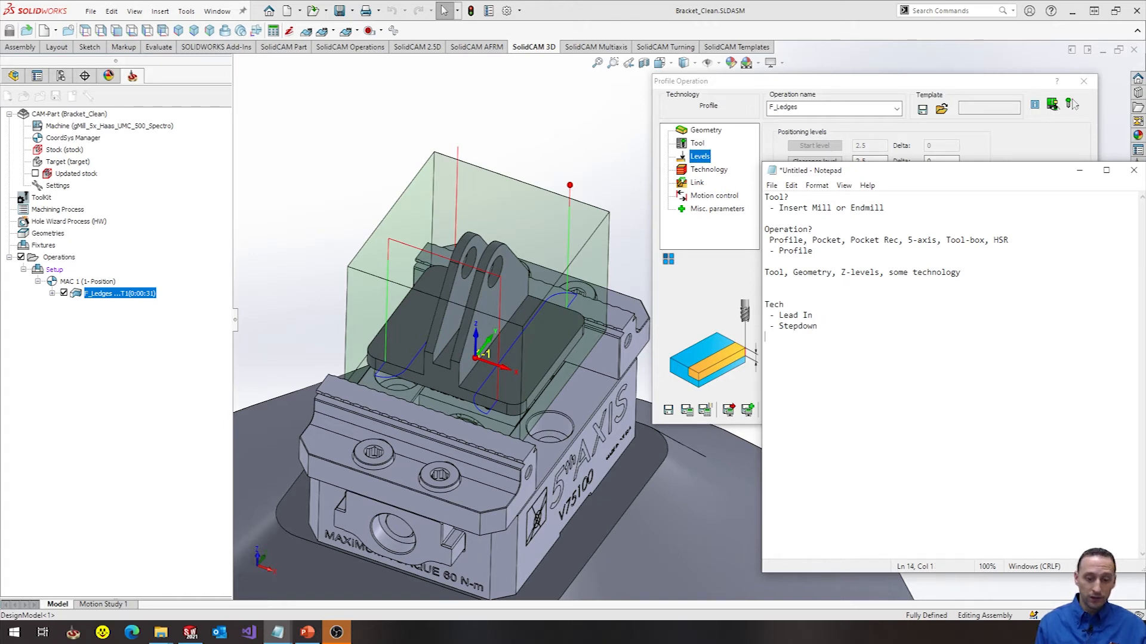
{"action": "type", "text": "- Step"}
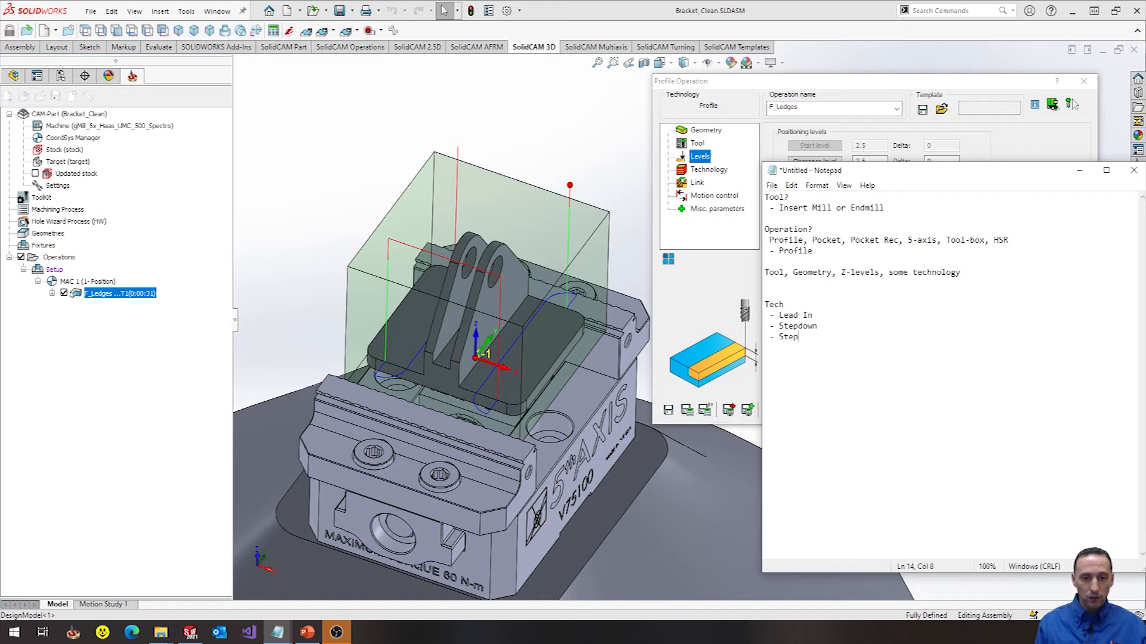
{"action": "type", "text": "over"}
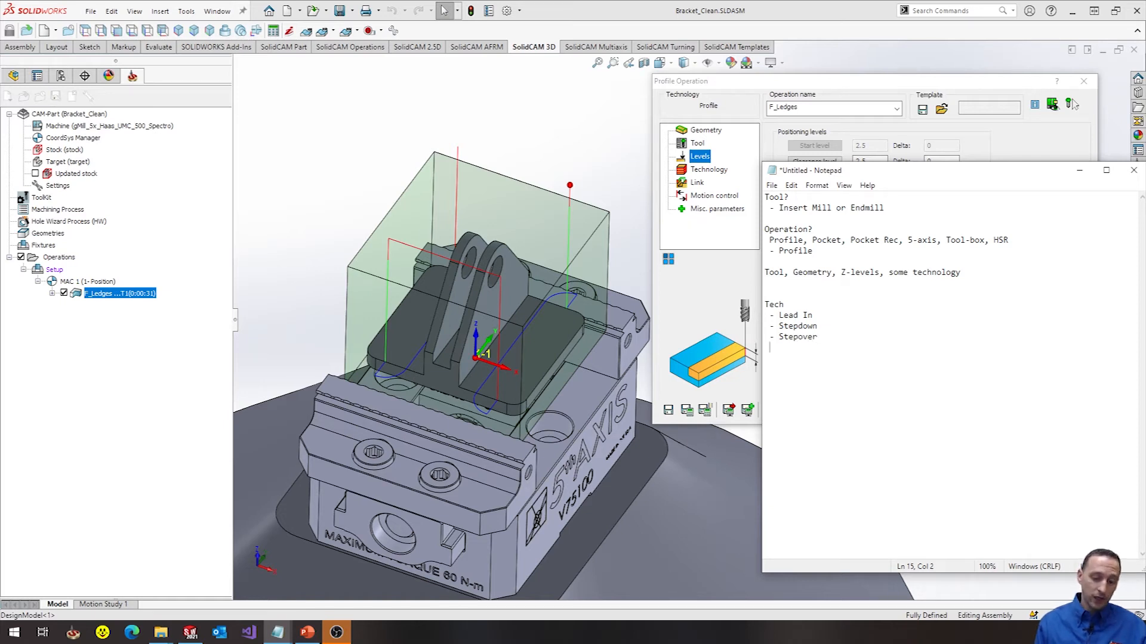
{"action": "type", "text": "- Finsh W"}
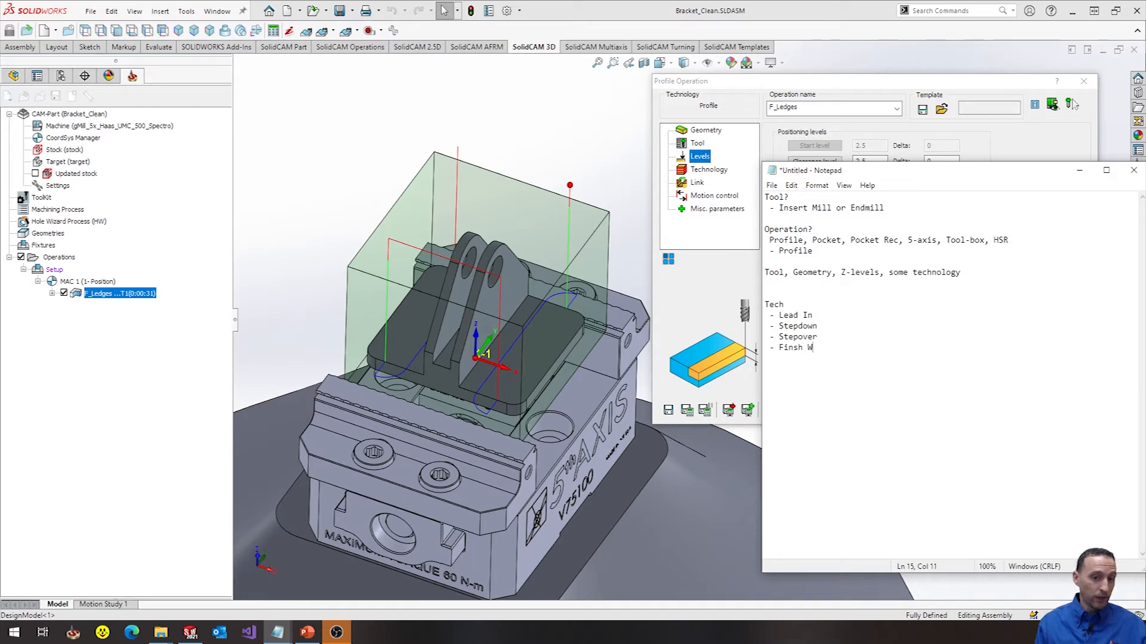
{"action": "type", "text": "all?"}
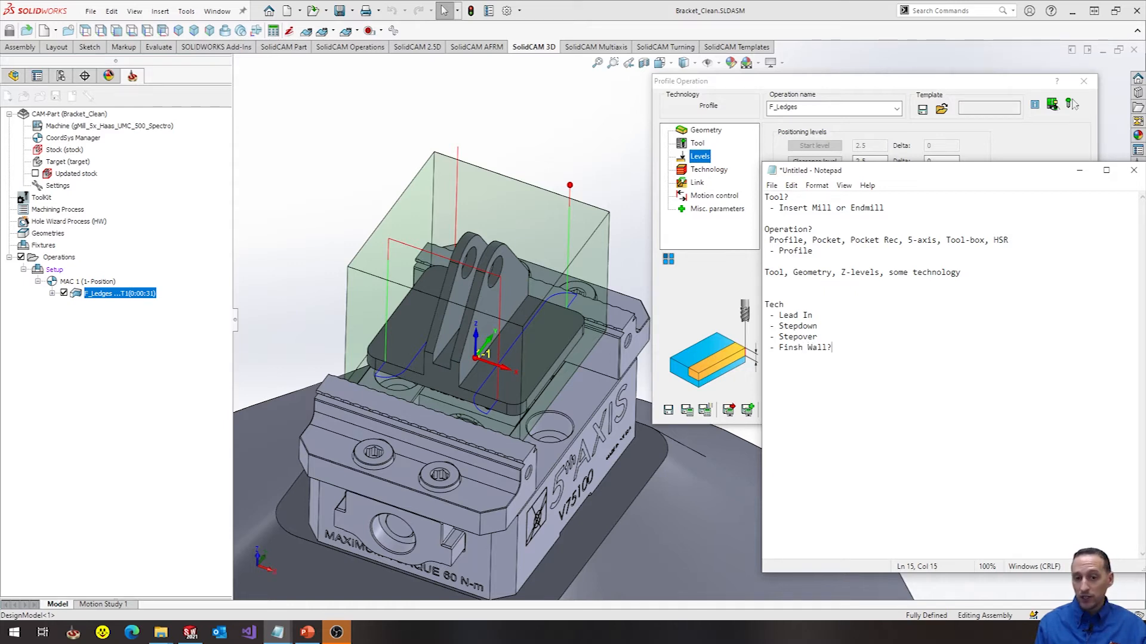
{"action": "mouse_move", "coordinate": [753, 252]}
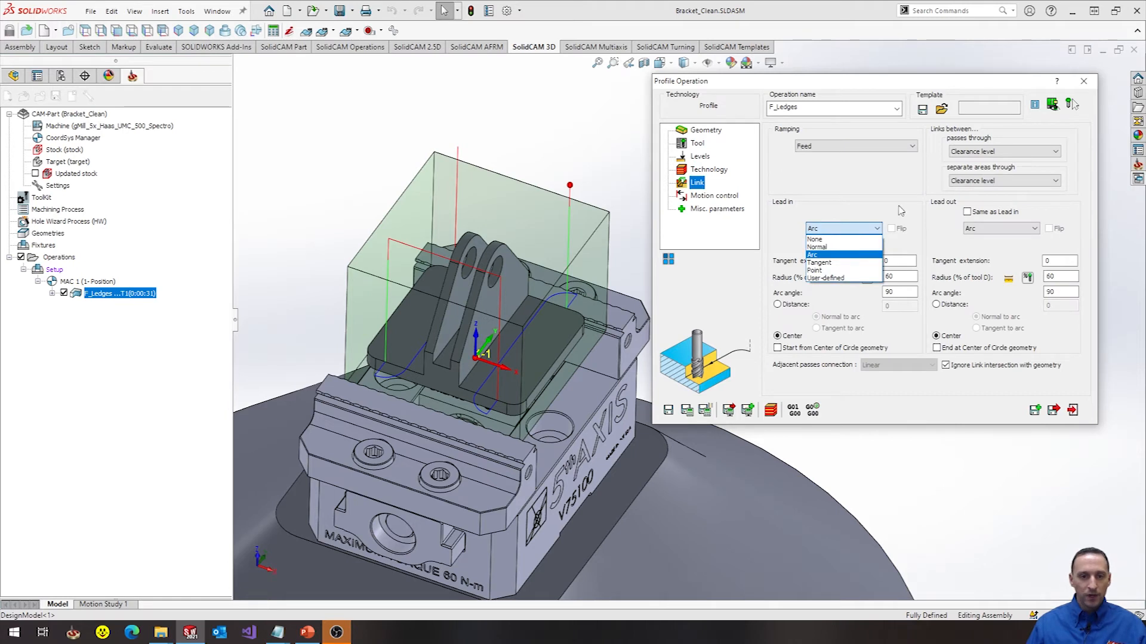
- Set F_Ledges Lead in to Tangent with 0.25 extension and Lead out 'Same as Lead in'
{"action": "left_click", "coordinate": [833, 254]}
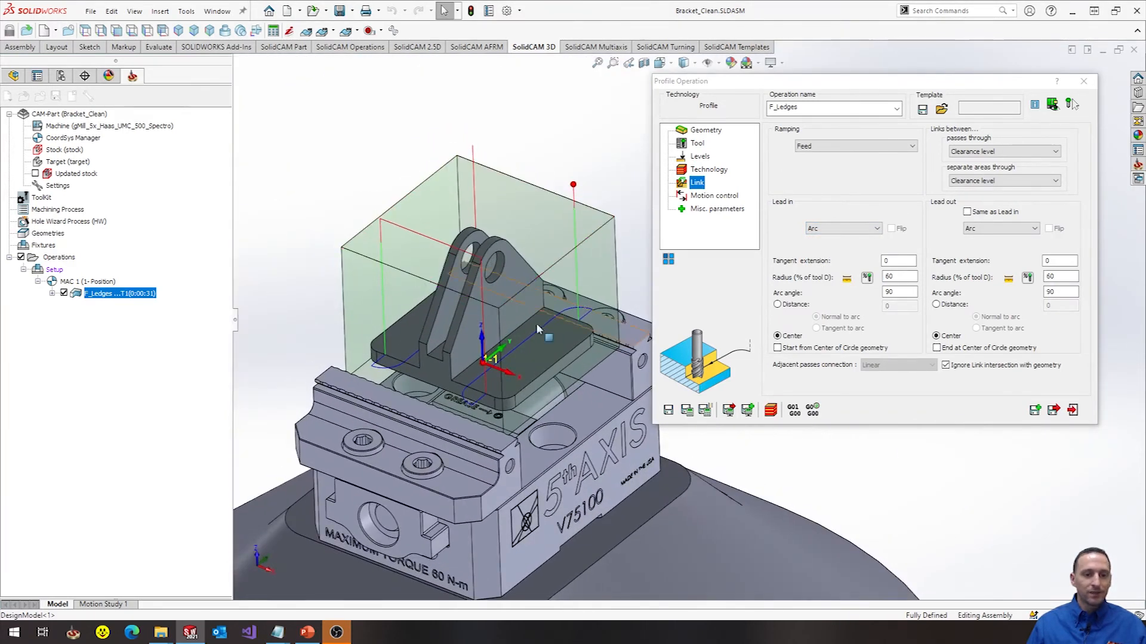
{"action": "left_click", "coordinate": [840, 228]}
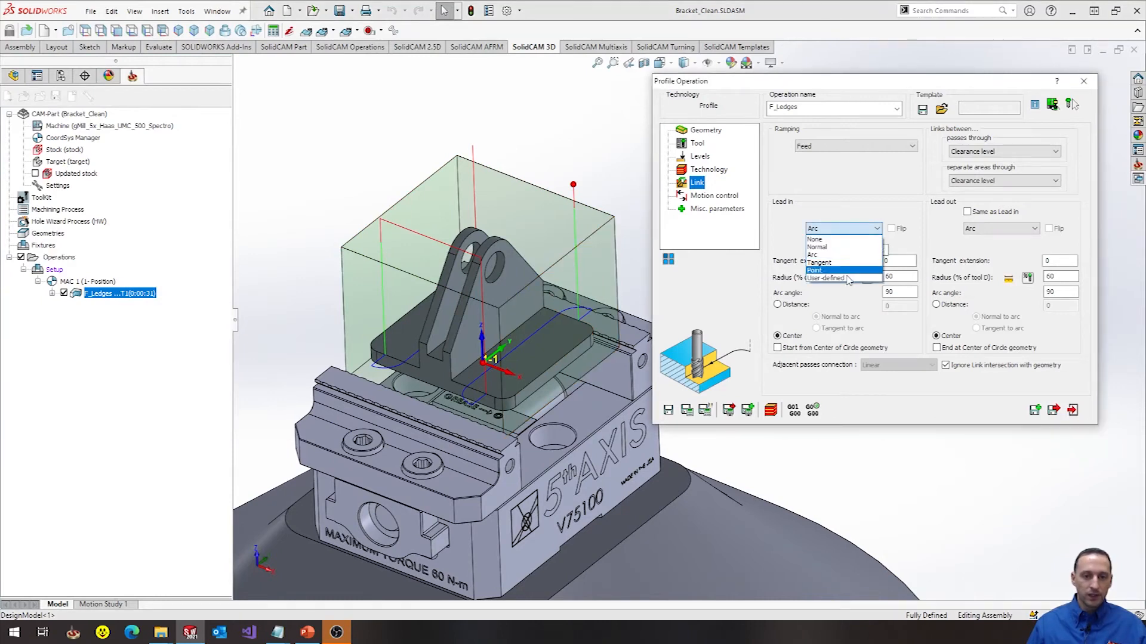
{"action": "left_click", "coordinate": [819, 255]}
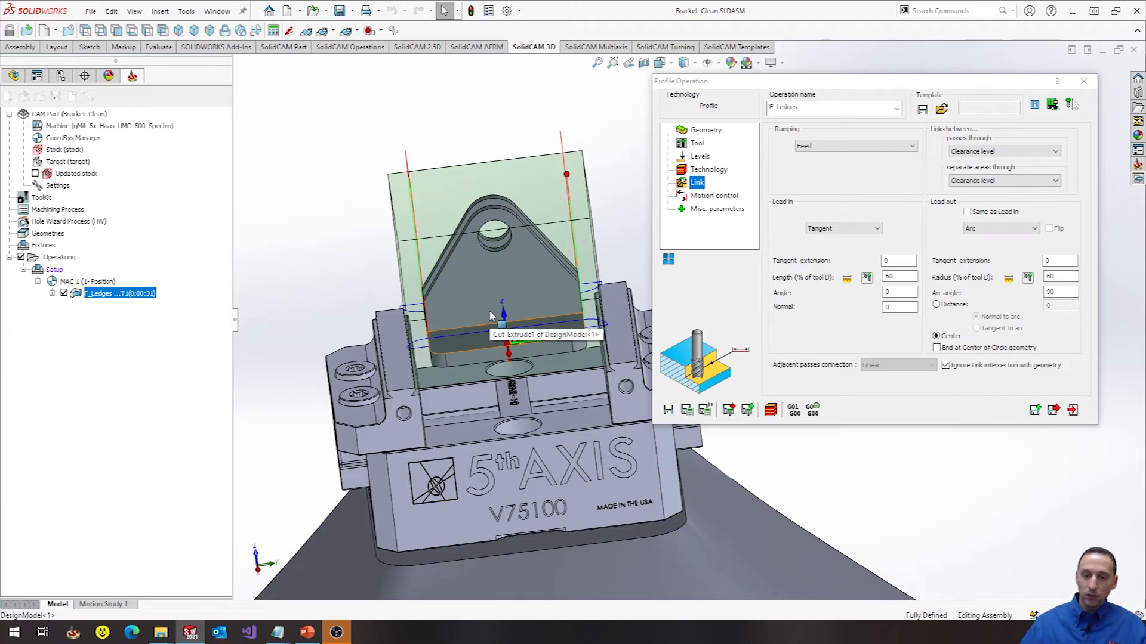
{"action": "mouse_move", "coordinate": [577, 327]}
{"action": "type", "text": ".25"}
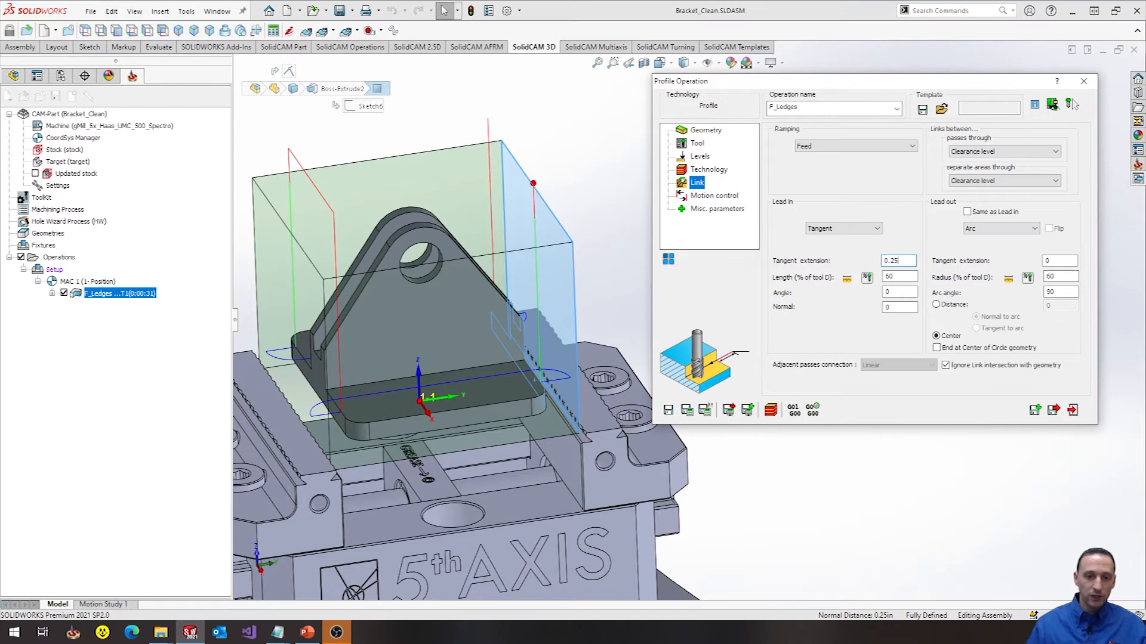
{"action": "left_click", "coordinate": [1000, 228]}
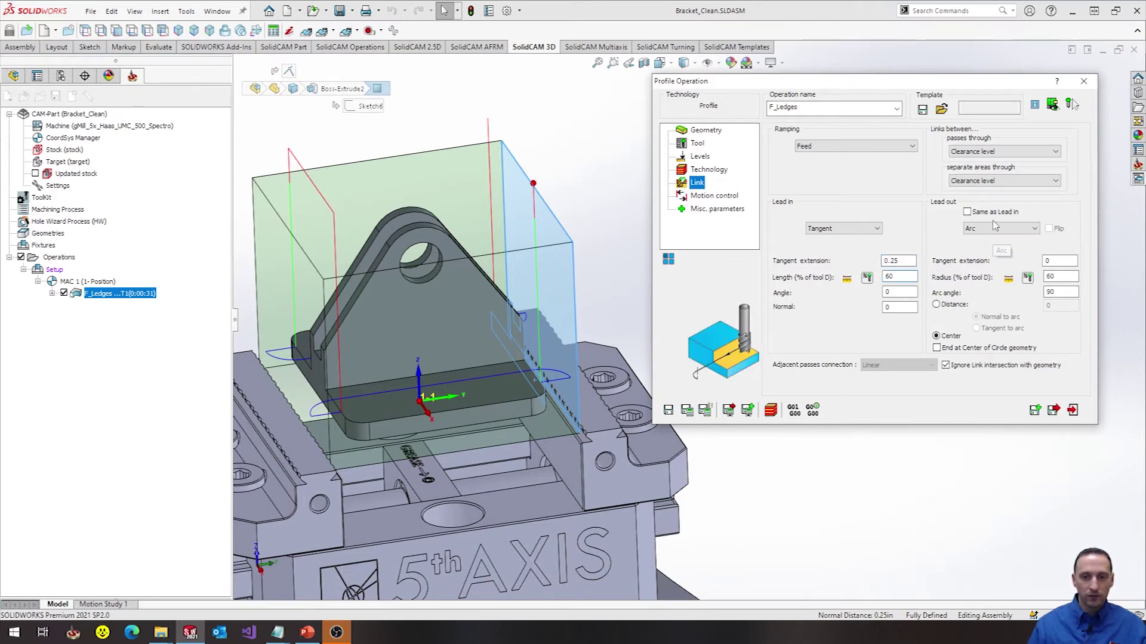
{"action": "left_click", "coordinate": [967, 212]}
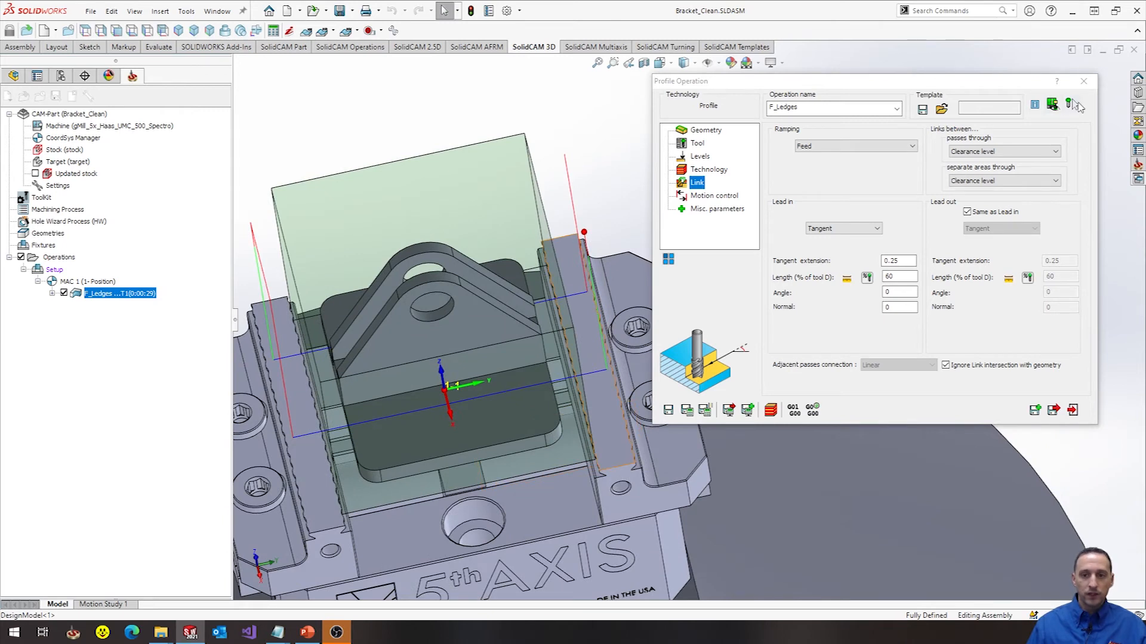
{"action": "left_click", "coordinate": [1071, 103]}
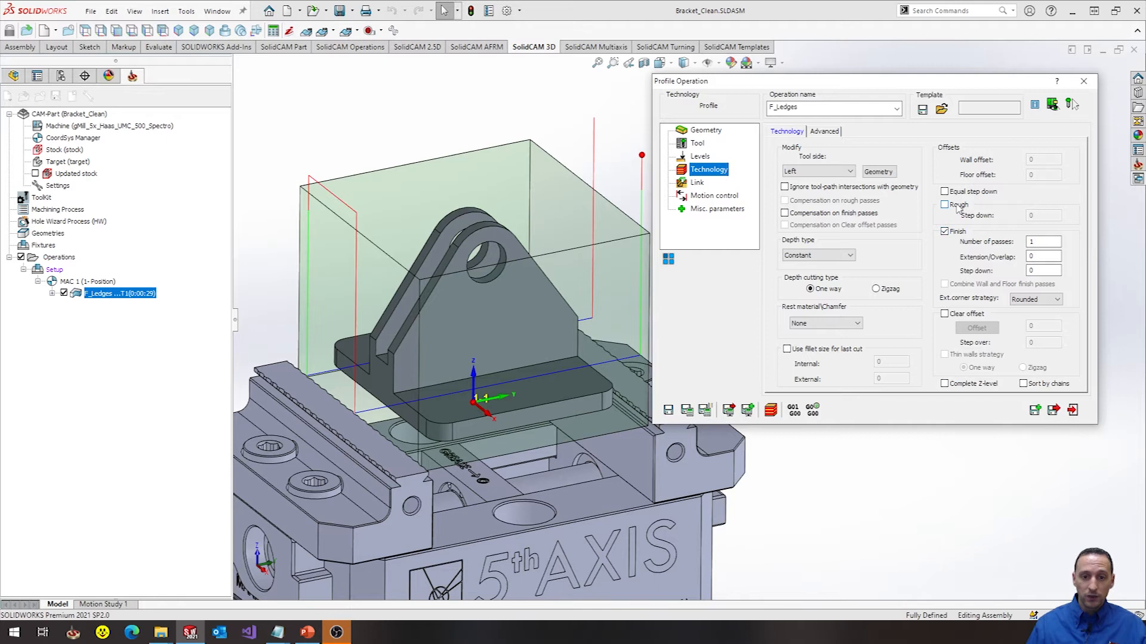
- Enable Rough passes with 0.25 step down, 0.005 wall offset and Clear offset on F_Ledges
{"action": "left_click", "coordinate": [944, 204]}
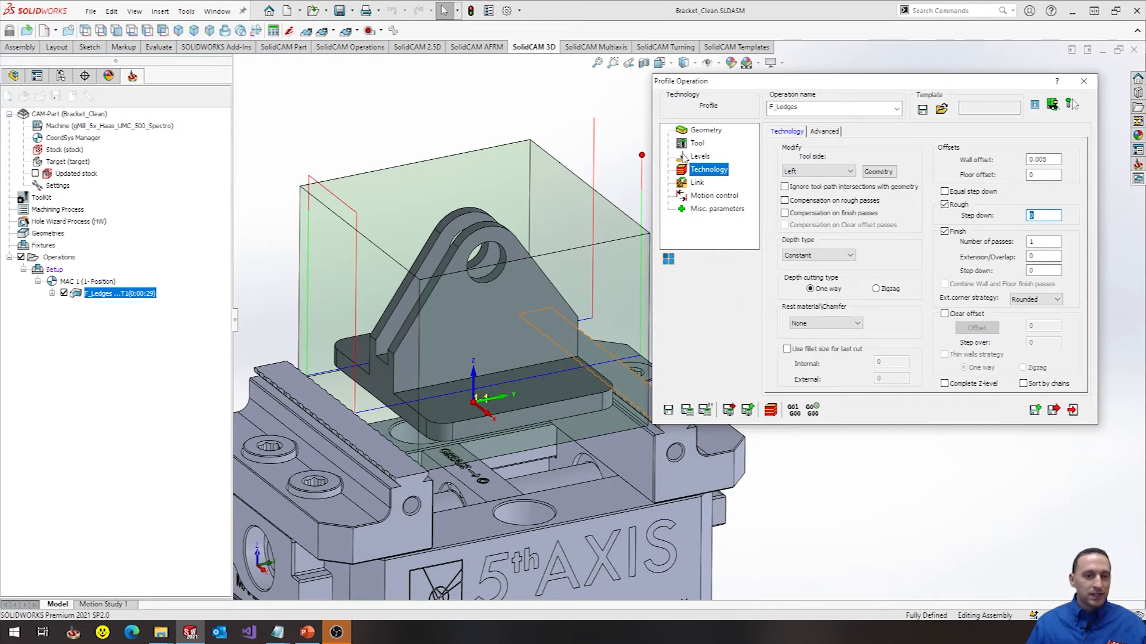
{"action": "type", "text": "0.25"}
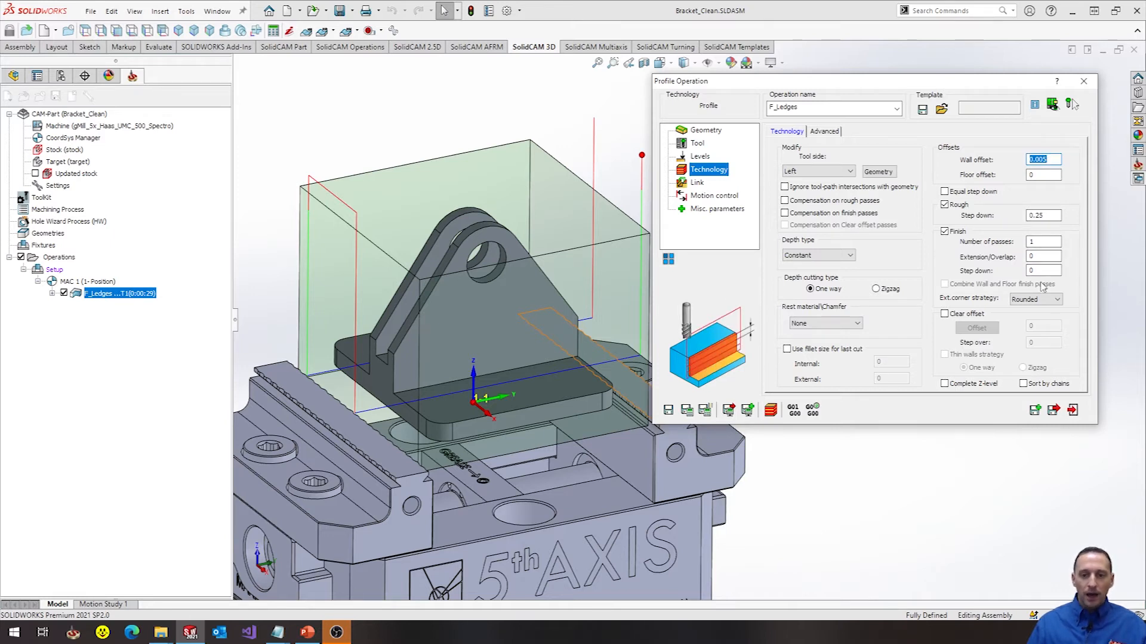
{"action": "left_click", "coordinate": [945, 313]}
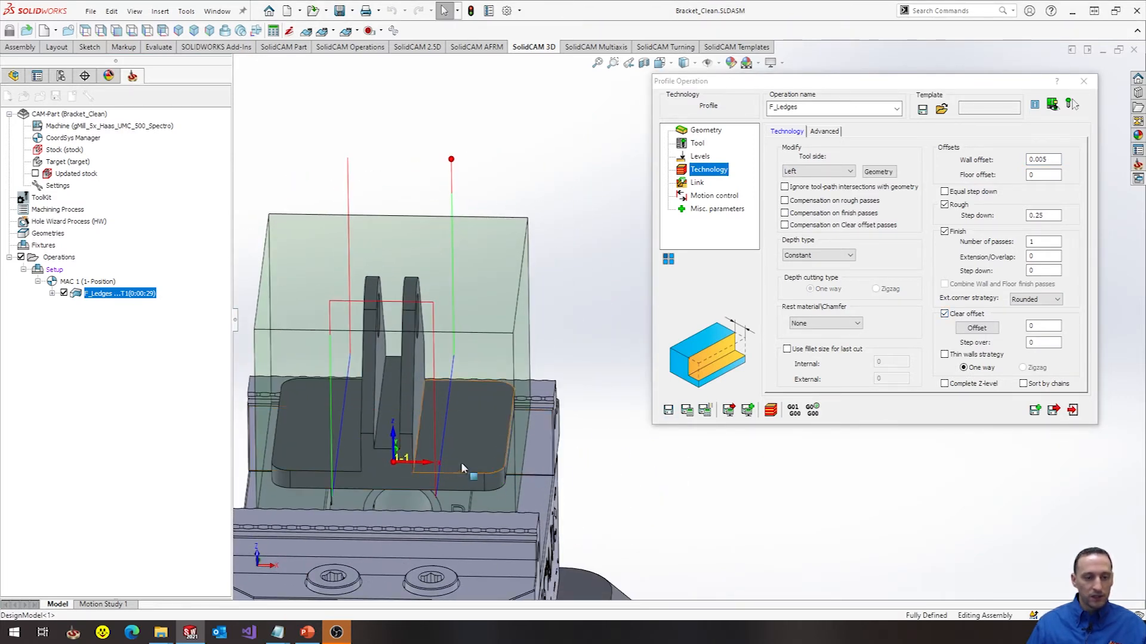
{"action": "mouse_move", "coordinate": [493, 457]}
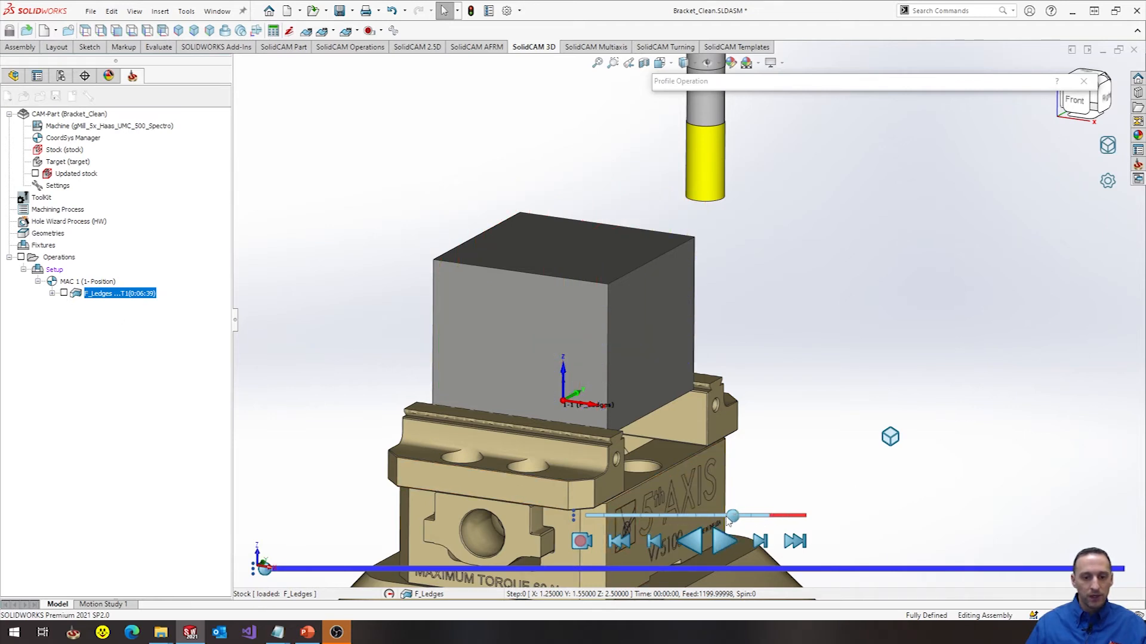
- Play the F_Ledges simulation until the stock is cut down to the wall on the ledge
{"action": "left_click", "coordinate": [721, 540]}
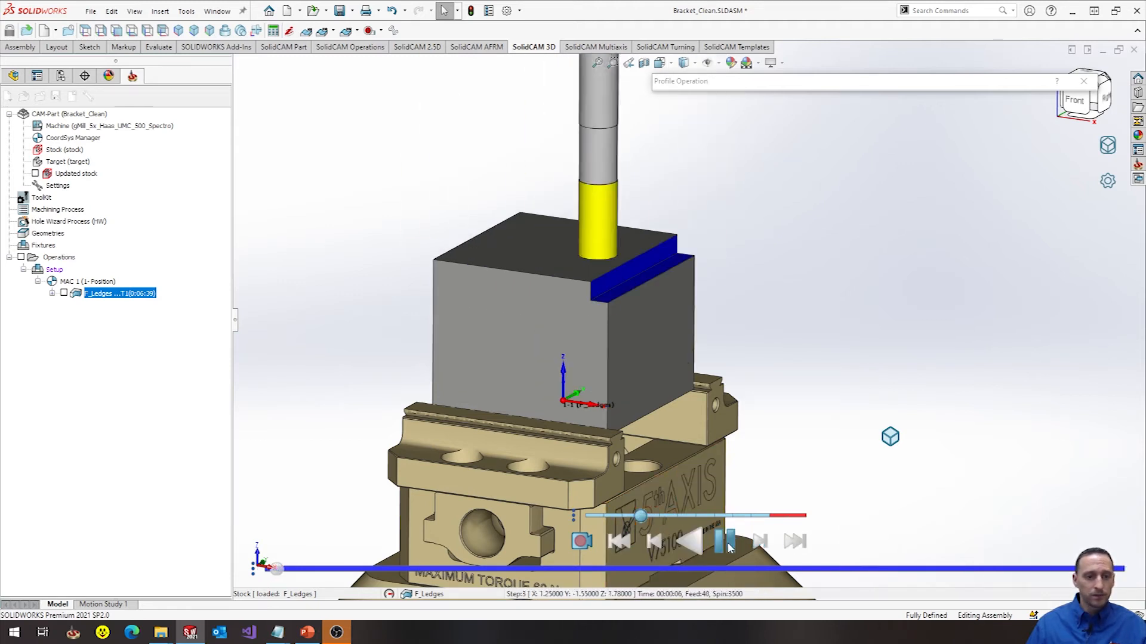
{"action": "left_click", "coordinate": [718, 540]}
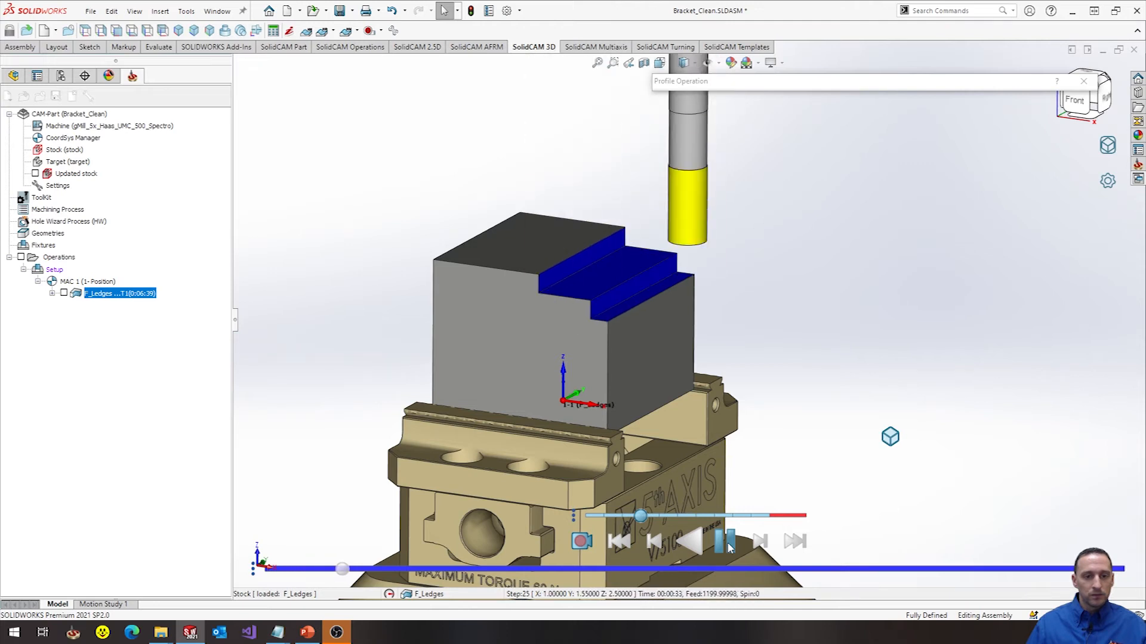
{"action": "left_click", "coordinate": [725, 540]}
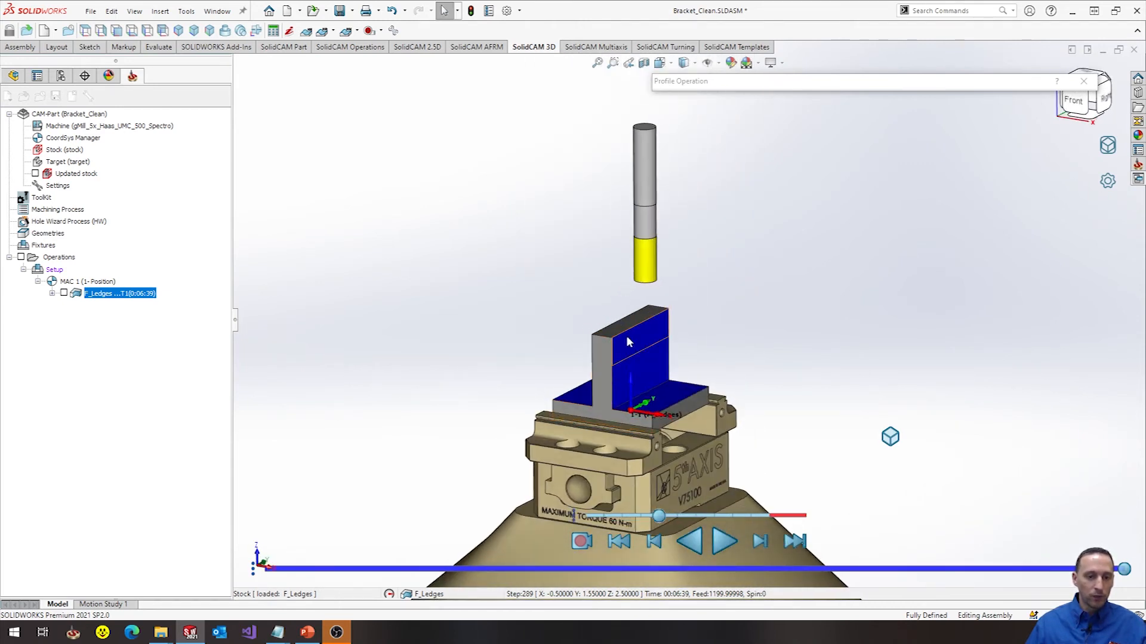
{"action": "mouse_move", "coordinate": [620, 346]}
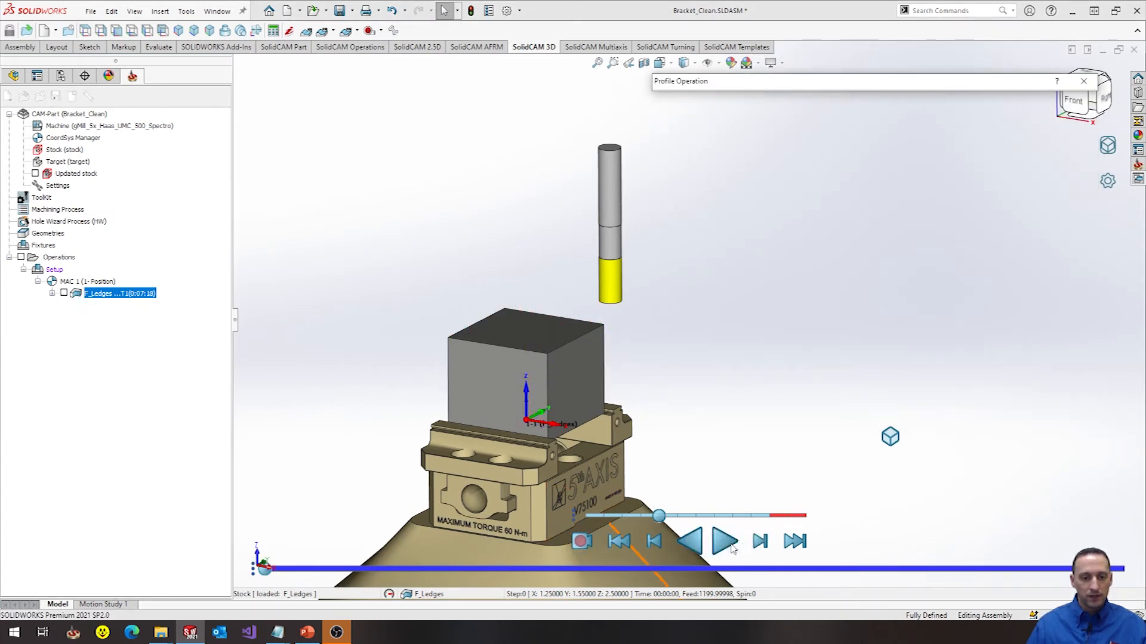
- Replay the updated F_Ledges simulation to the finished wall, then pause it
{"action": "left_click", "coordinate": [725, 540]}
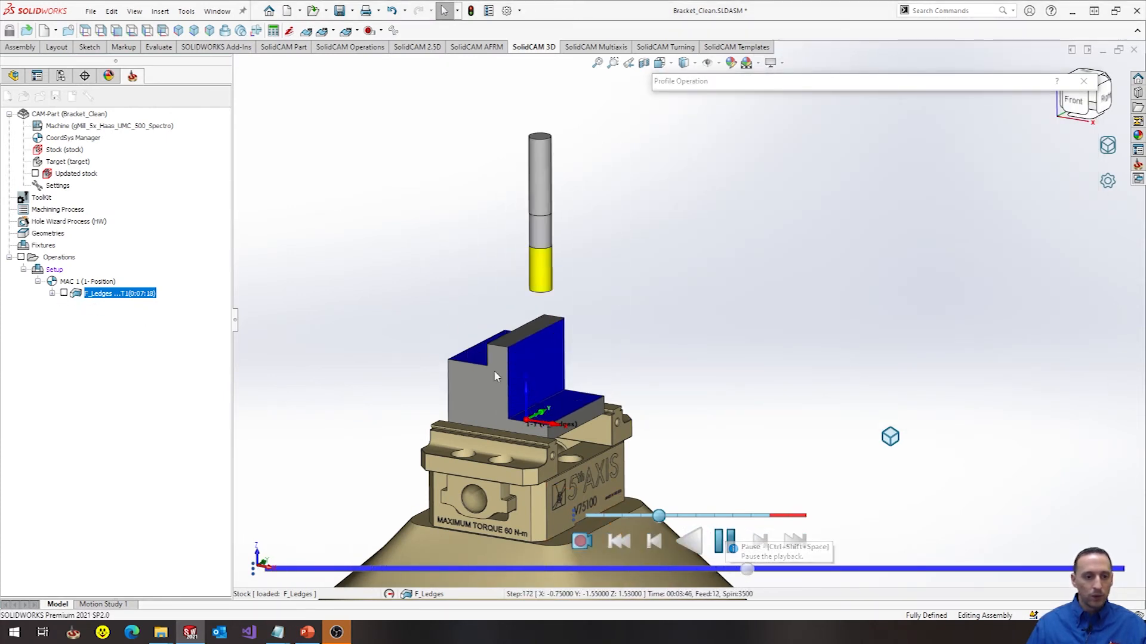
{"action": "left_click", "coordinate": [723, 541]}
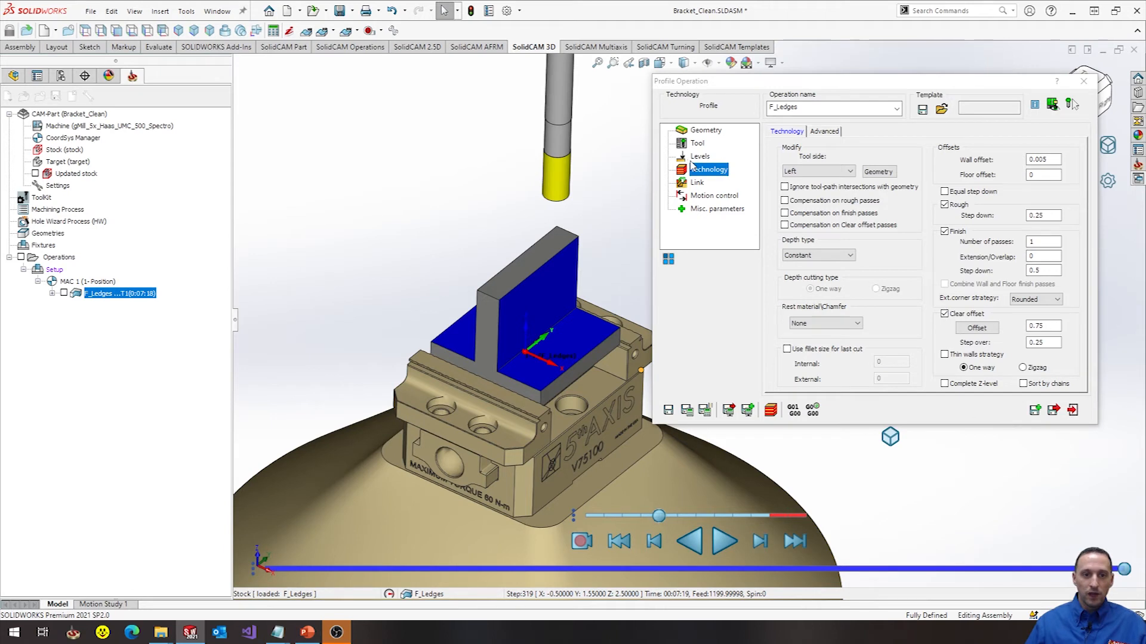
- Set F_Ledges Finish feed XY to 120 and Feed Z to 120 to match Feed XY
{"action": "left_click", "coordinate": [696, 142]}
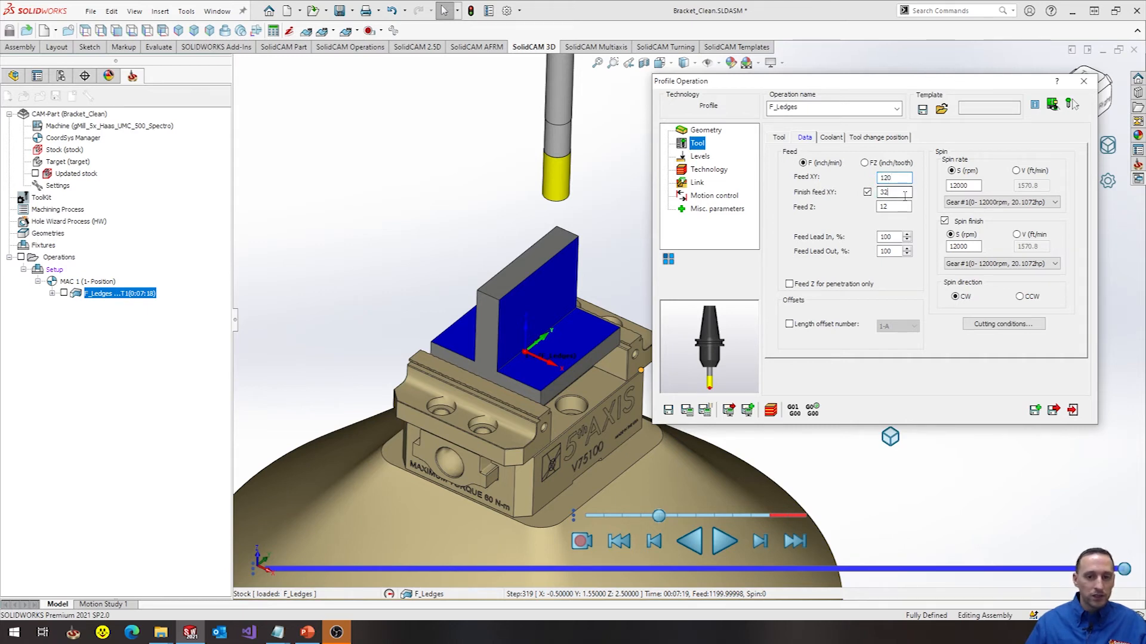
{"action": "triple_click", "coordinate": [893, 191]}
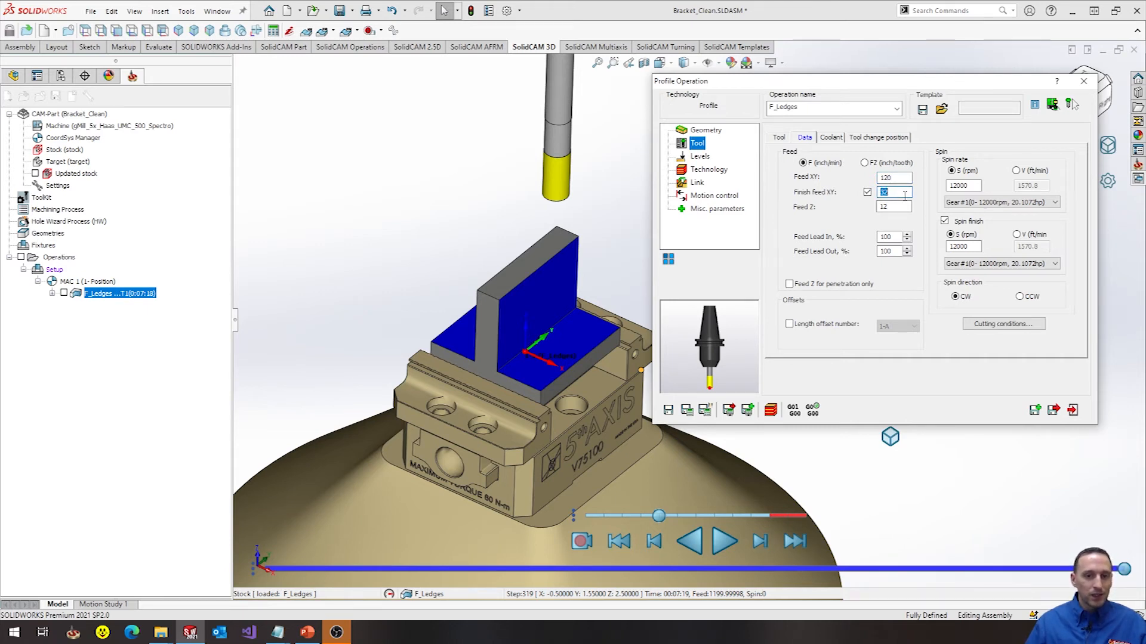
{"action": "type", "text": "120"}
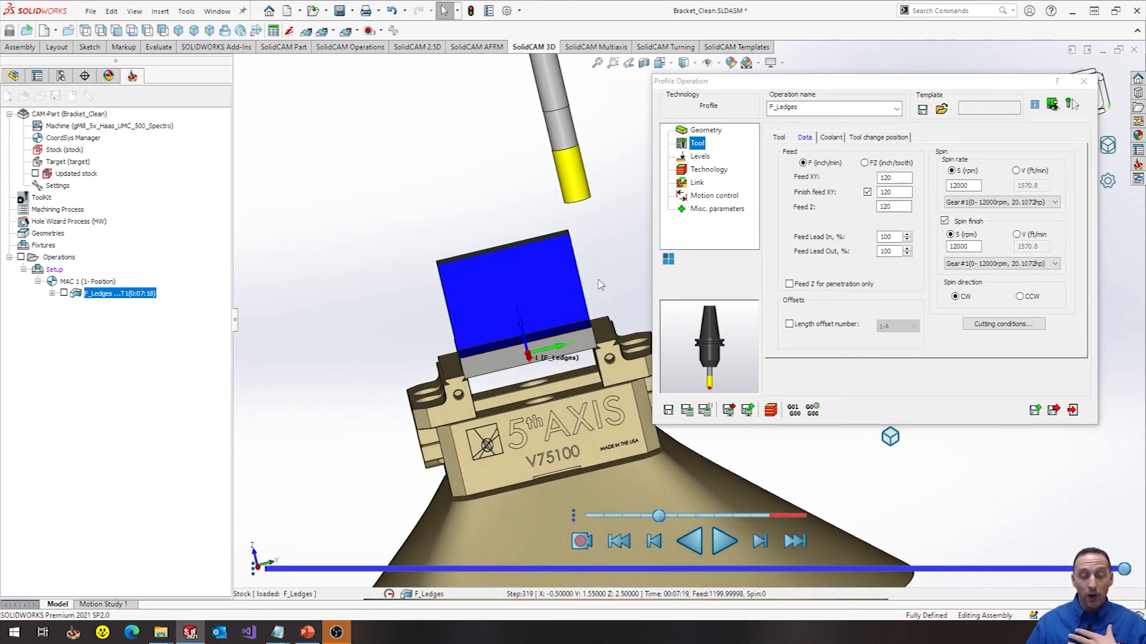
{"action": "mouse_move", "coordinate": [591, 212]}
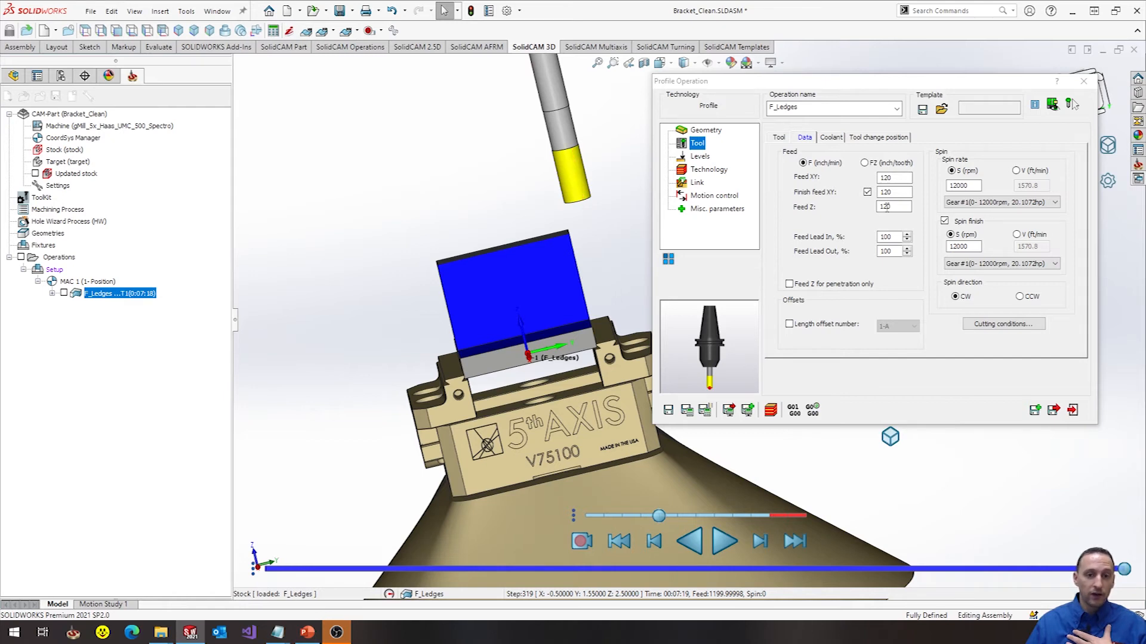
{"action": "triple_click", "coordinate": [891, 206]}
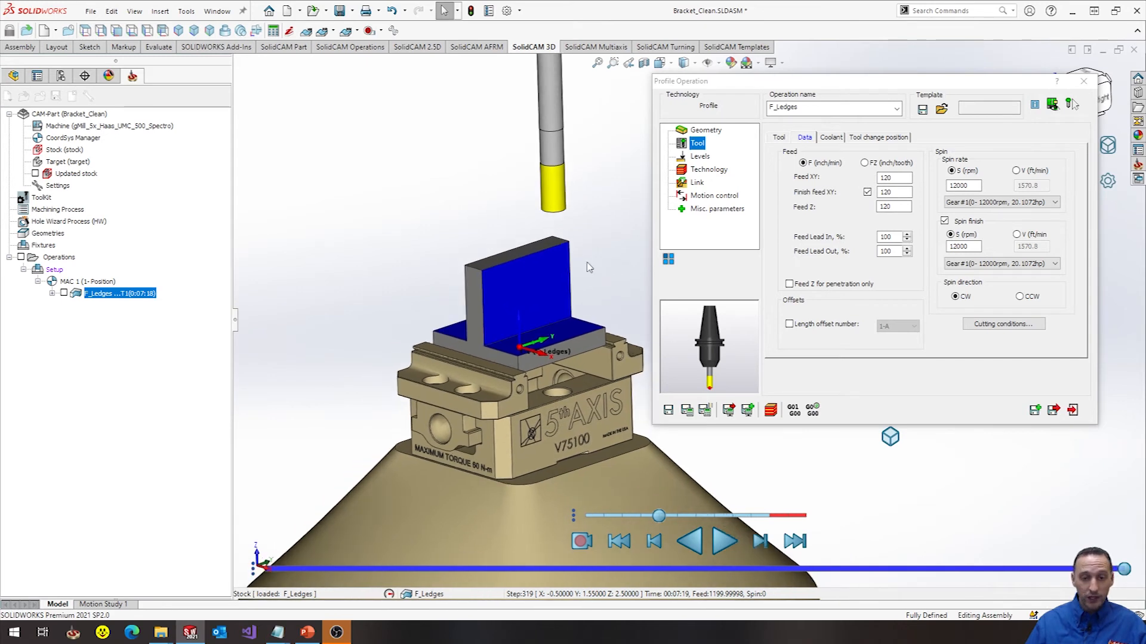
{"action": "mouse_move", "coordinate": [694, 437]}
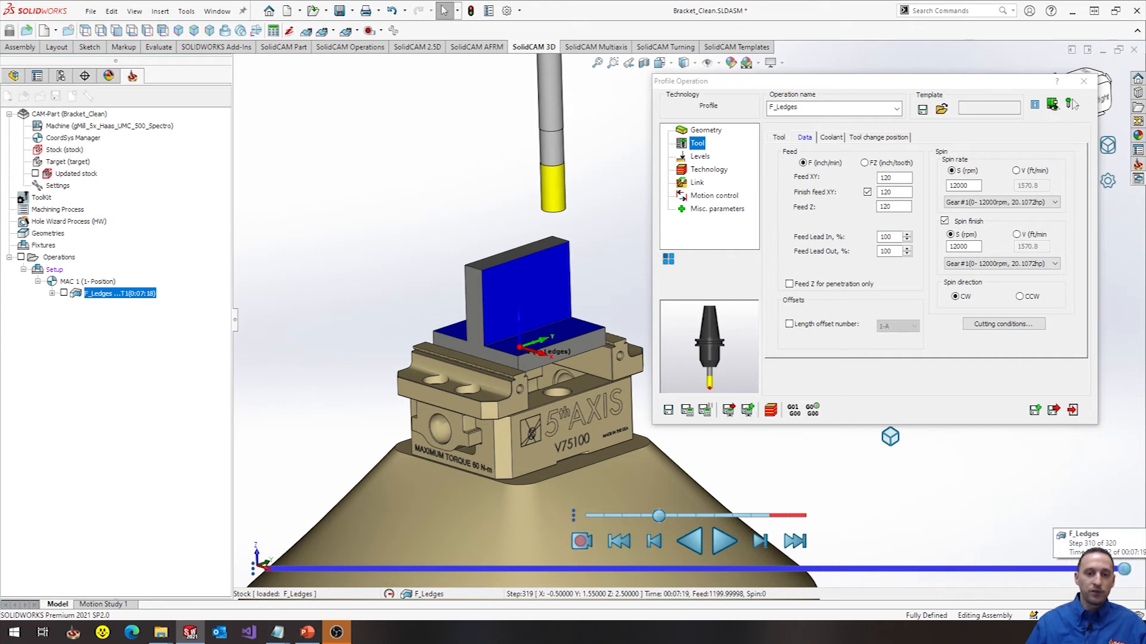
{"action": "left_click", "coordinate": [890, 177]}
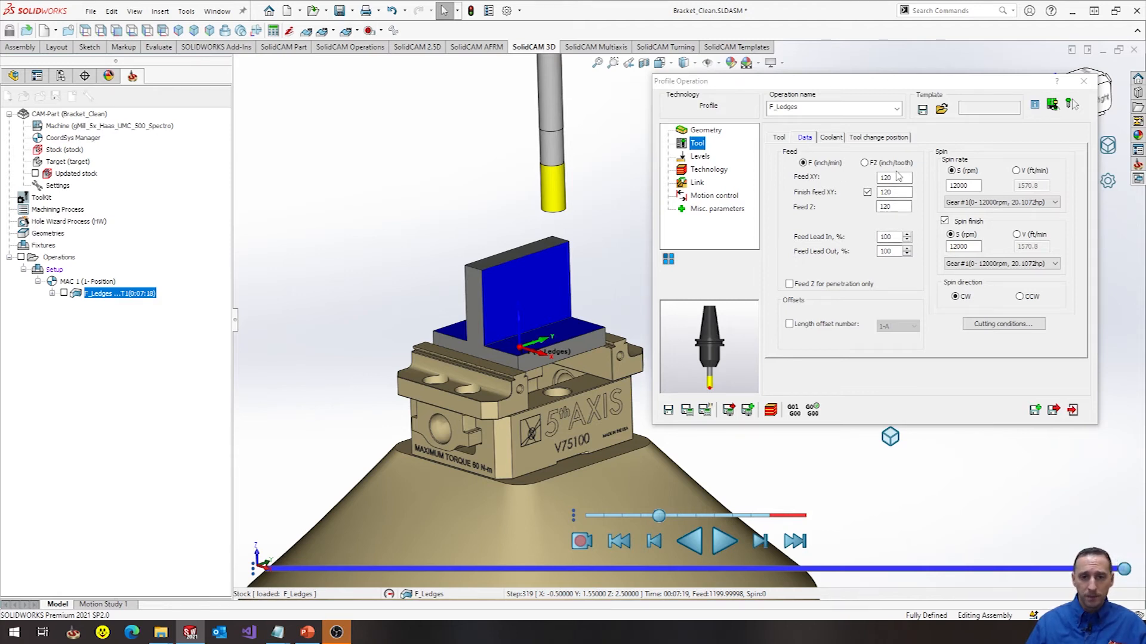
{"action": "left_click", "coordinate": [865, 162]}
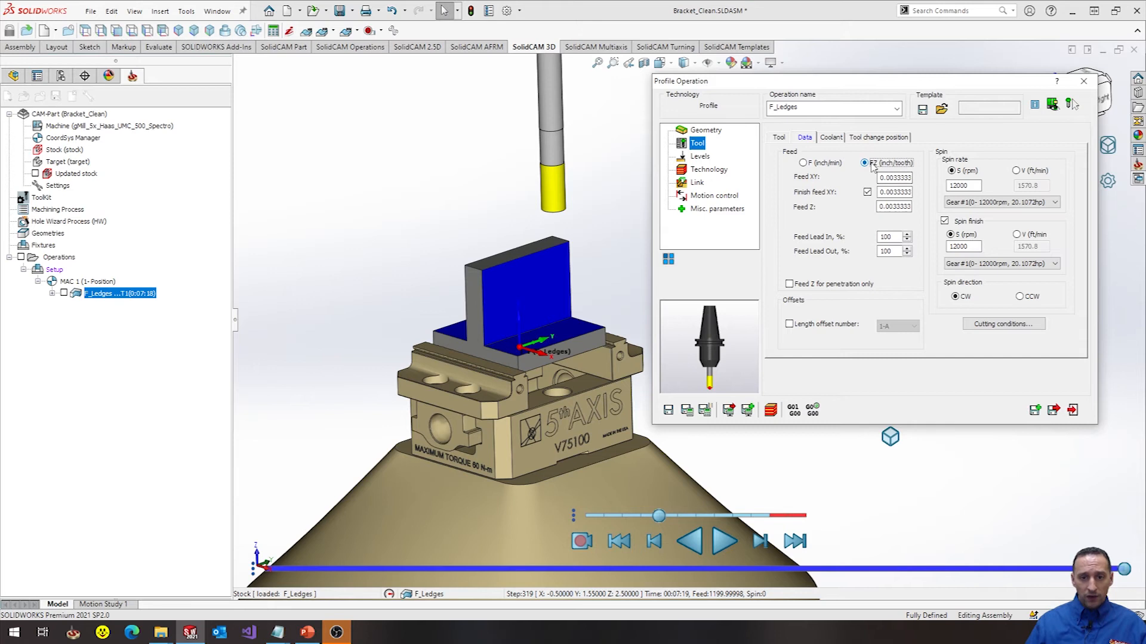
{"action": "mouse_move", "coordinate": [898, 168]}
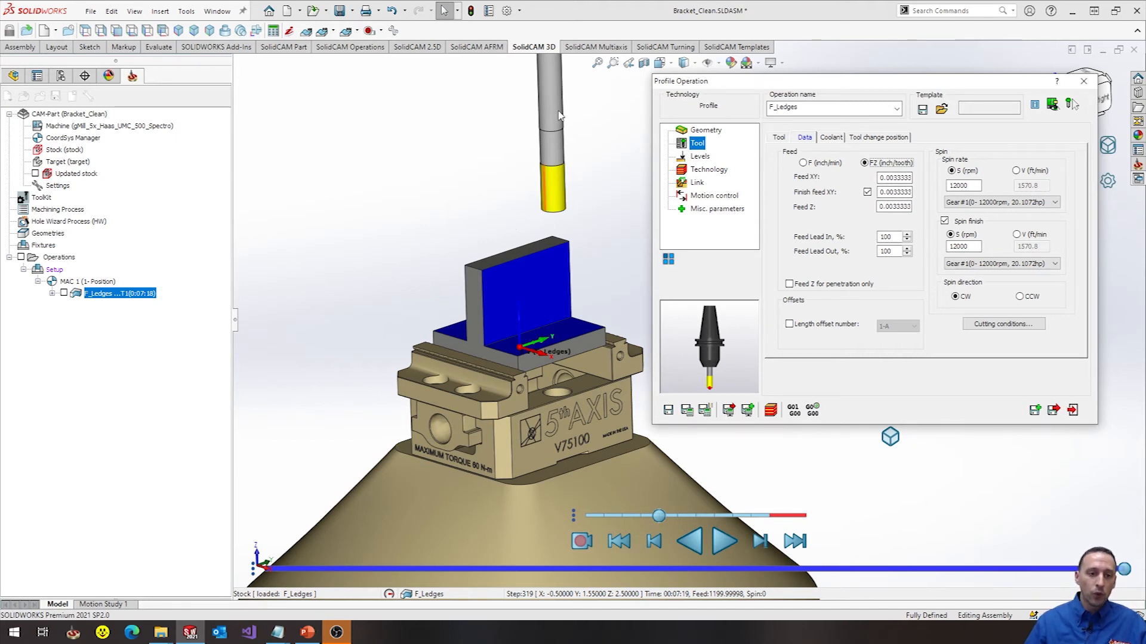
{"action": "mouse_move", "coordinate": [610, 154]}
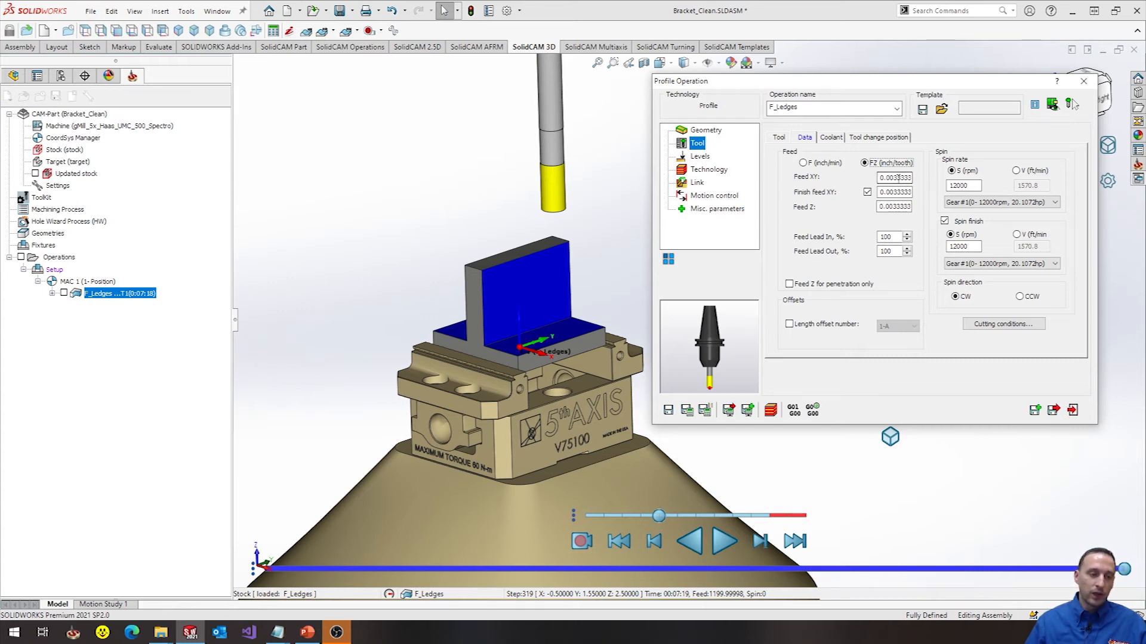
{"action": "left_click", "coordinate": [806, 163]}
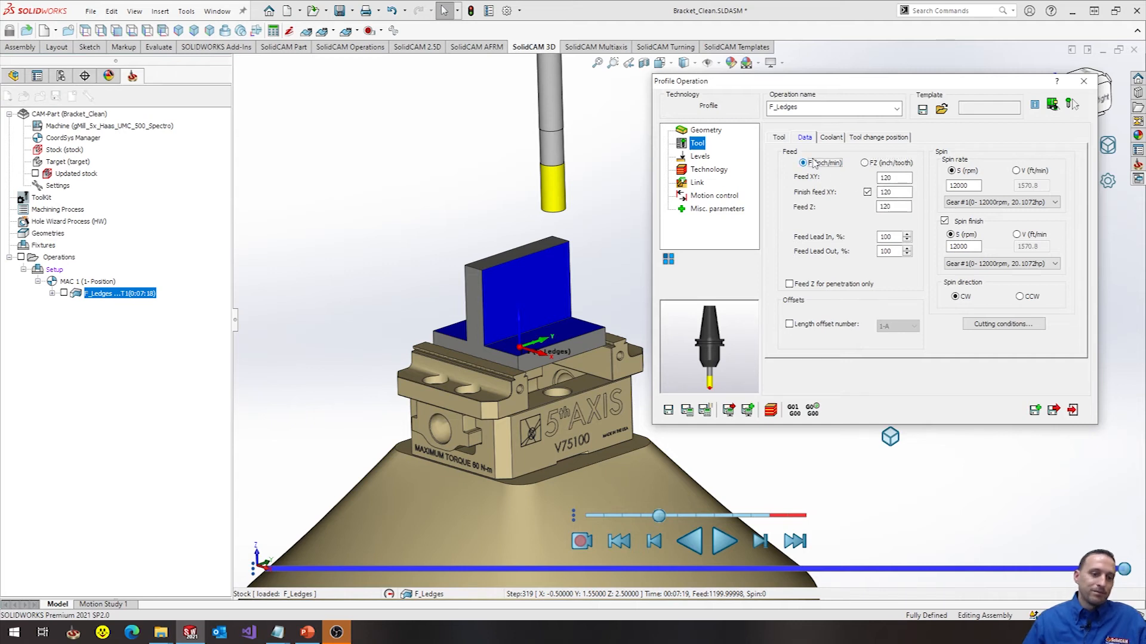
{"action": "mouse_move", "coordinate": [632, 317]}
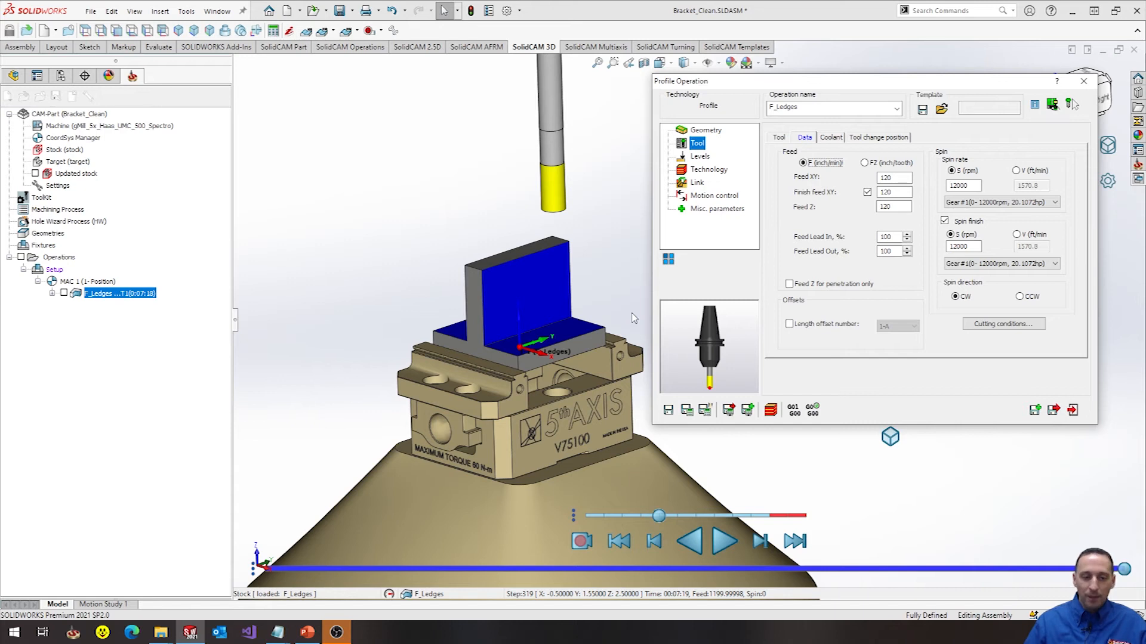
{"action": "mouse_move", "coordinate": [633, 313]}
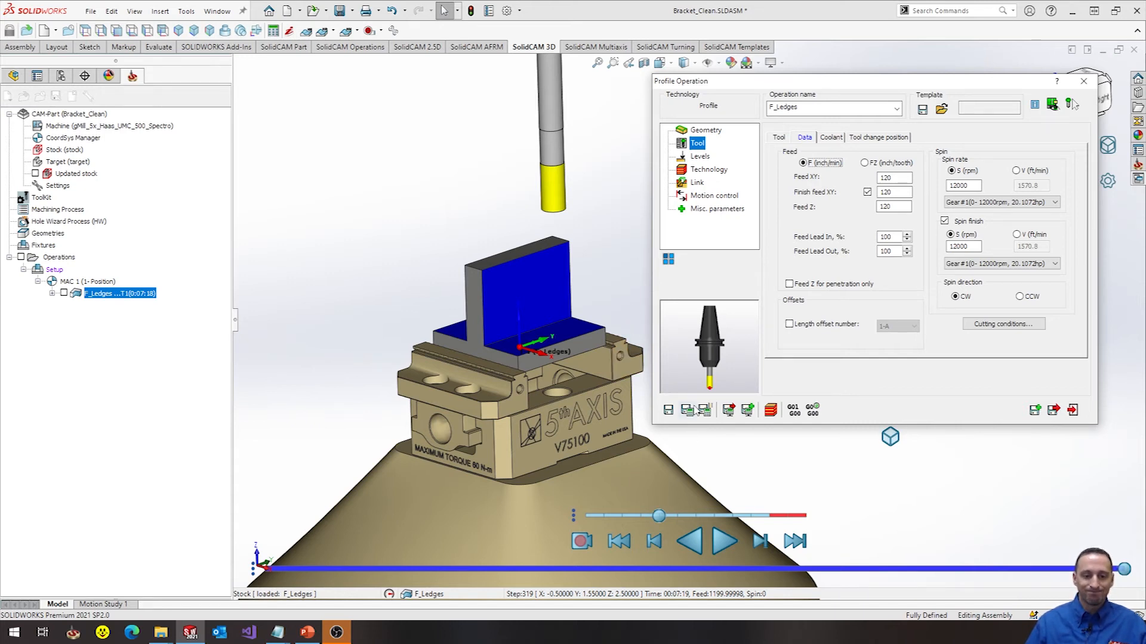
- Save & Calculate F_Ledges, rewind and replay its toolpath simulation, then pause
{"action": "left_click", "coordinate": [64, 293]}
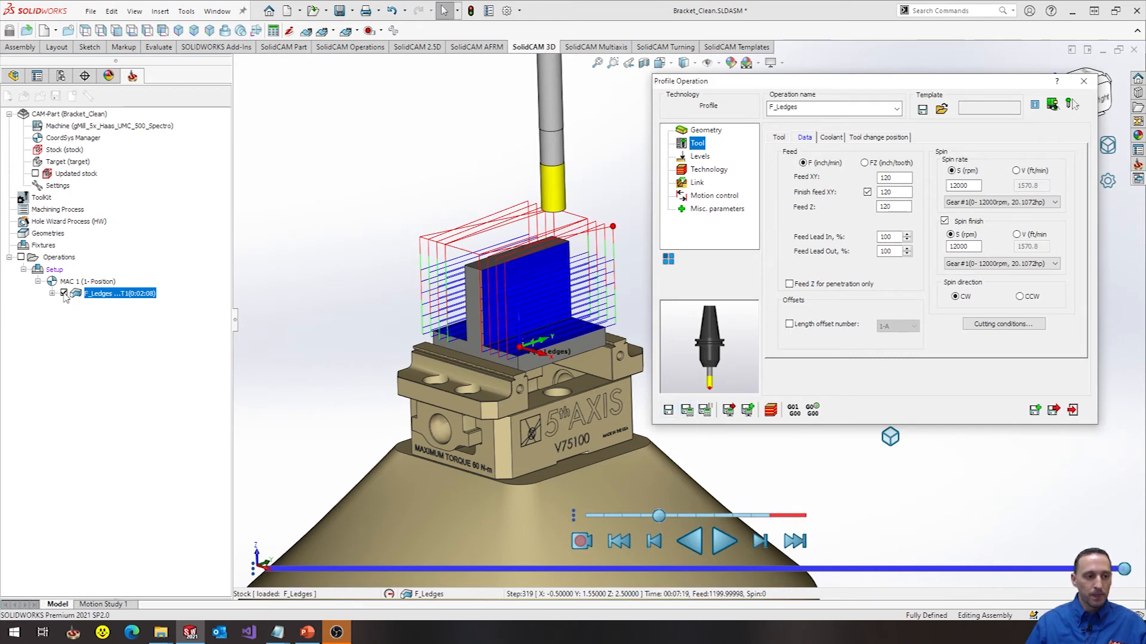
{"action": "left_click", "coordinate": [771, 410]}
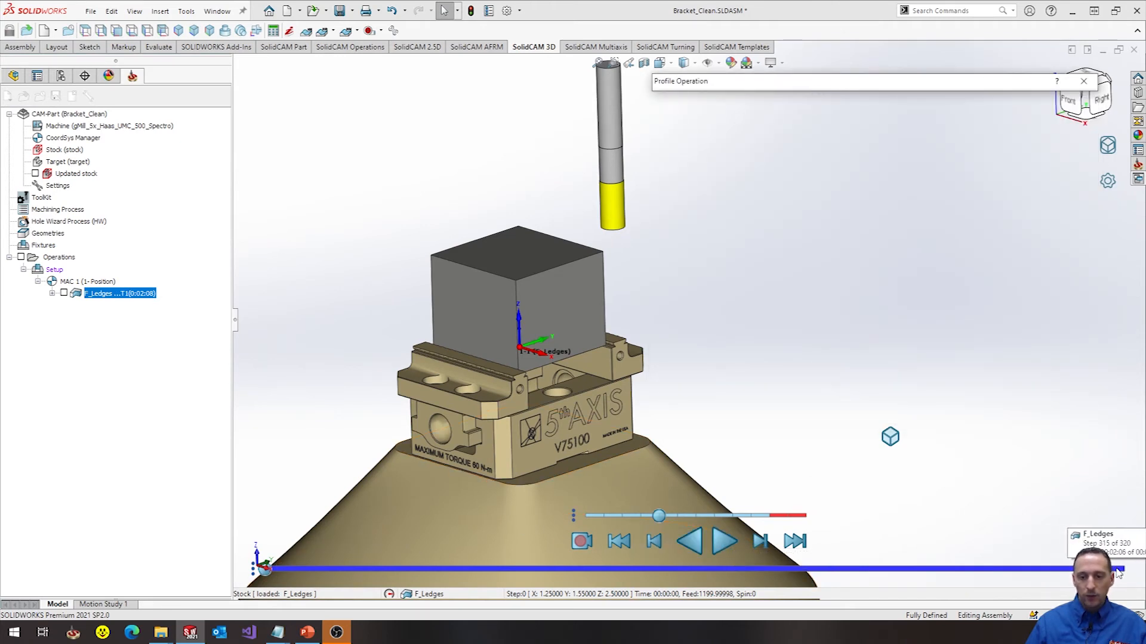
{"action": "left_click", "coordinate": [687, 541]}
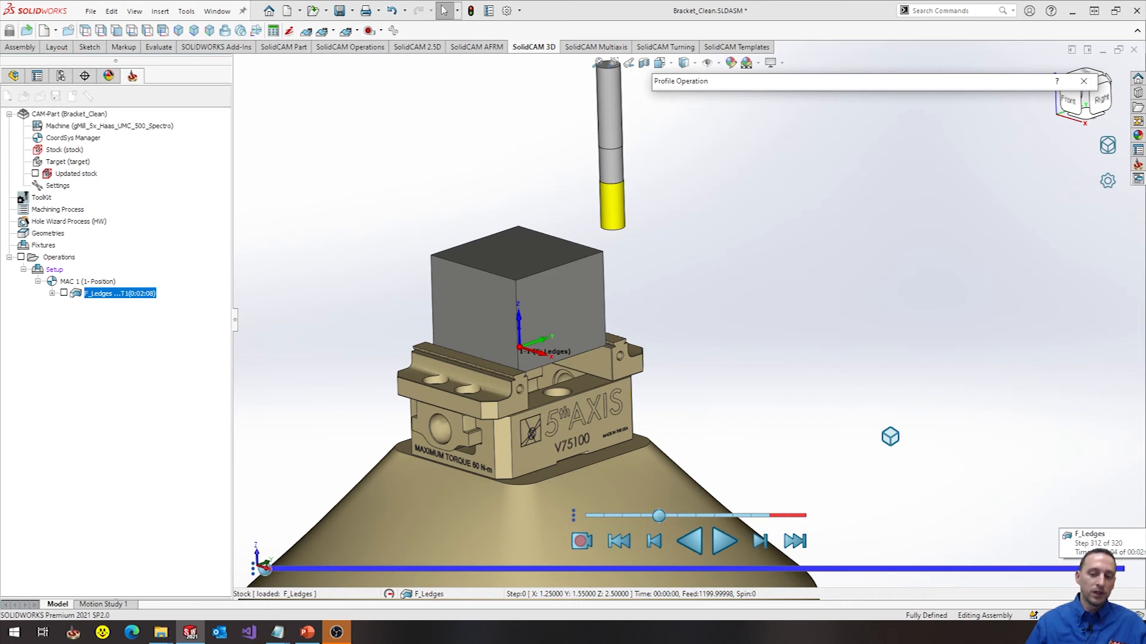
{"action": "left_click", "coordinate": [724, 541]}
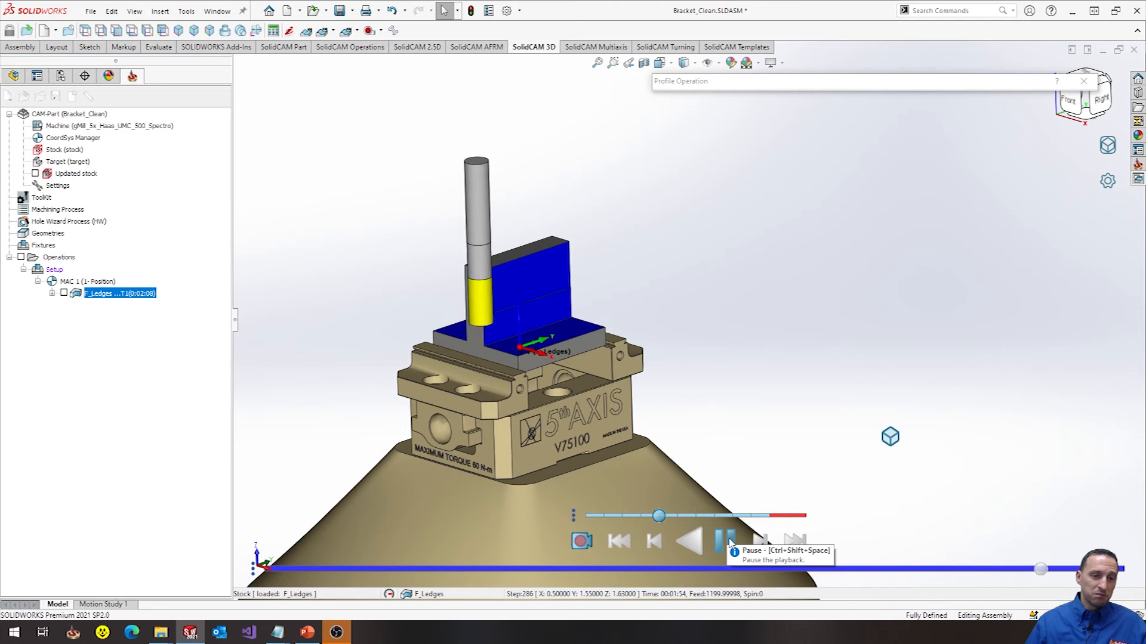
{"action": "left_click", "coordinate": [718, 541]}
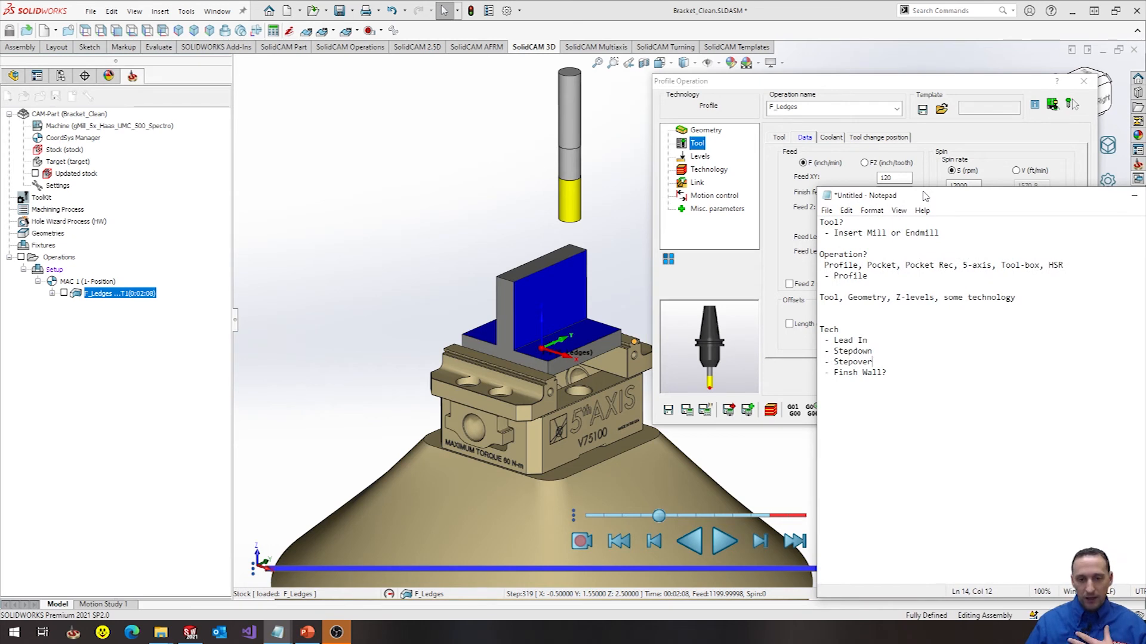
{"action": "mouse_move", "coordinate": [837, 233]}
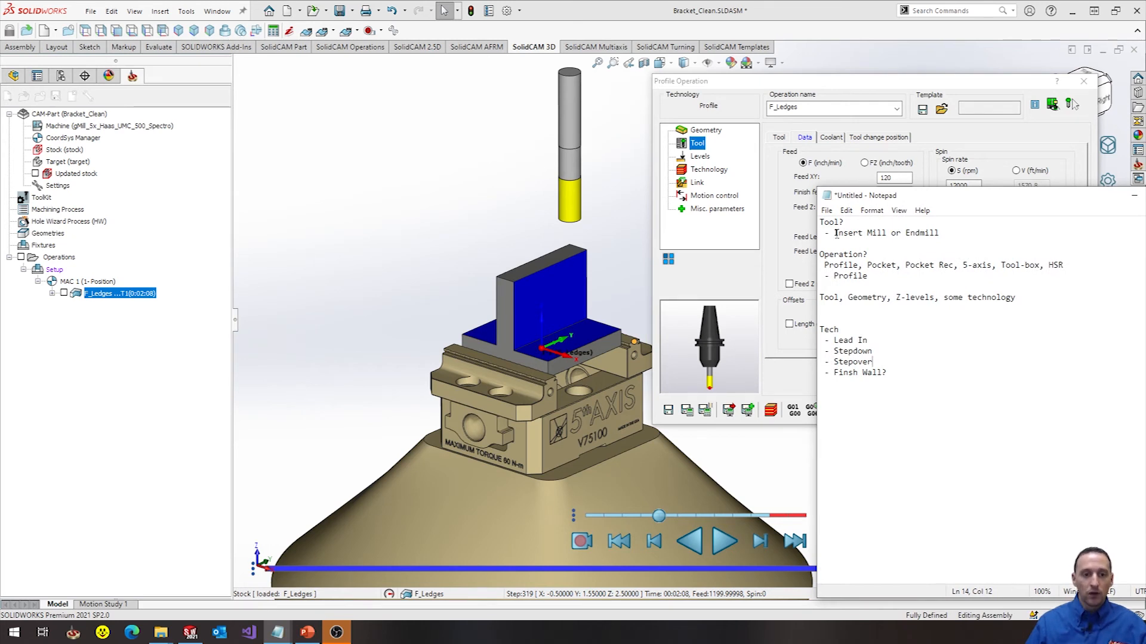
- Highlight the 'Operation?' section in the Notepad planning notes
{"action": "double_click", "coordinate": [886, 233]}
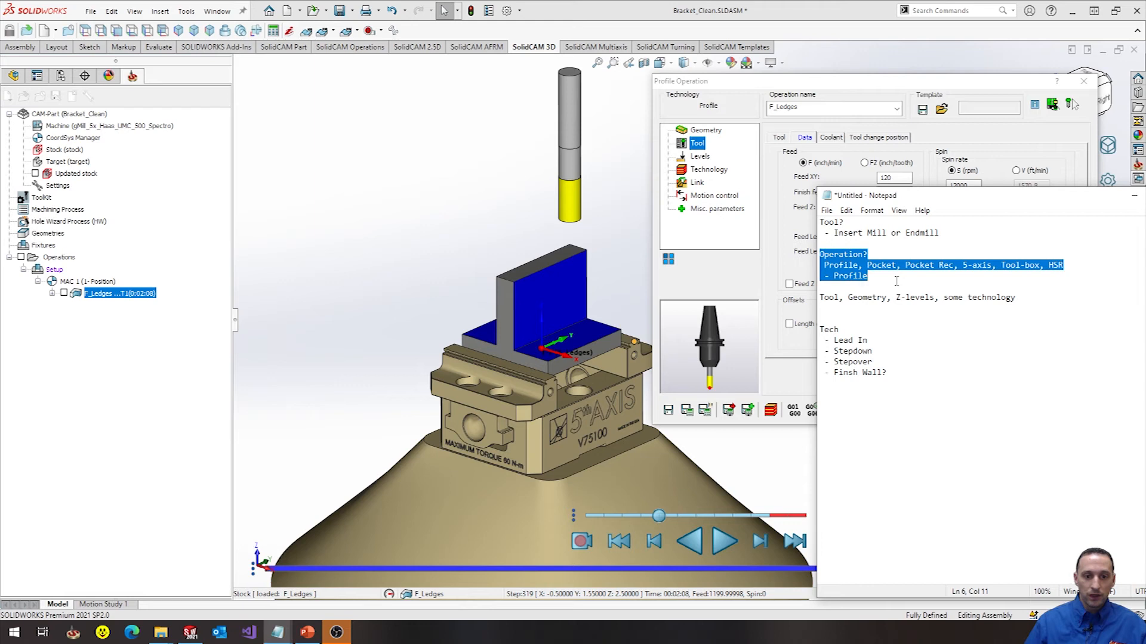
{"action": "mouse_move", "coordinate": [815, 272]}
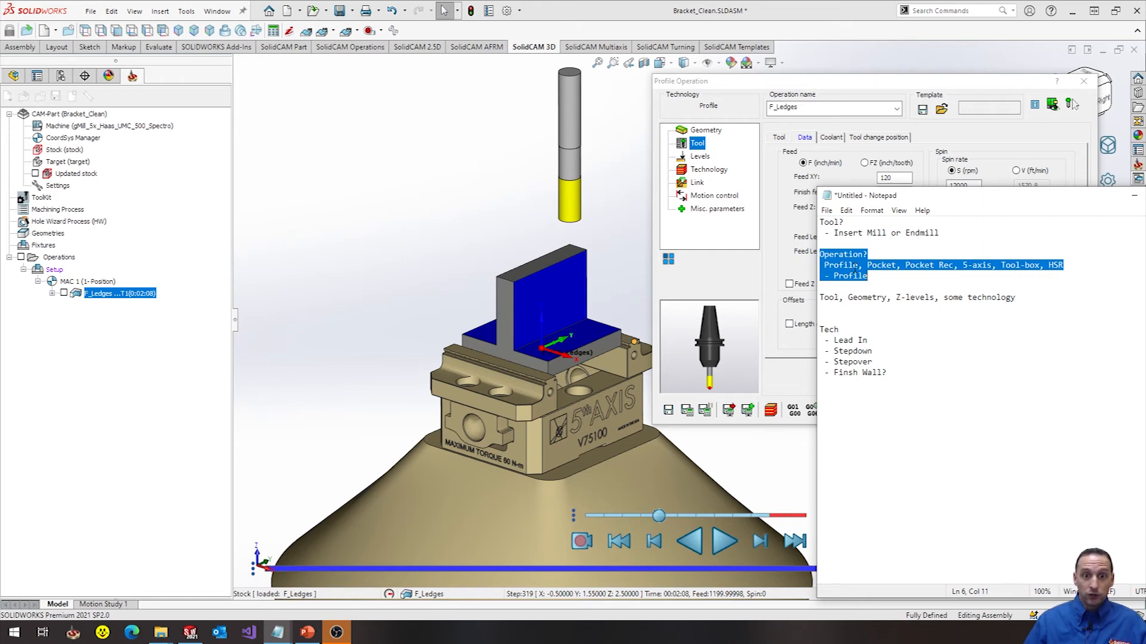
{"action": "mouse_move", "coordinate": [580, 265]}
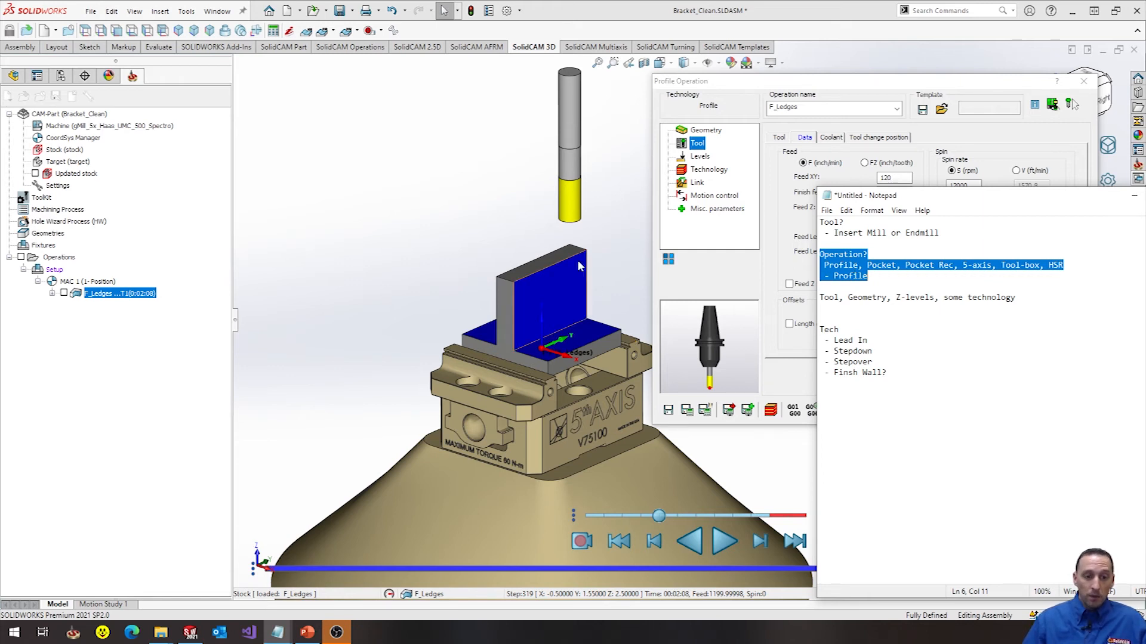
{"action": "mouse_move", "coordinate": [899, 280]}
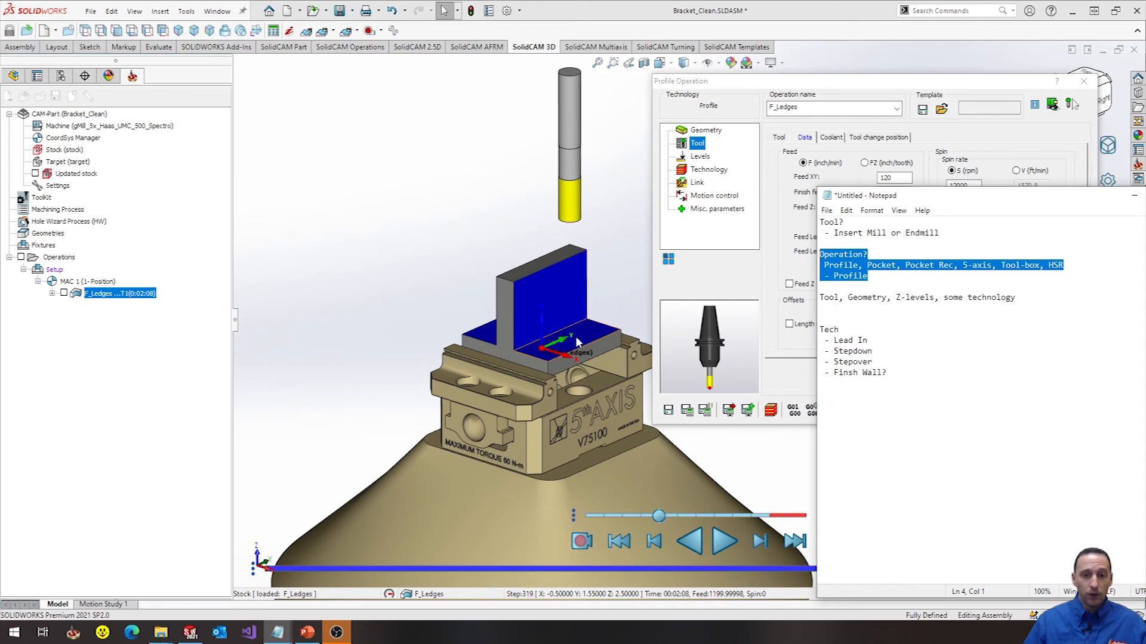
- Append 'Speeds & Feeds' to the Tool, Geometry, Z-levels requirements line in Notepad
{"action": "left_click", "coordinate": [859, 298]}
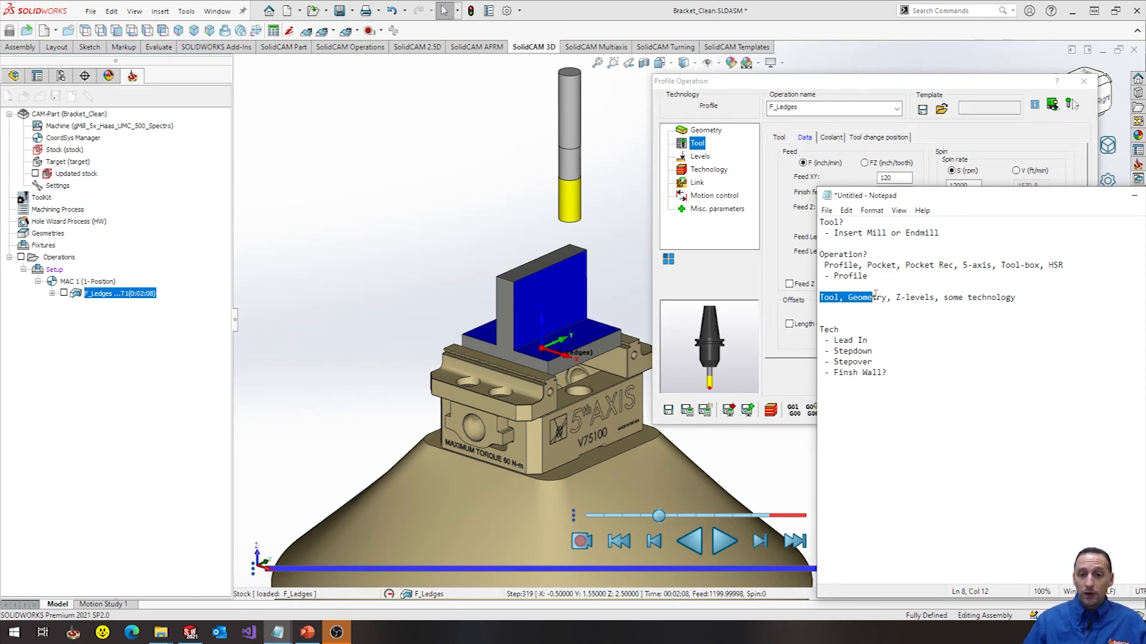
{"action": "left_click", "coordinate": [858, 302]}
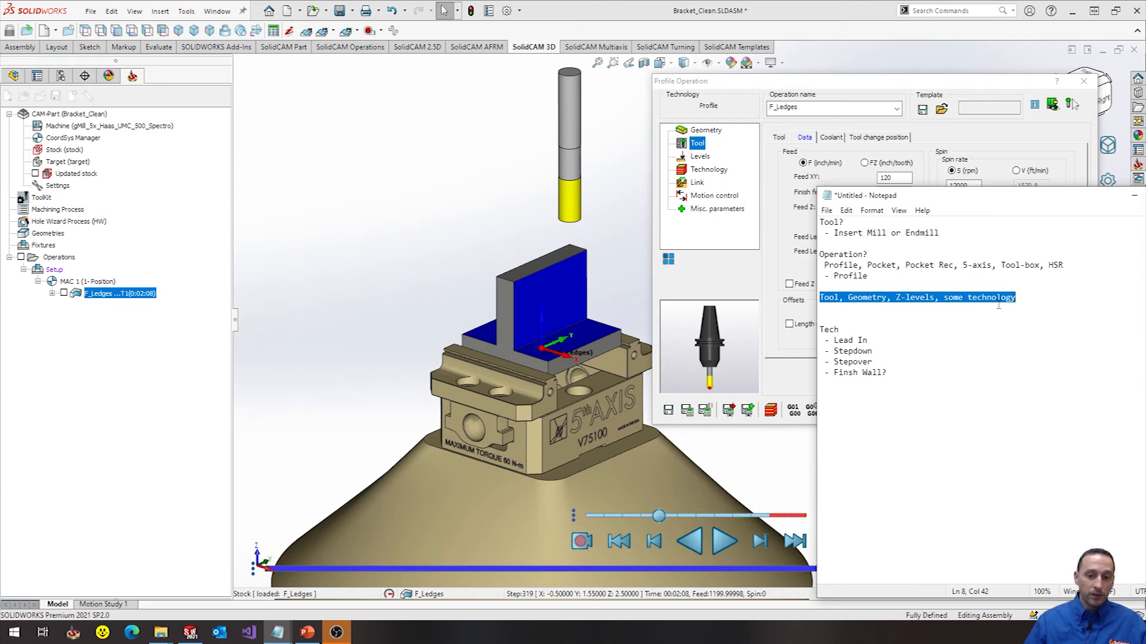
{"action": "left_click", "coordinate": [1019, 298]}
{"action": "type", "text": ", Spee"}
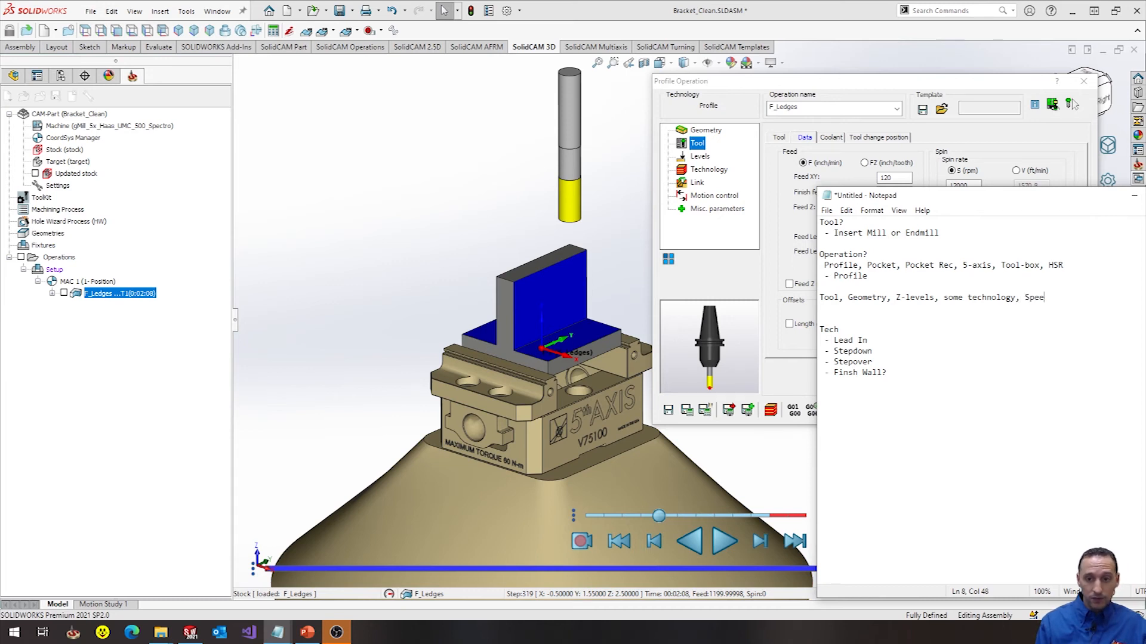
{"action": "type", "text": "ds & Feed"}
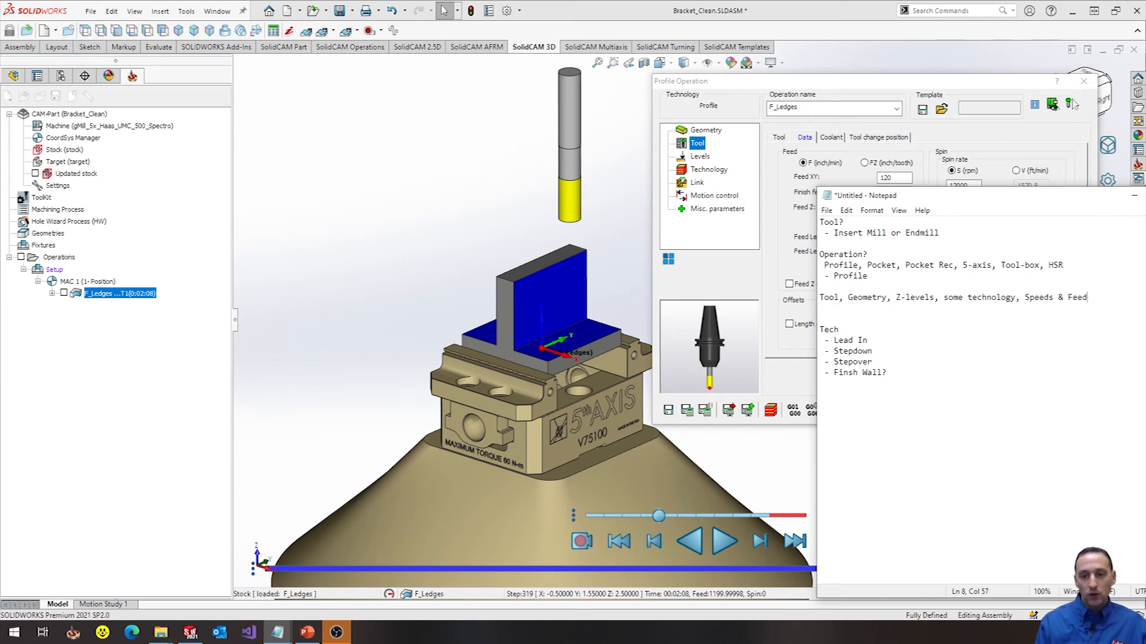
{"action": "type", "text": "s"}
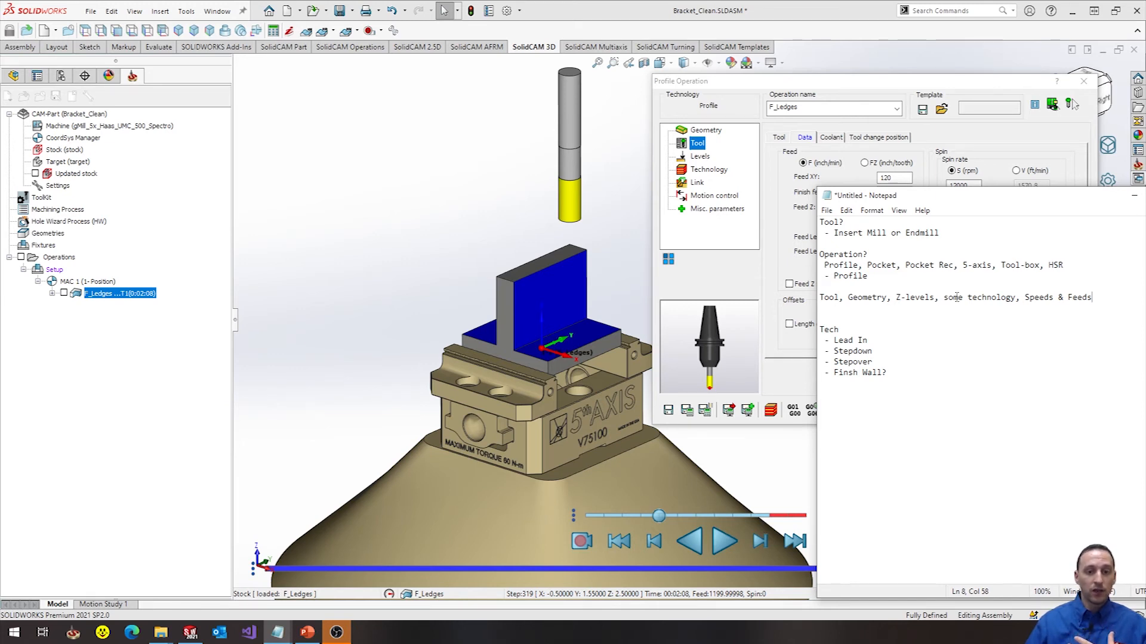
{"action": "mouse_move", "coordinate": [904, 276]}
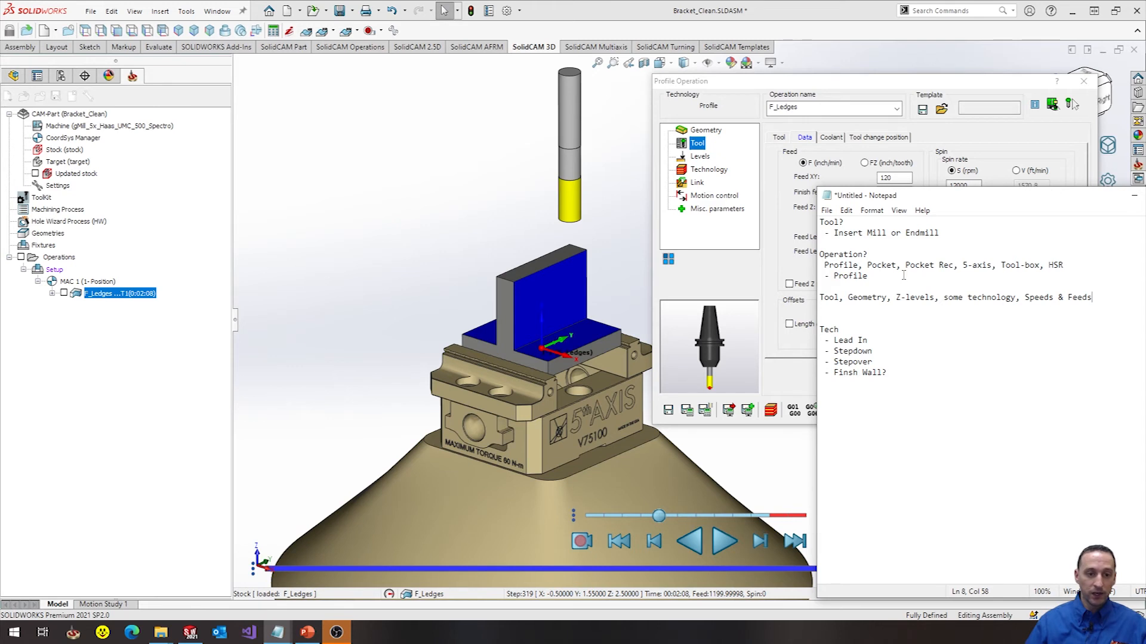
{"action": "mouse_move", "coordinate": [772, 271]}
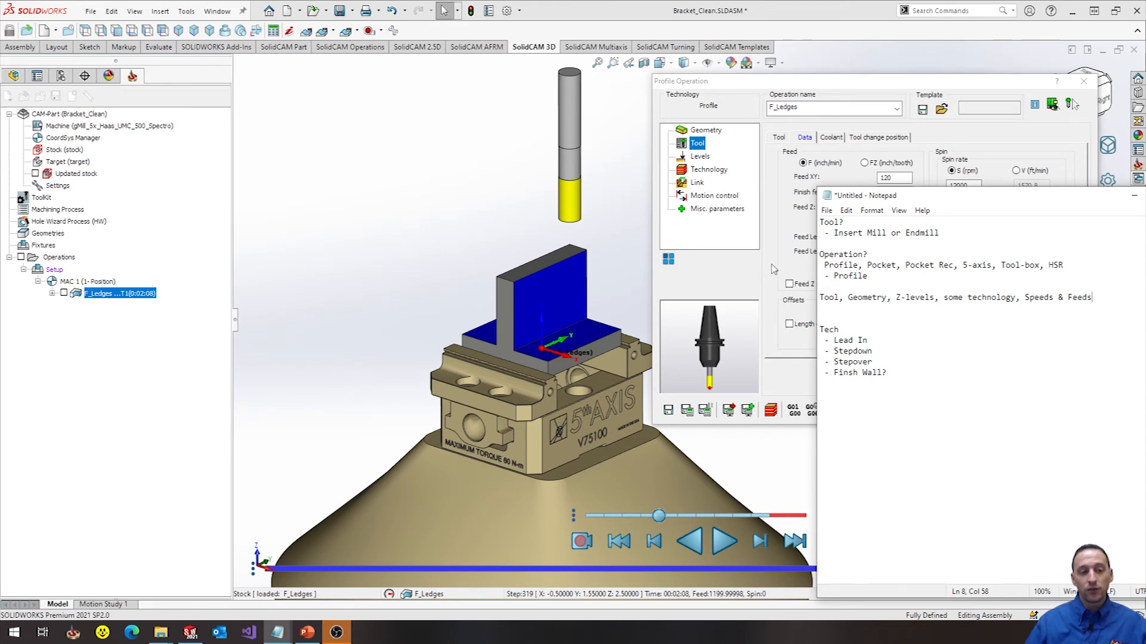
{"action": "mouse_move", "coordinate": [662, 284]}
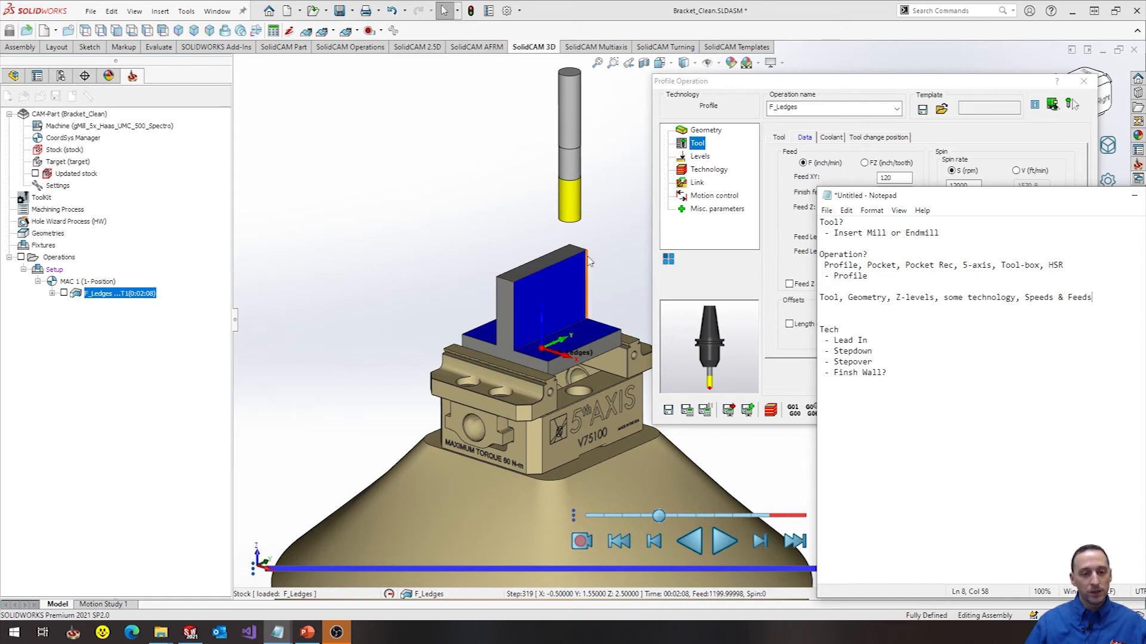
{"action": "mouse_move", "coordinate": [624, 301]}
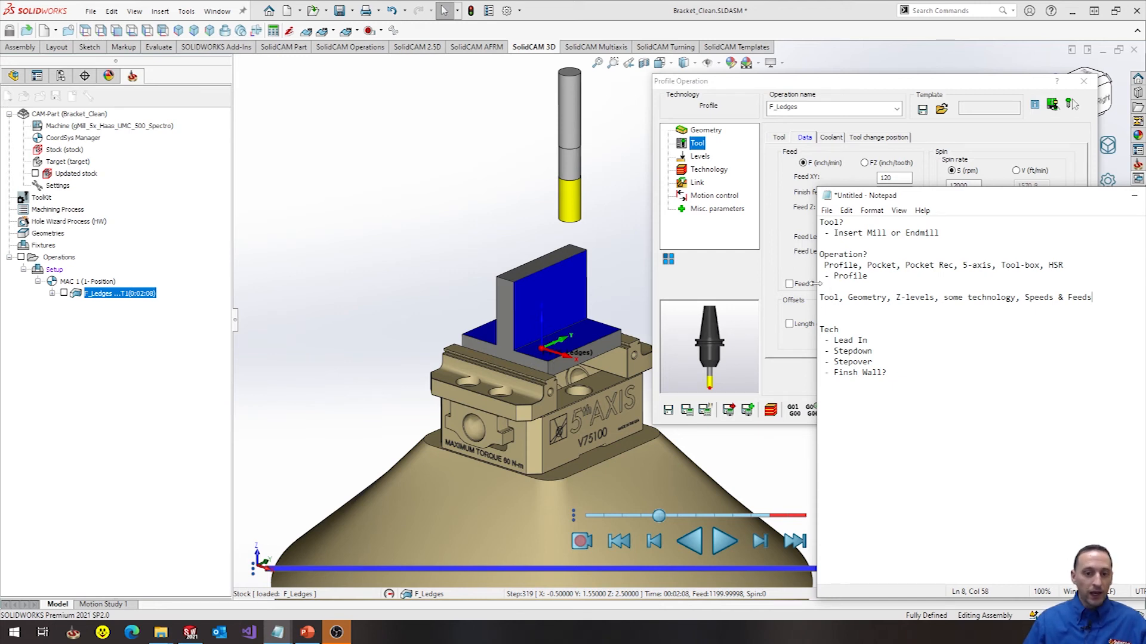
{"action": "mouse_move", "coordinate": [620, 321]}
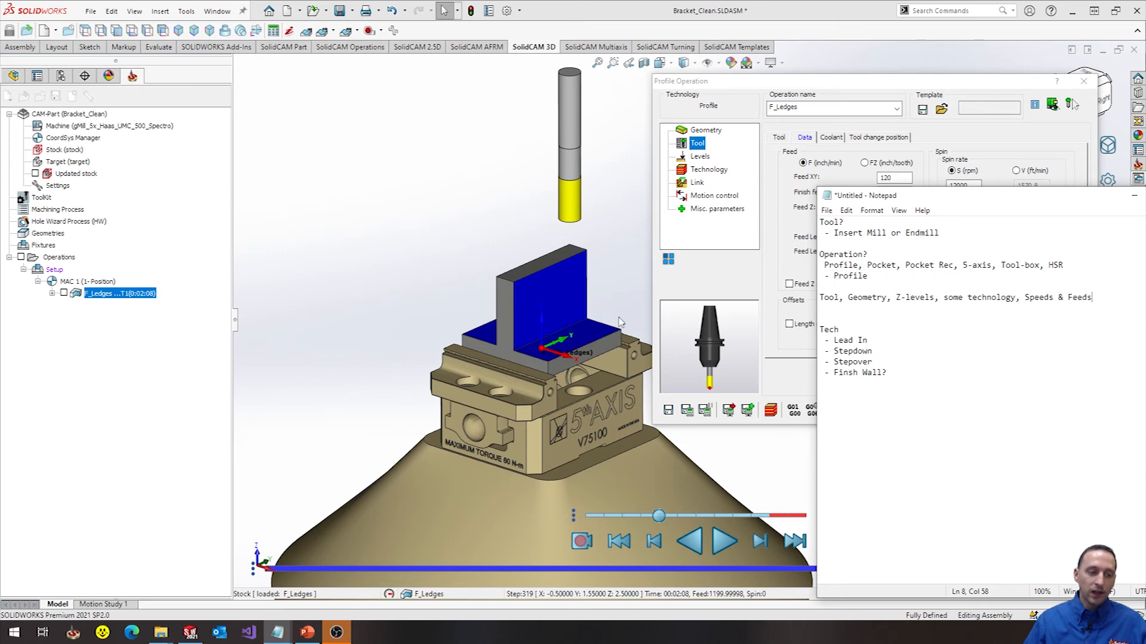
{"action": "mouse_move", "coordinate": [759, 240]}
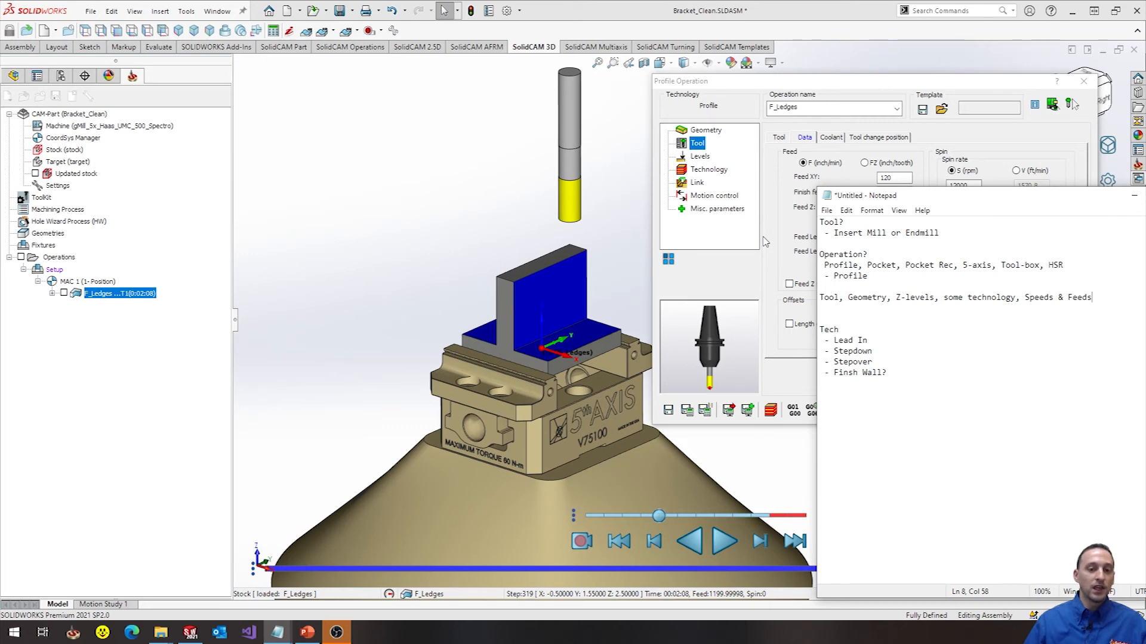
{"action": "mouse_move", "coordinate": [790, 263]}
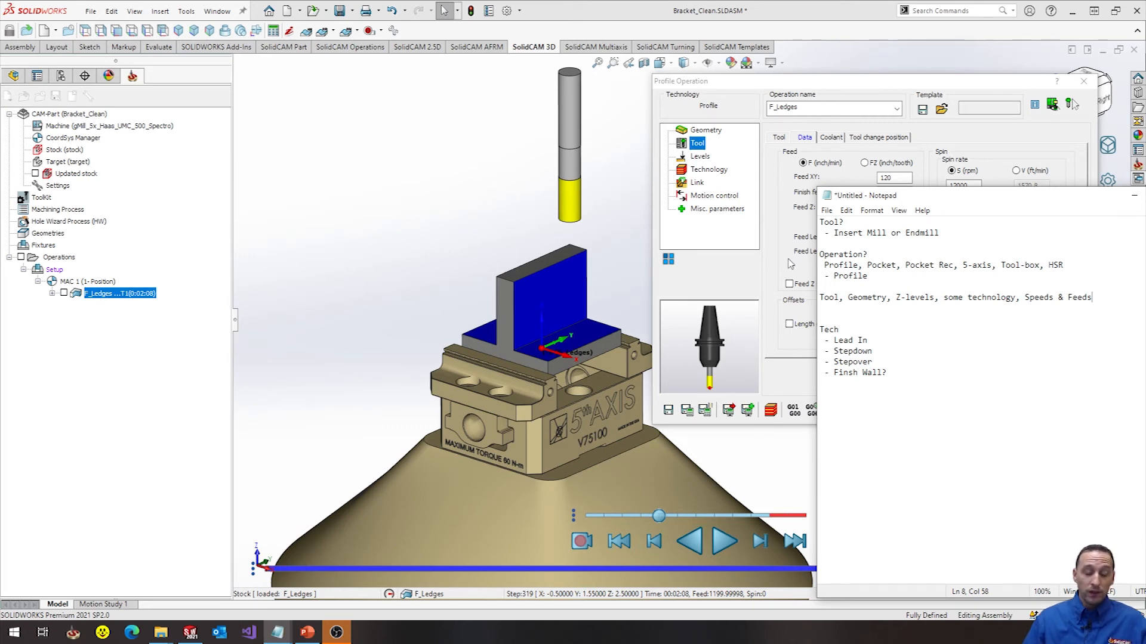
{"action": "mouse_move", "coordinate": [620, 279]}
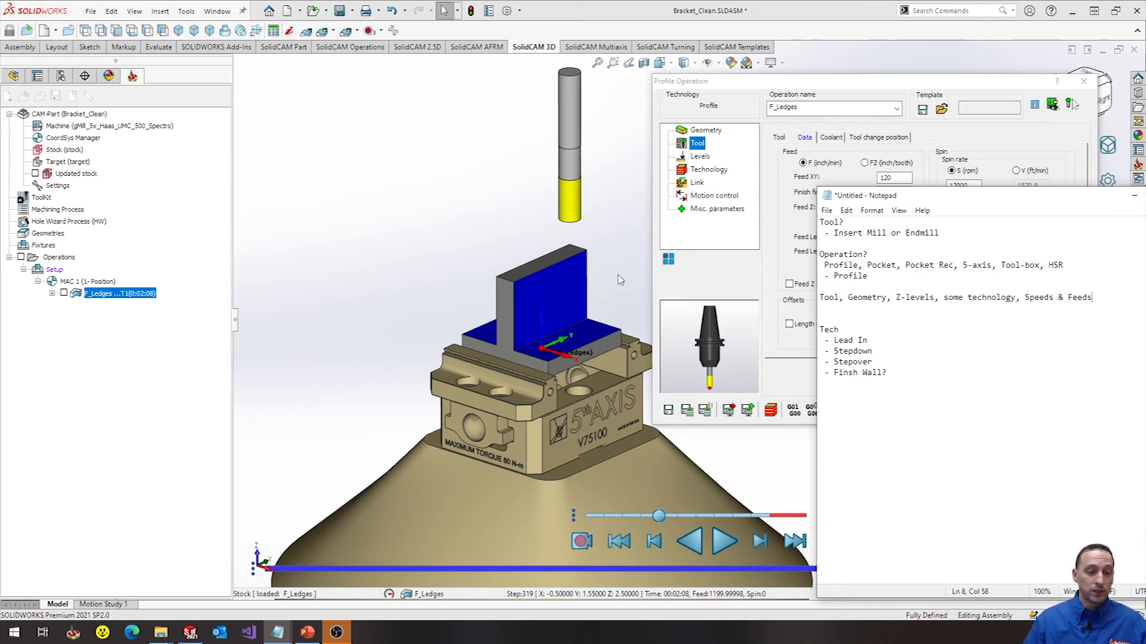
{"action": "mouse_move", "coordinate": [596, 246]}
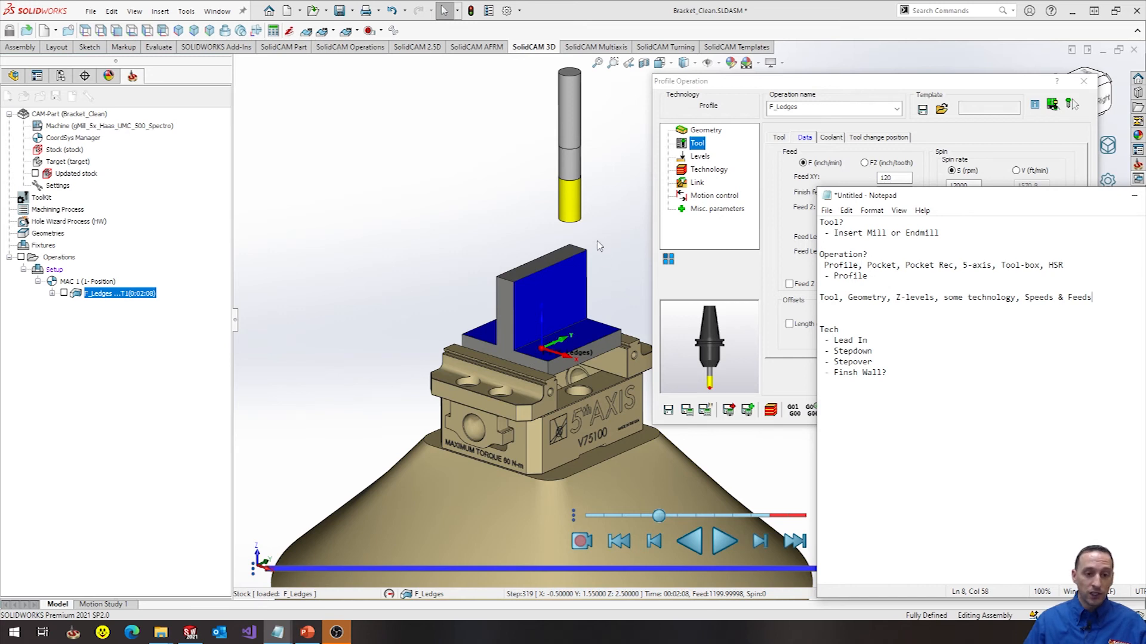
{"action": "mouse_move", "coordinate": [599, 249]}
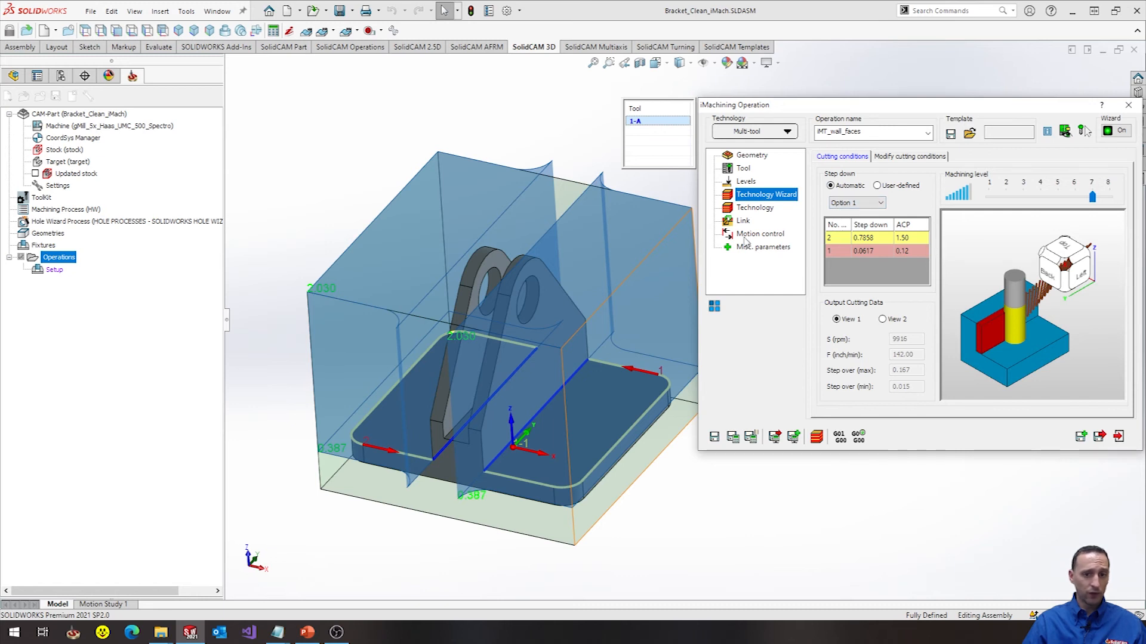
- Give iMT_wall_faces a Floor offset of 0 and Save & Calculate its toolpath
{"action": "left_click", "coordinate": [757, 207]}
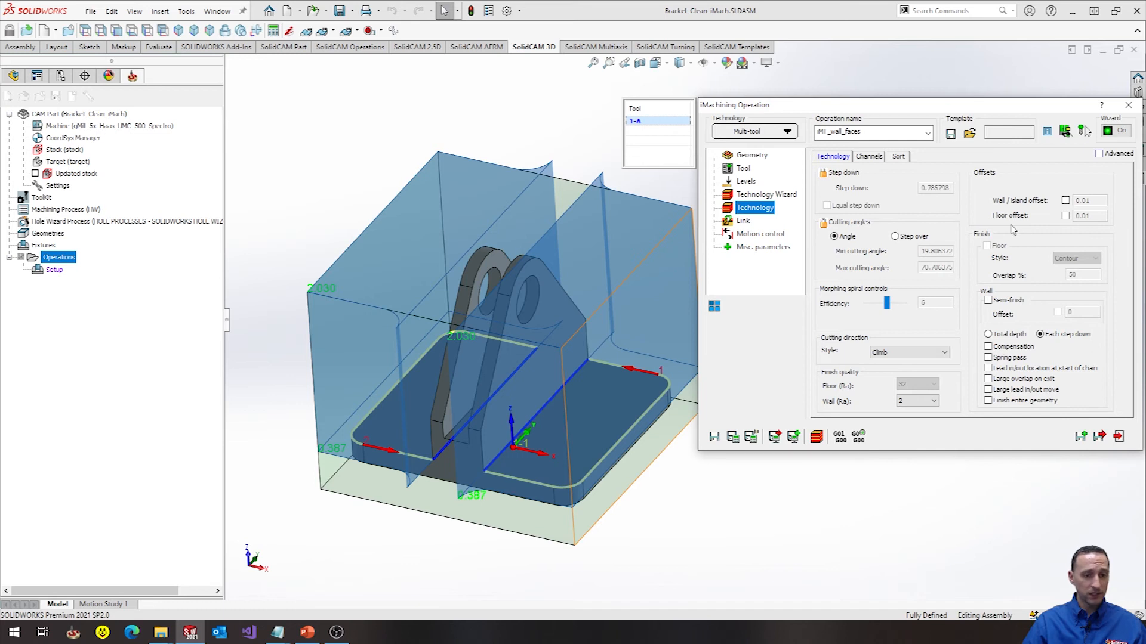
{"action": "mouse_move", "coordinate": [956, 351]}
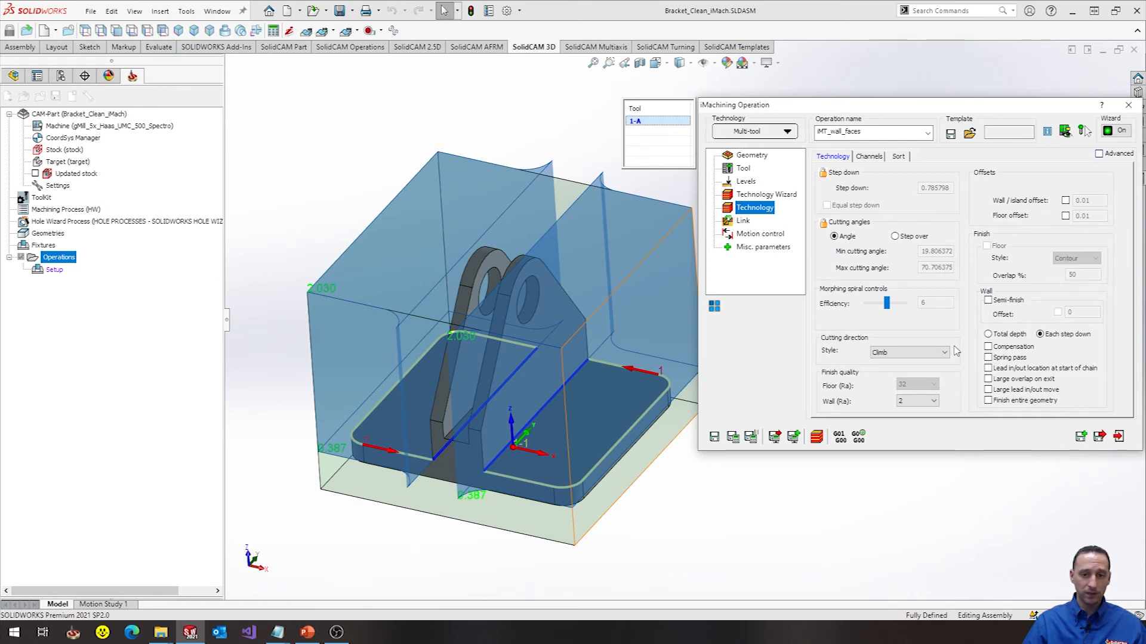
{"action": "mouse_move", "coordinate": [1074, 227]}
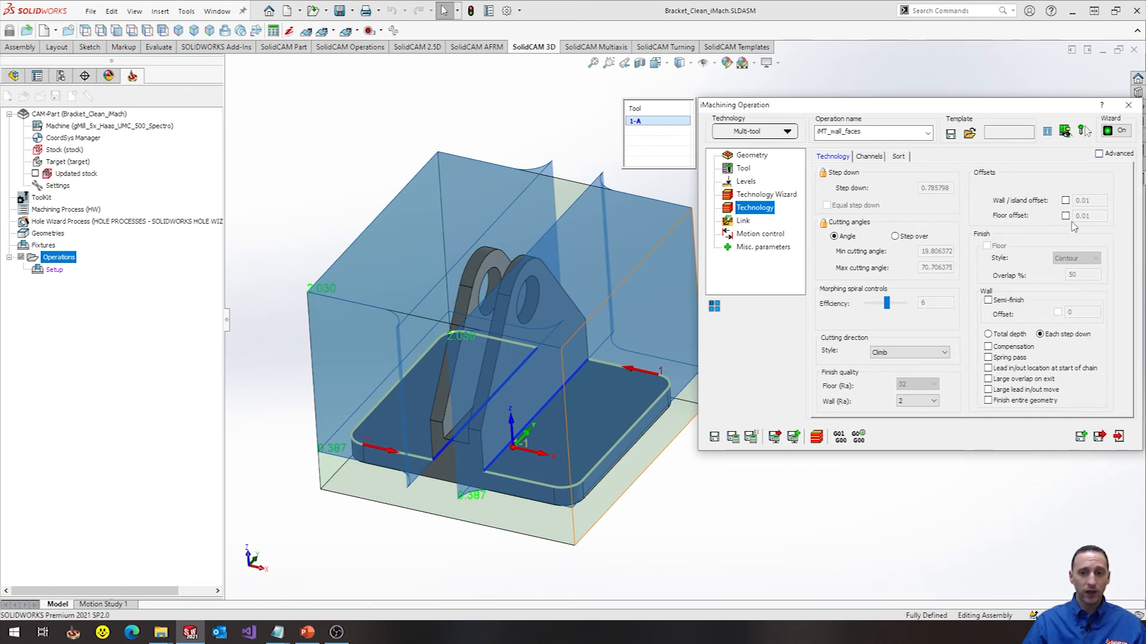
{"action": "left_click", "coordinate": [1064, 216]}
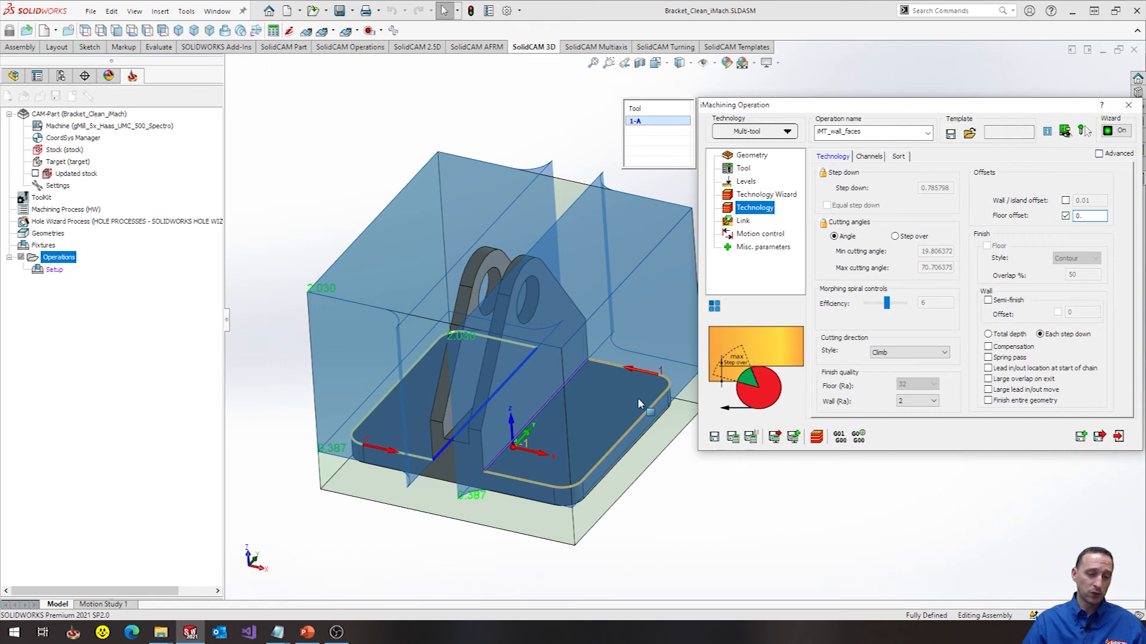
{"action": "mouse_move", "coordinate": [624, 406]}
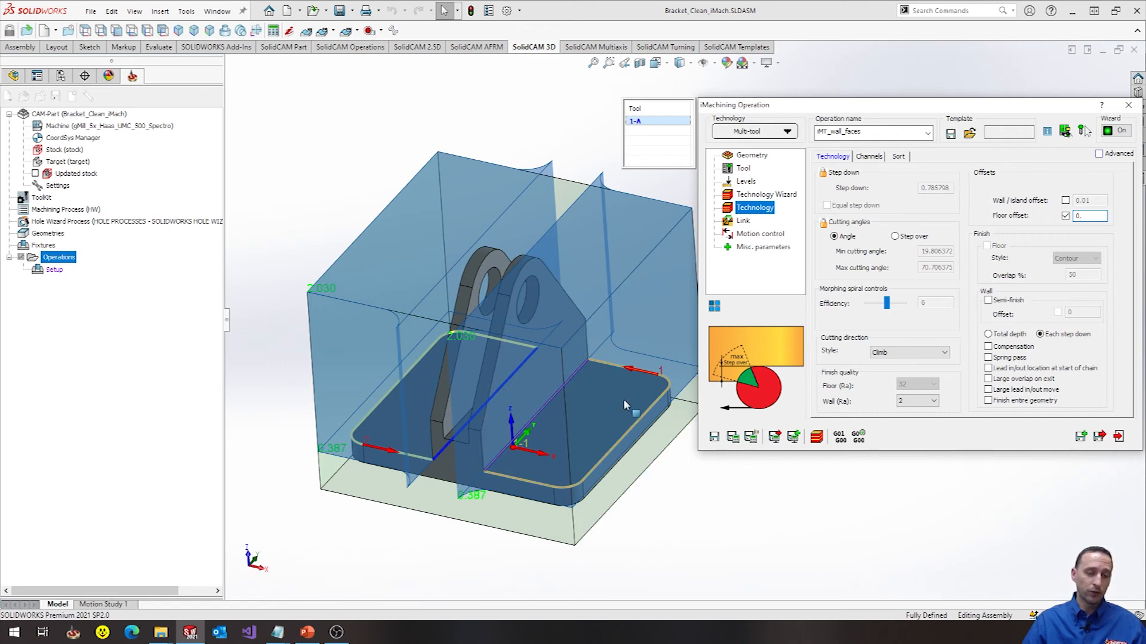
{"action": "mouse_move", "coordinate": [732, 437]}
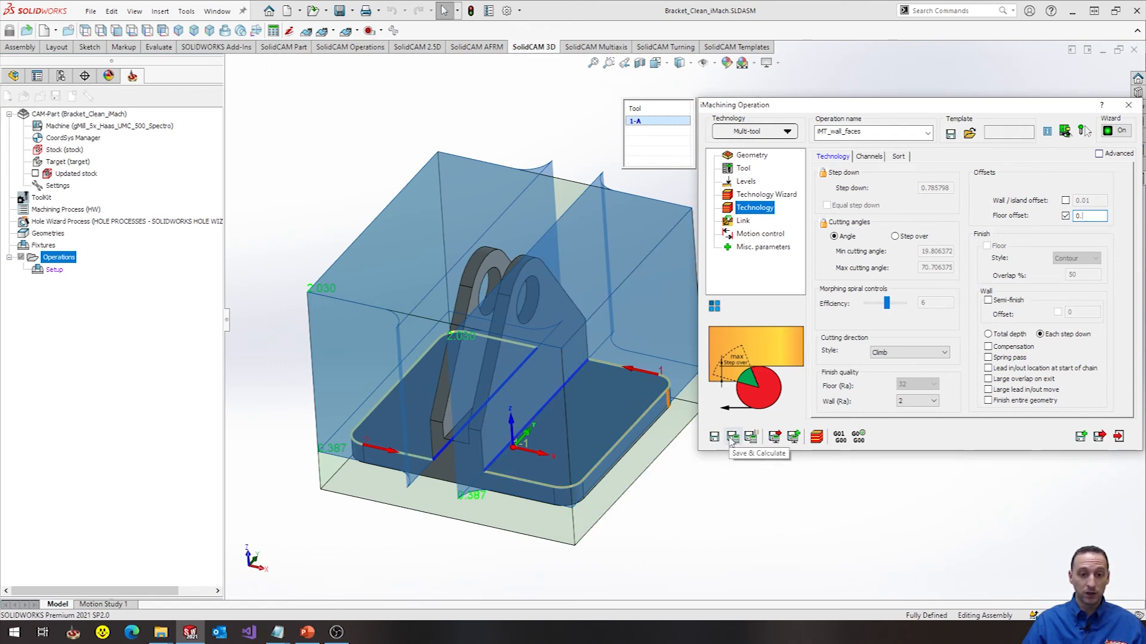
{"action": "left_click", "coordinate": [732, 436]}
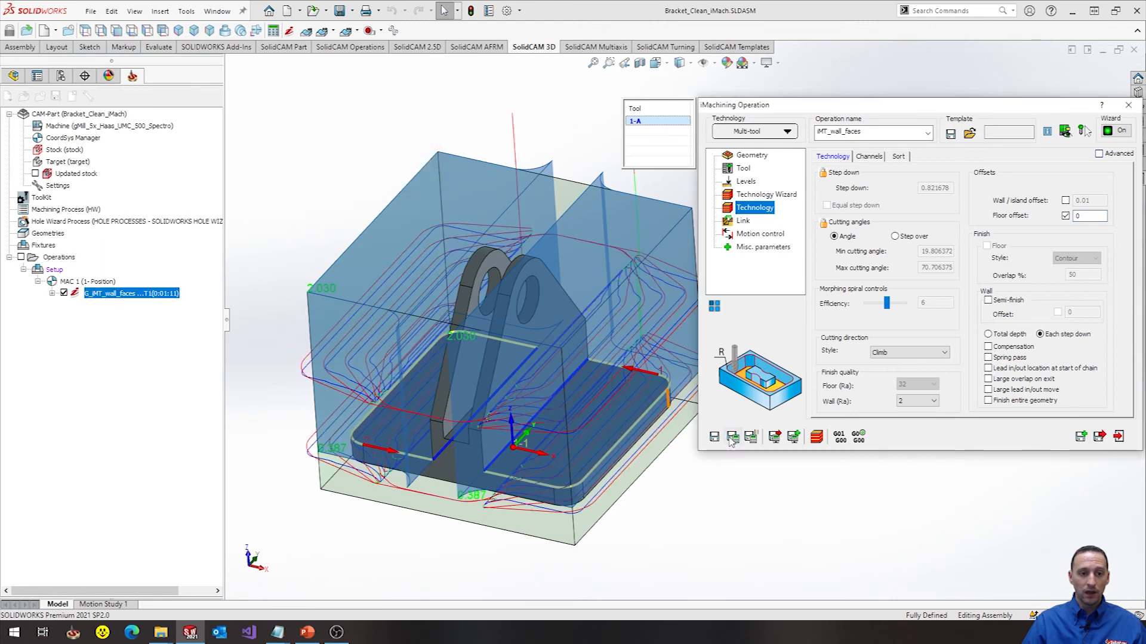
{"action": "mouse_move", "coordinate": [753, 175]}
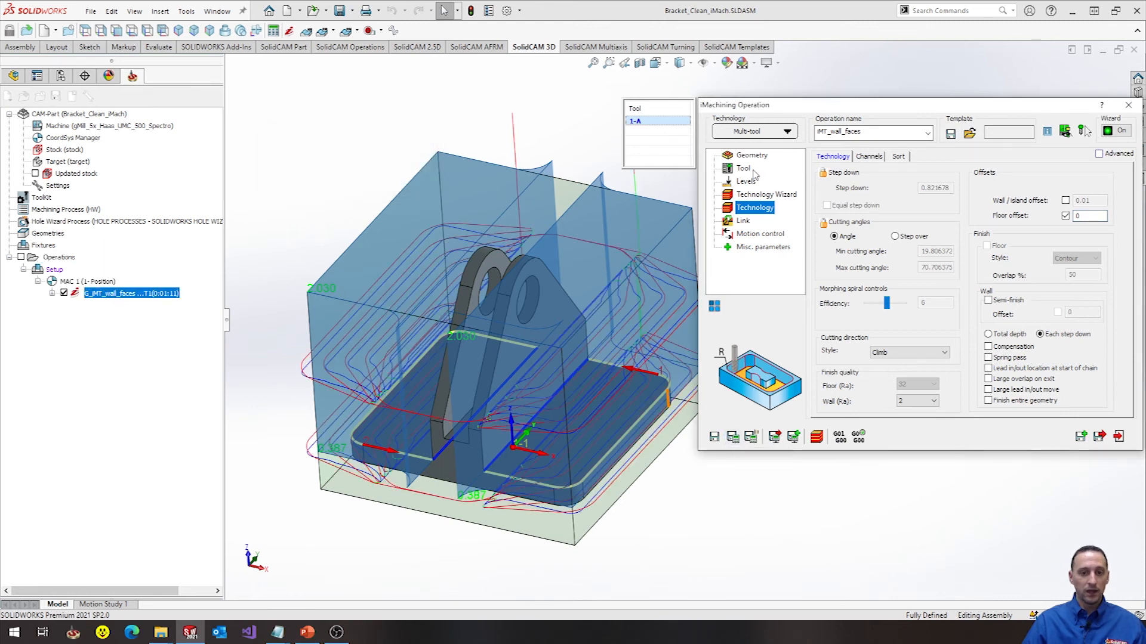
{"action": "left_click", "coordinate": [752, 156]}
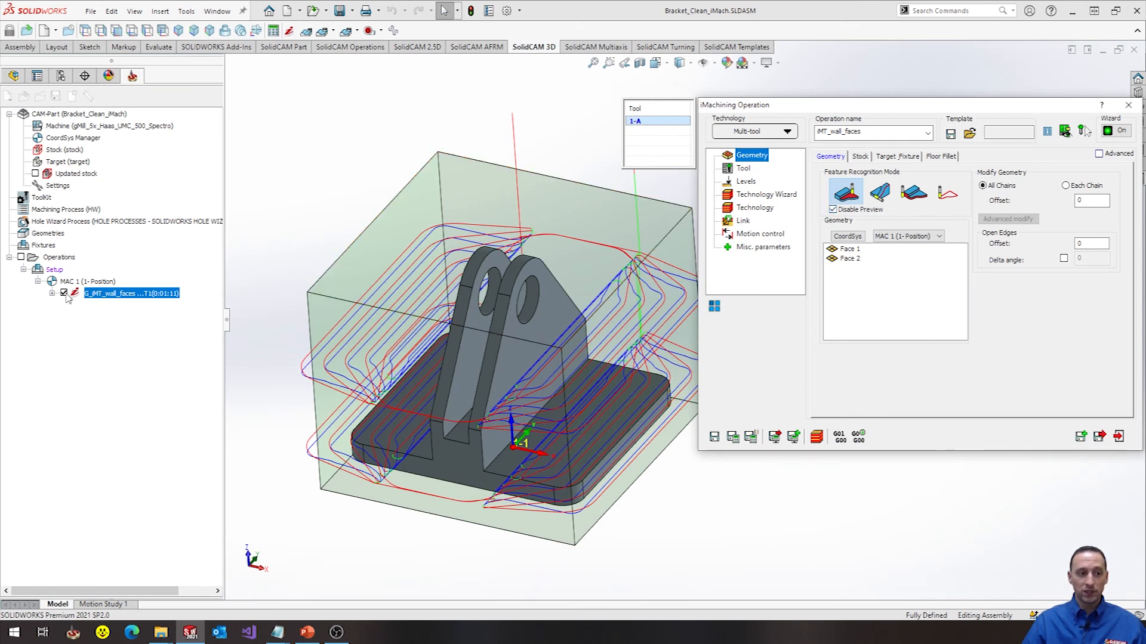
- Run the SolidVerify simulation of iMT_wall_faces until the bracket walls are cut from stock
{"action": "left_click", "coordinate": [816, 437]}
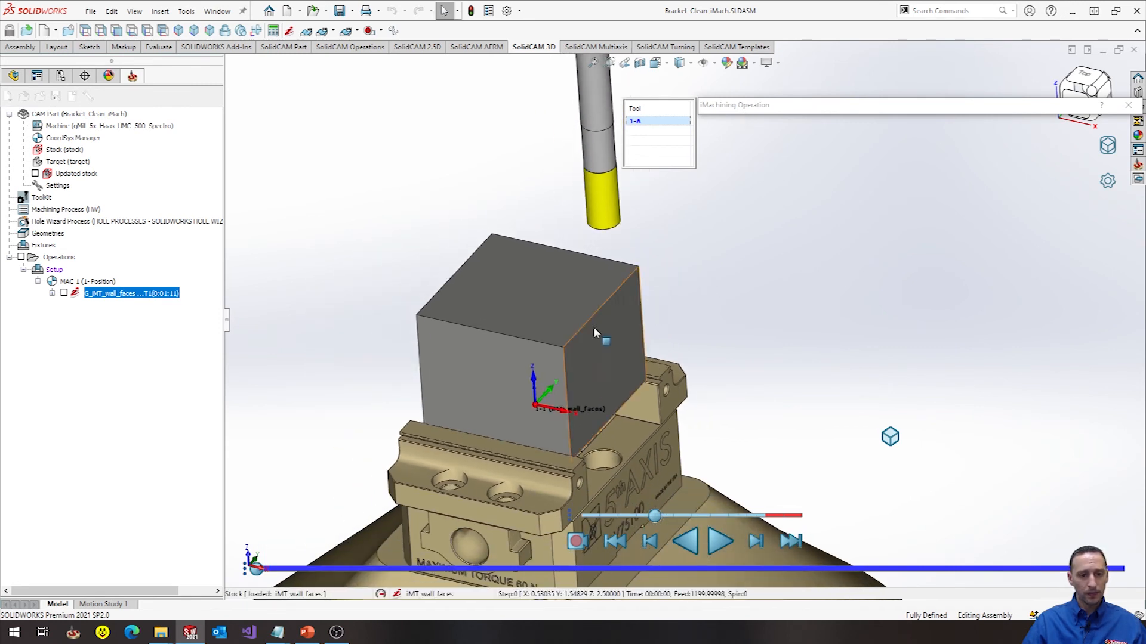
{"action": "left_click", "coordinate": [719, 540]}
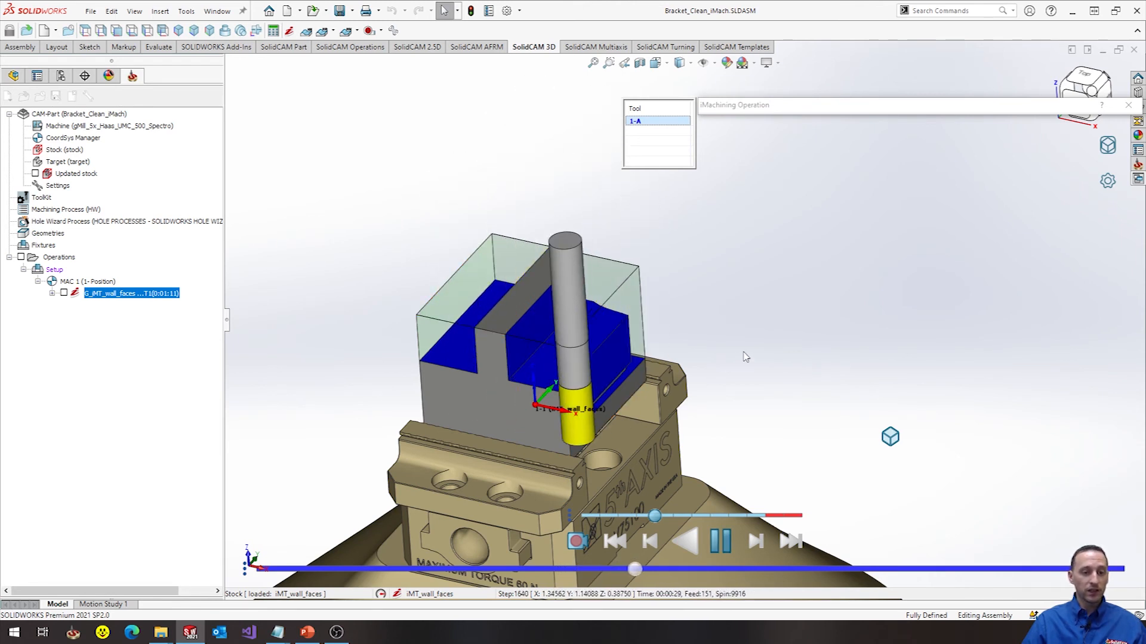
{"action": "left_click", "coordinate": [717, 541]}
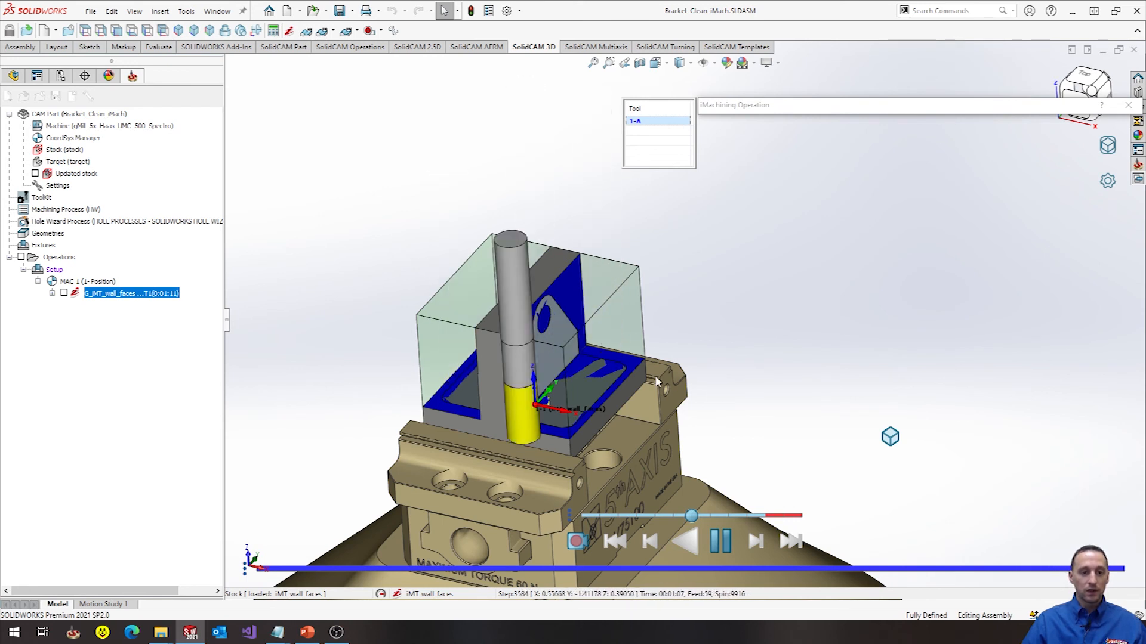
{"action": "left_click", "coordinate": [720, 541]}
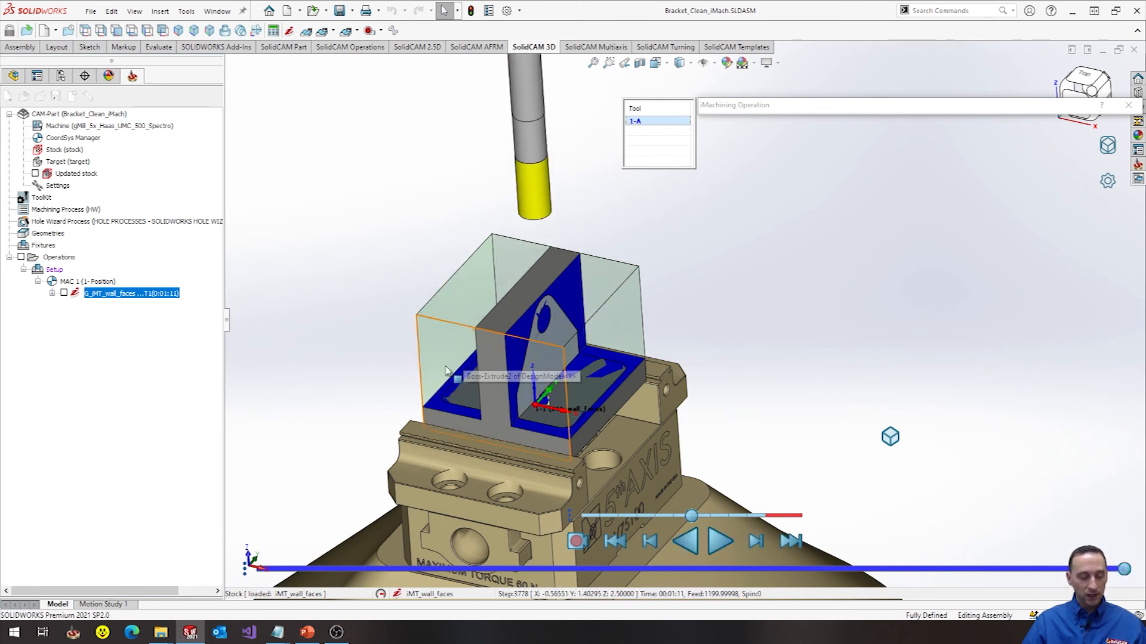
{"action": "mouse_move", "coordinate": [598, 315]}
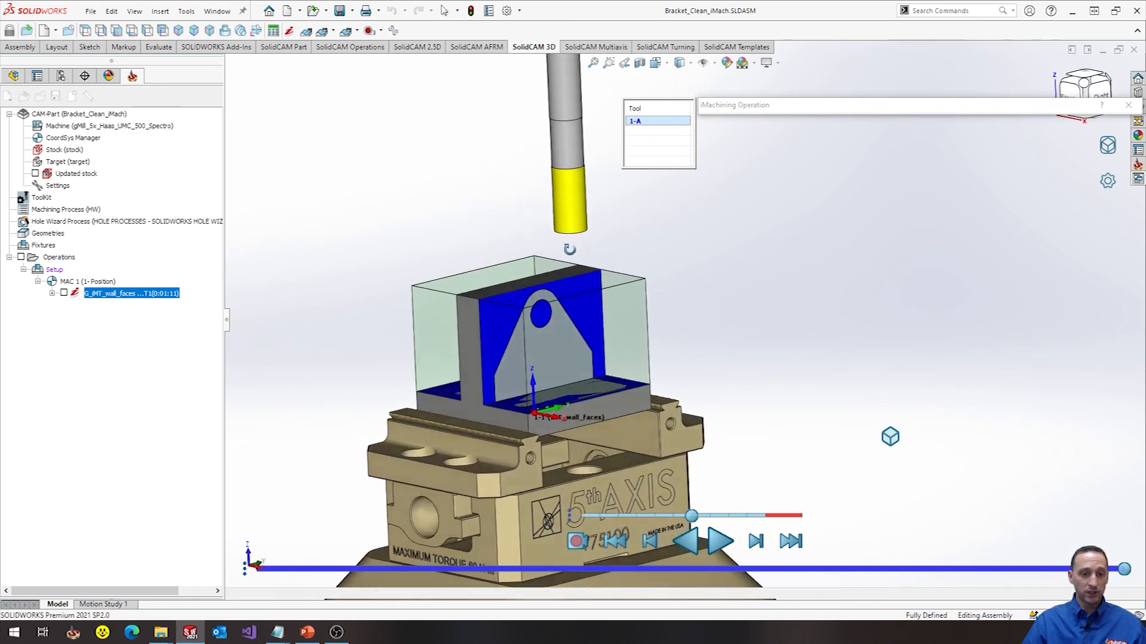
{"action": "left_click", "coordinate": [720, 541]}
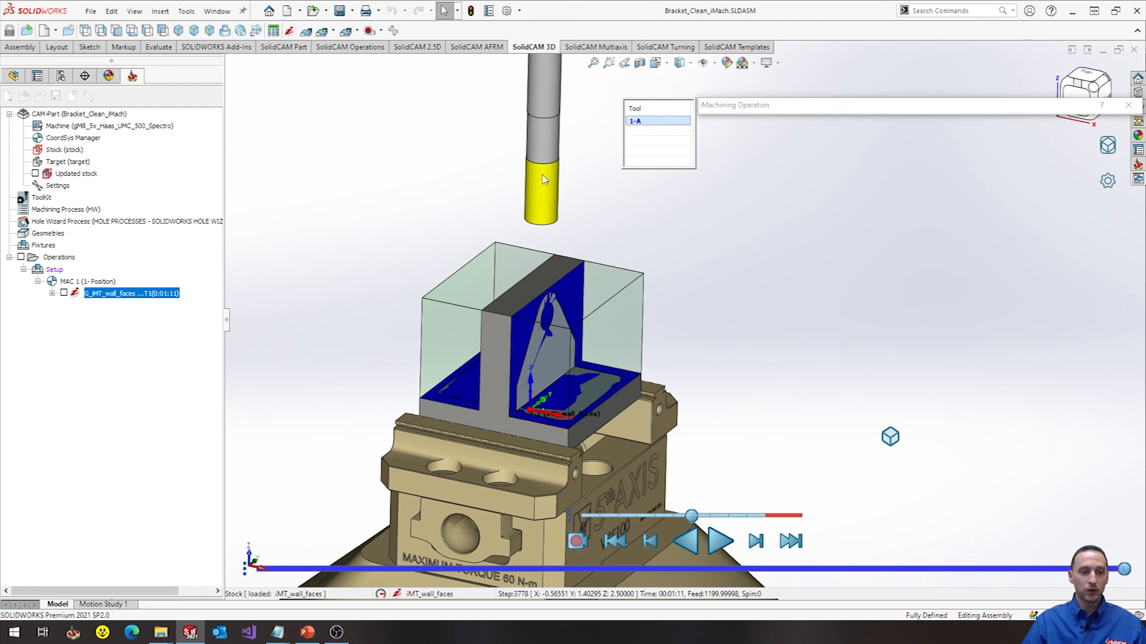
{"action": "mouse_move", "coordinate": [595, 255]}
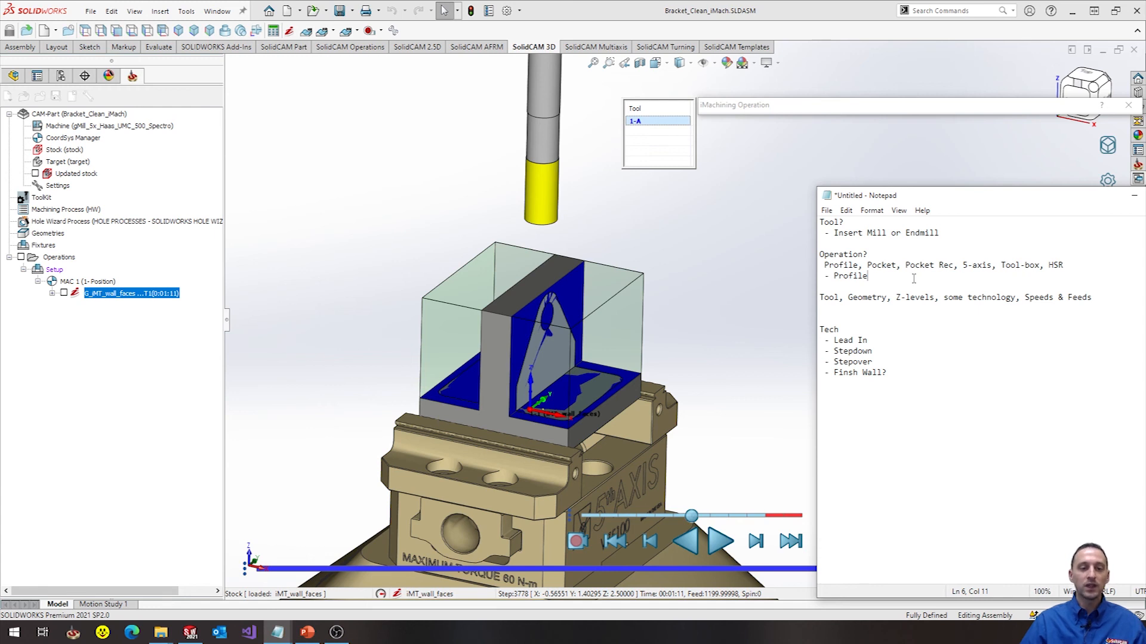
{"action": "mouse_move", "coordinate": [727, 362]}
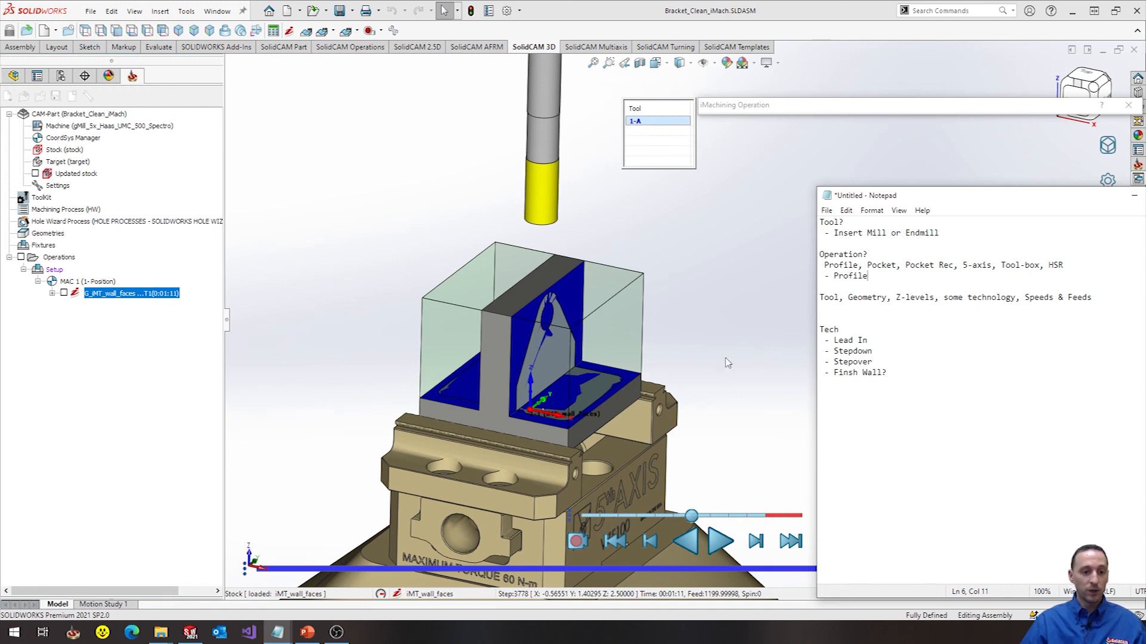
{"action": "mouse_move", "coordinate": [664, 407]}
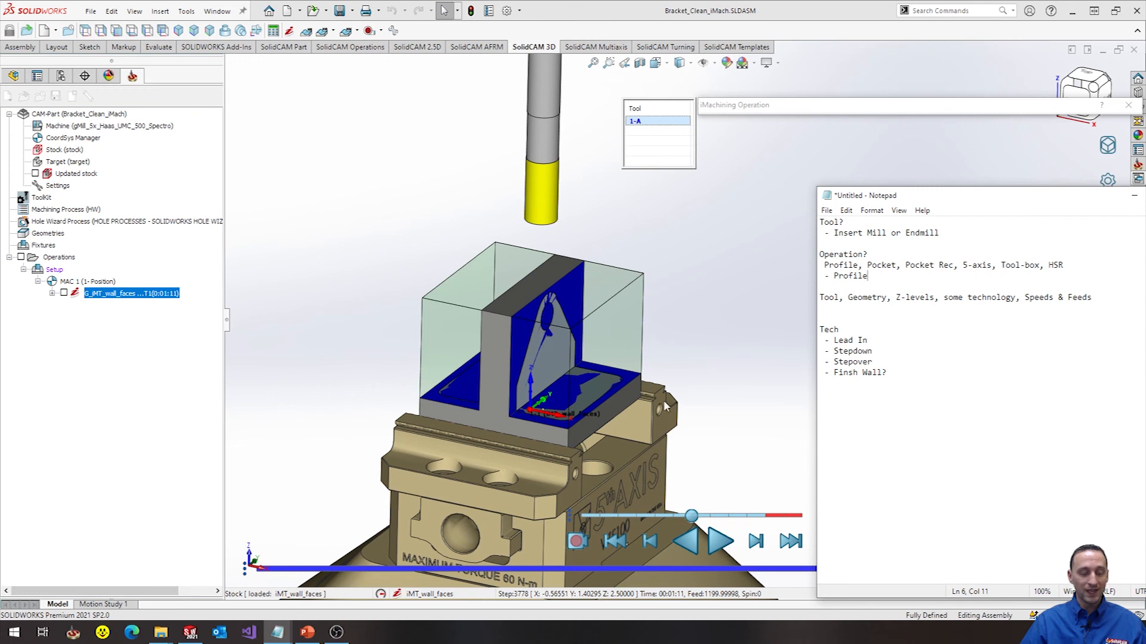
{"action": "mouse_move", "coordinate": [679, 366]}
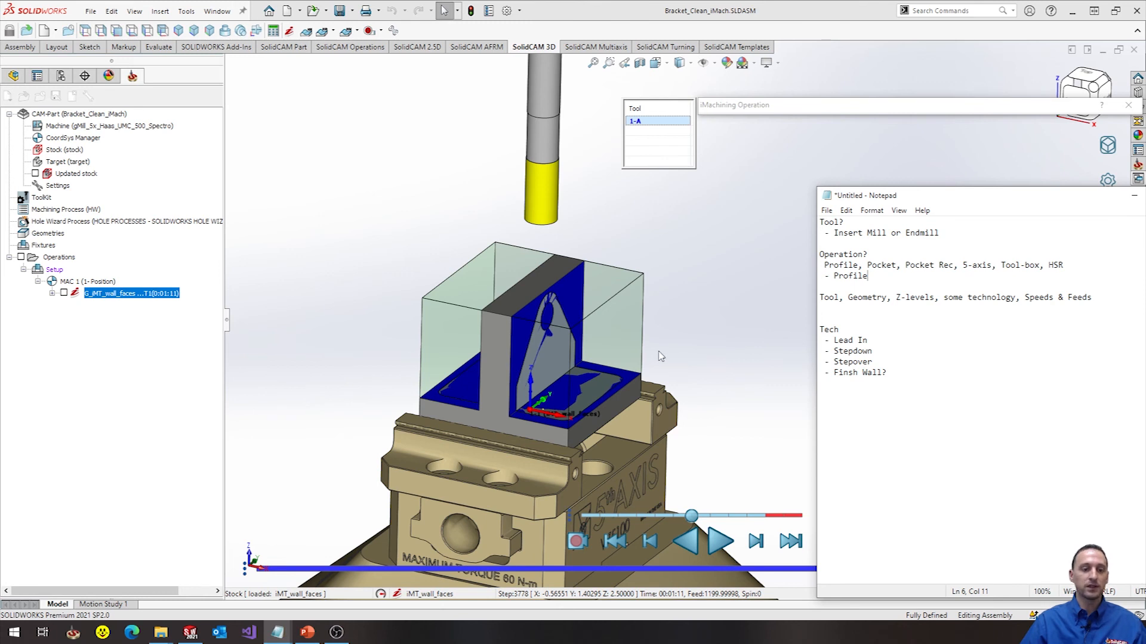
{"action": "mouse_move", "coordinate": [743, 375]}
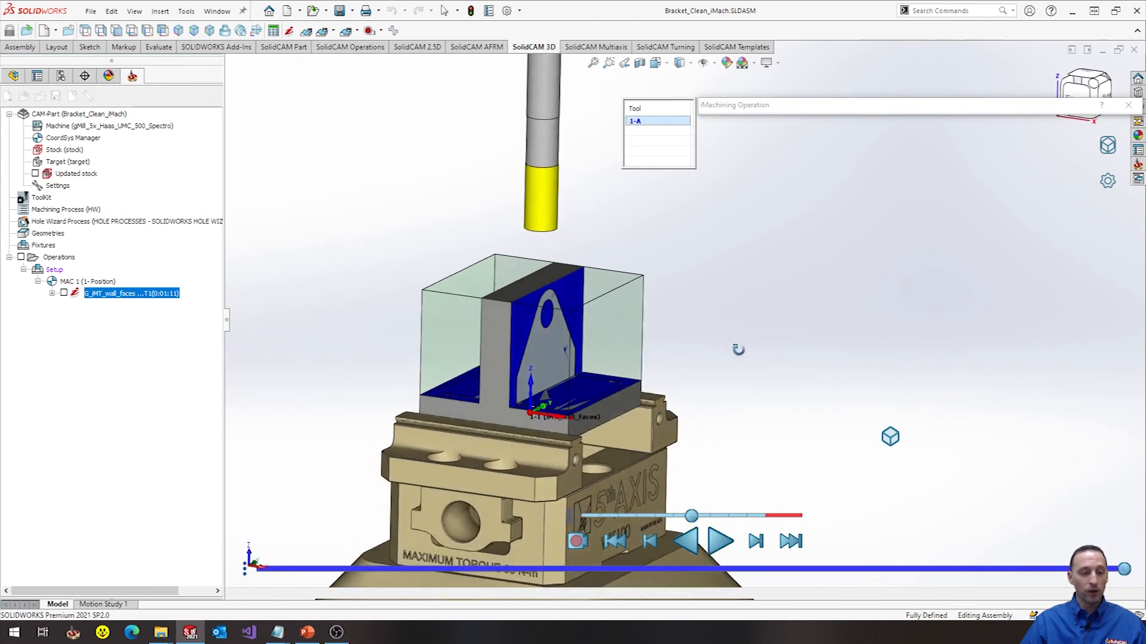
- Expand the iMachining Operation dialog so the Geometry page with its two selected faces shows
{"action": "left_click", "coordinate": [719, 540]}
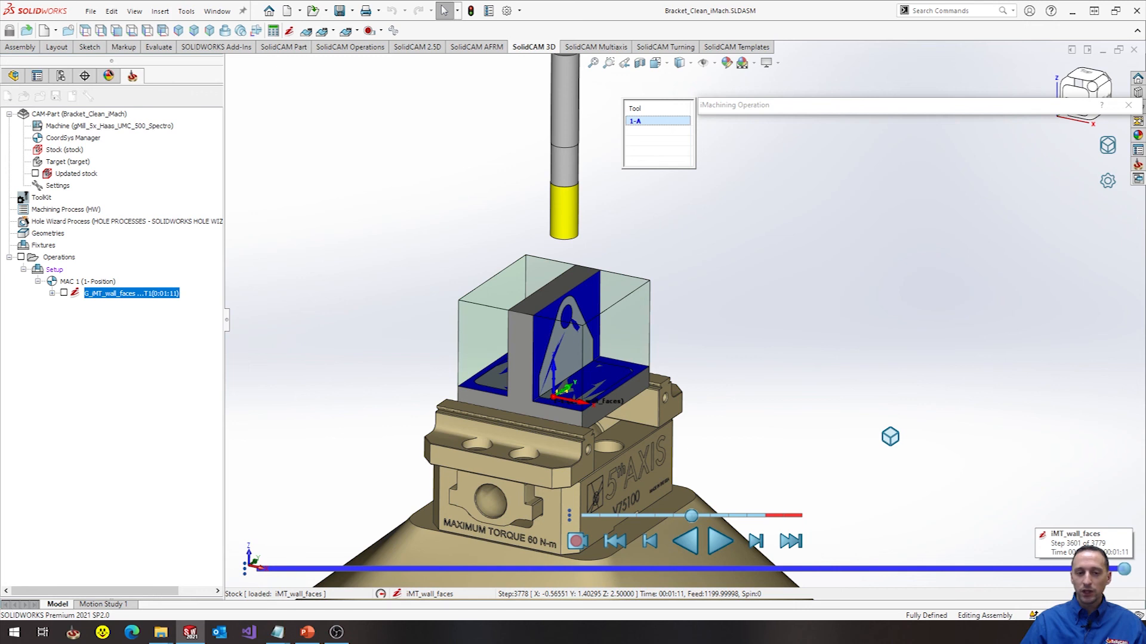
{"action": "mouse_move", "coordinate": [877, 184]}
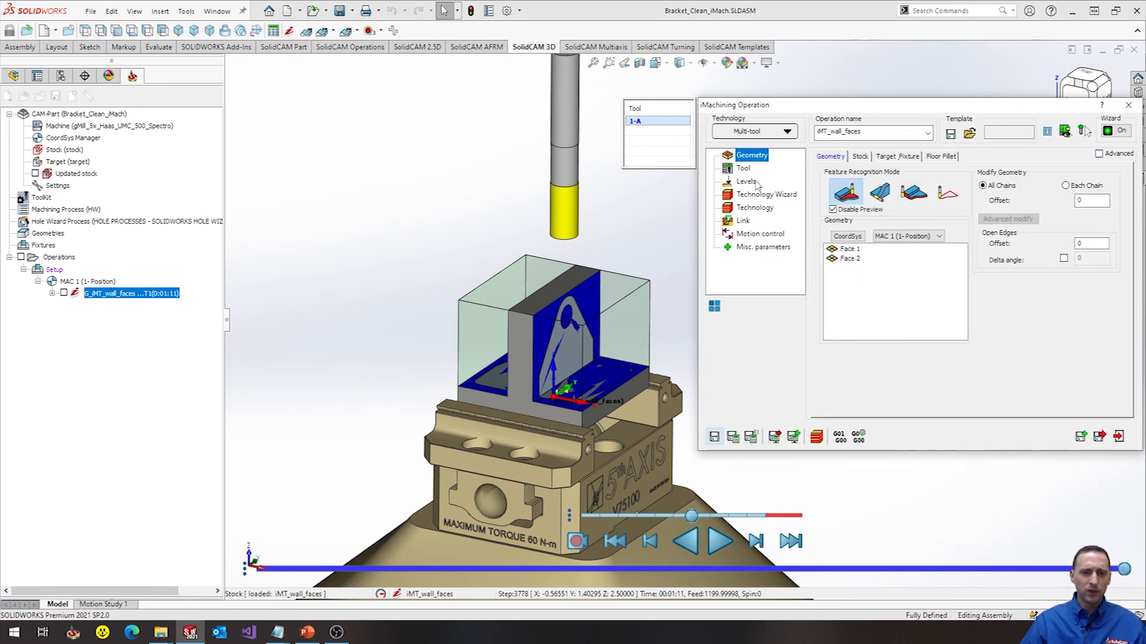
- Show the Technology Wizard's View 1 cutting data: 9916 rpm, 145 in/min feed, 0.8217 step down
{"action": "left_click", "coordinate": [766, 194]}
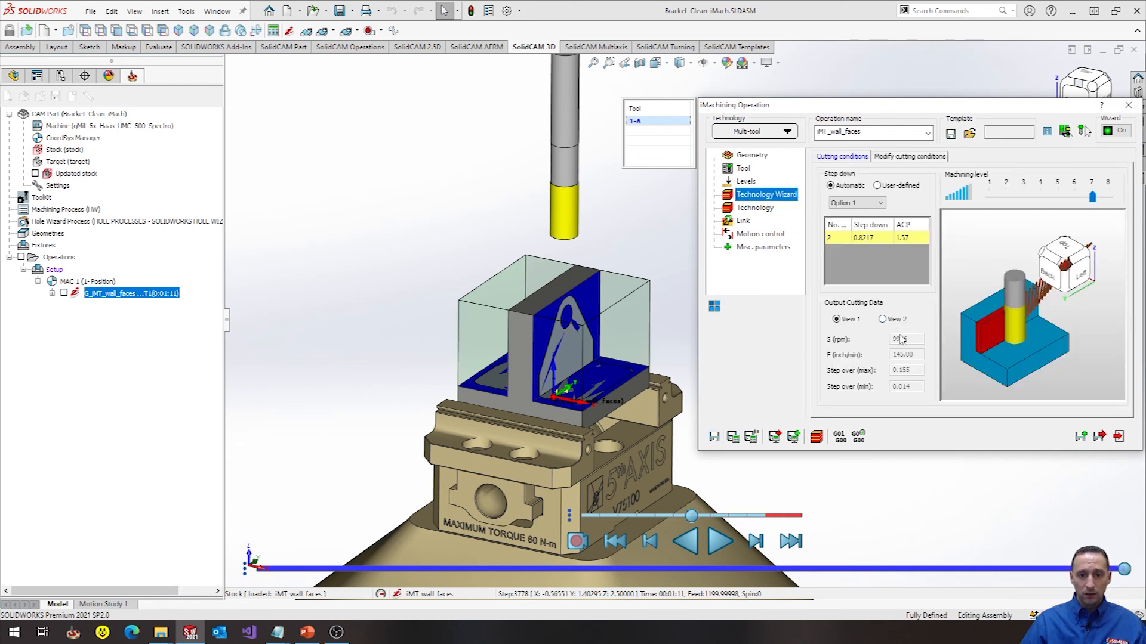
{"action": "left_click", "coordinate": [905, 337]}
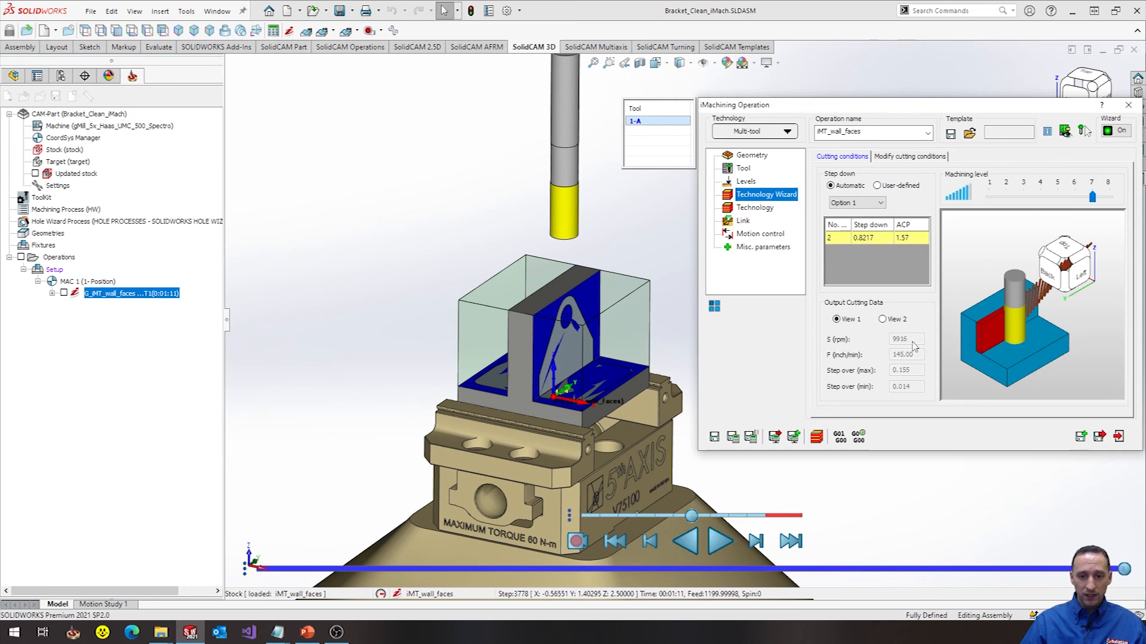
{"action": "mouse_move", "coordinate": [911, 347]}
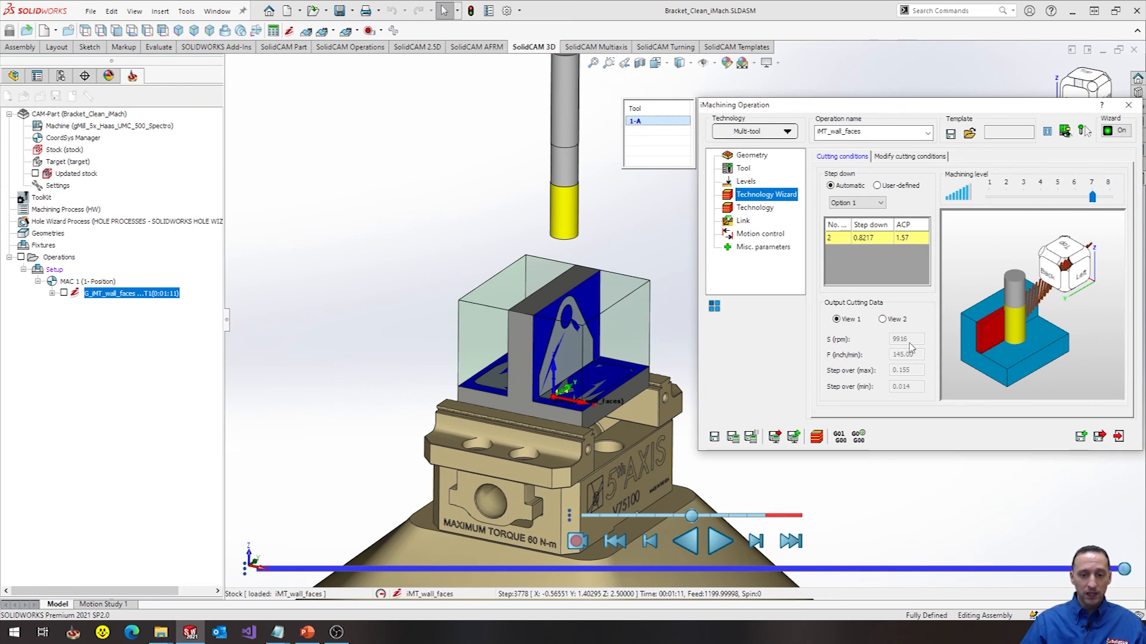
{"action": "mouse_move", "coordinate": [917, 365]}
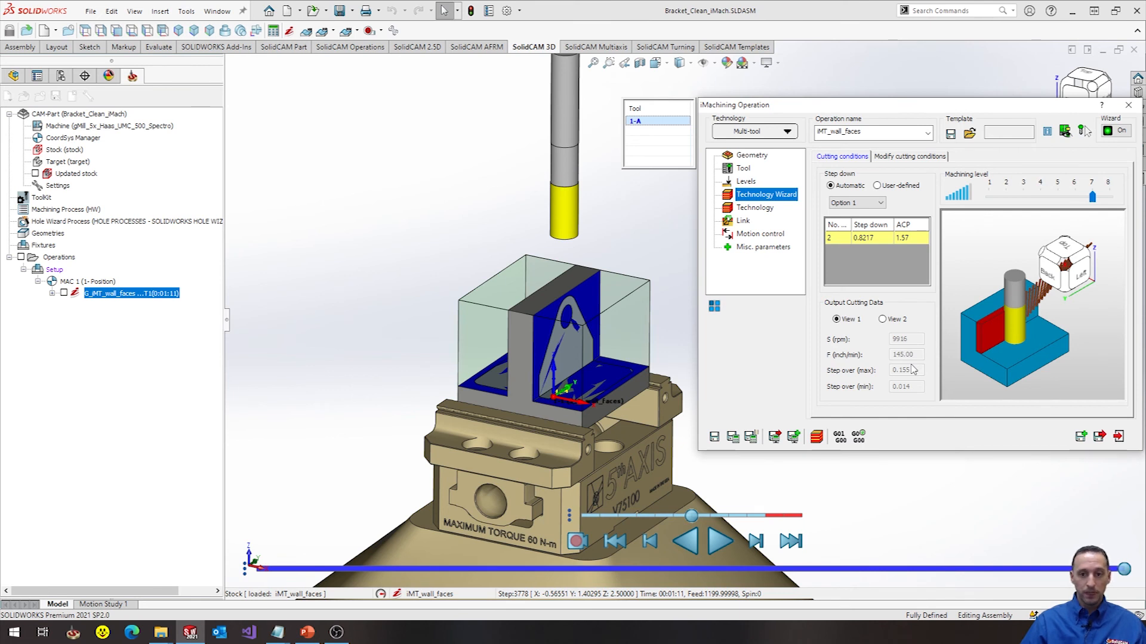
{"action": "mouse_move", "coordinate": [919, 340]}
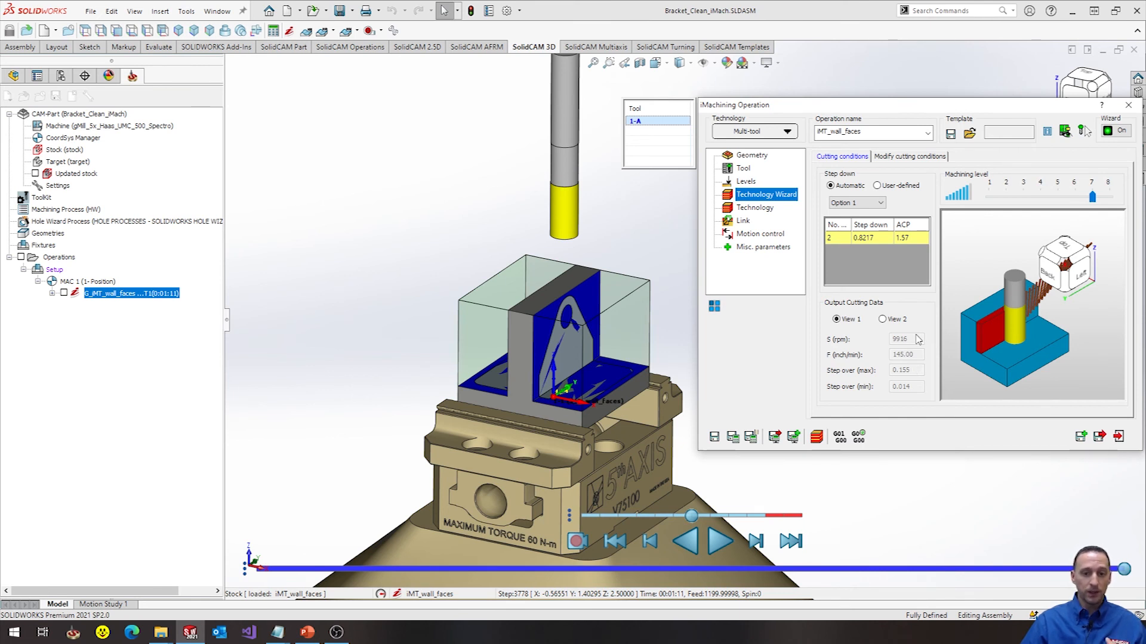
{"action": "mouse_move", "coordinate": [919, 363]}
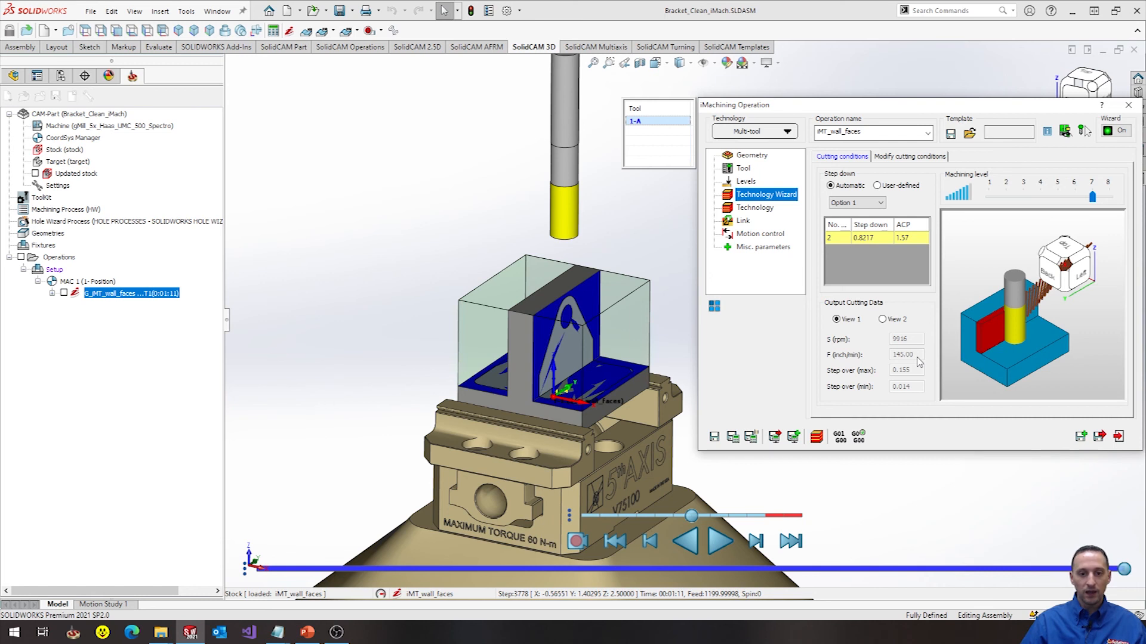
{"action": "mouse_move", "coordinate": [915, 359]}
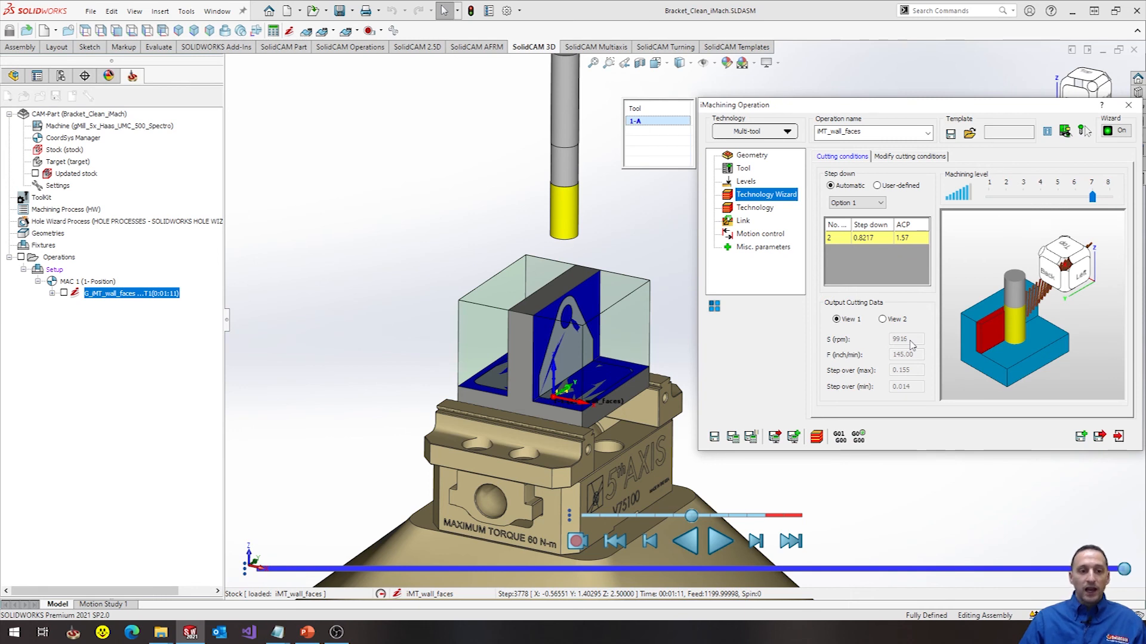
{"action": "mouse_move", "coordinate": [643, 250]}
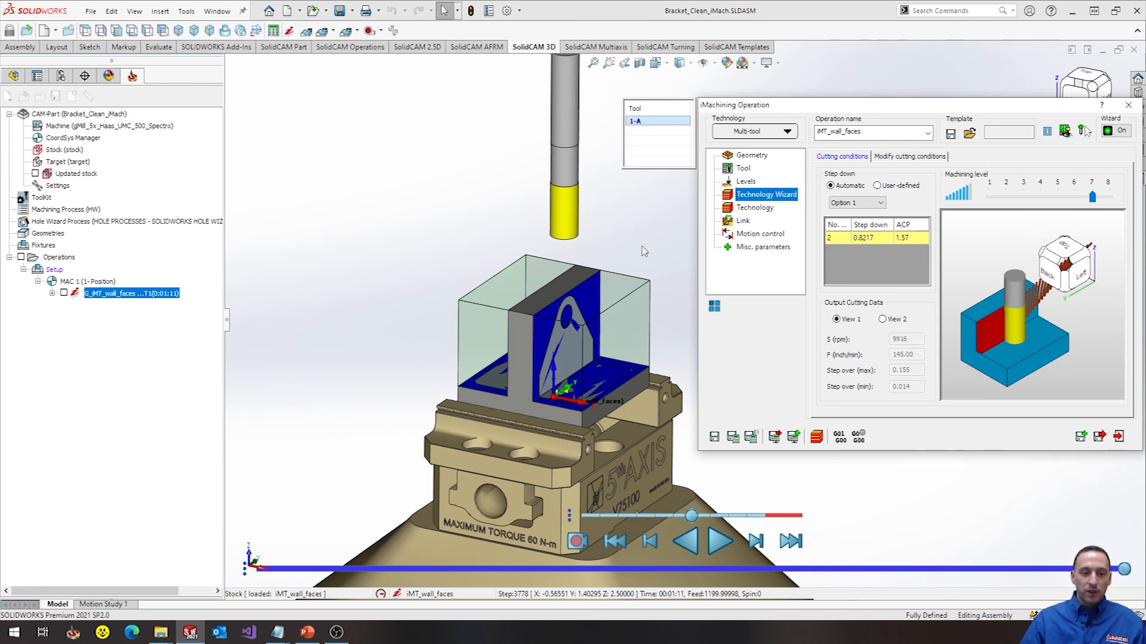
{"action": "mouse_move", "coordinate": [652, 249]}
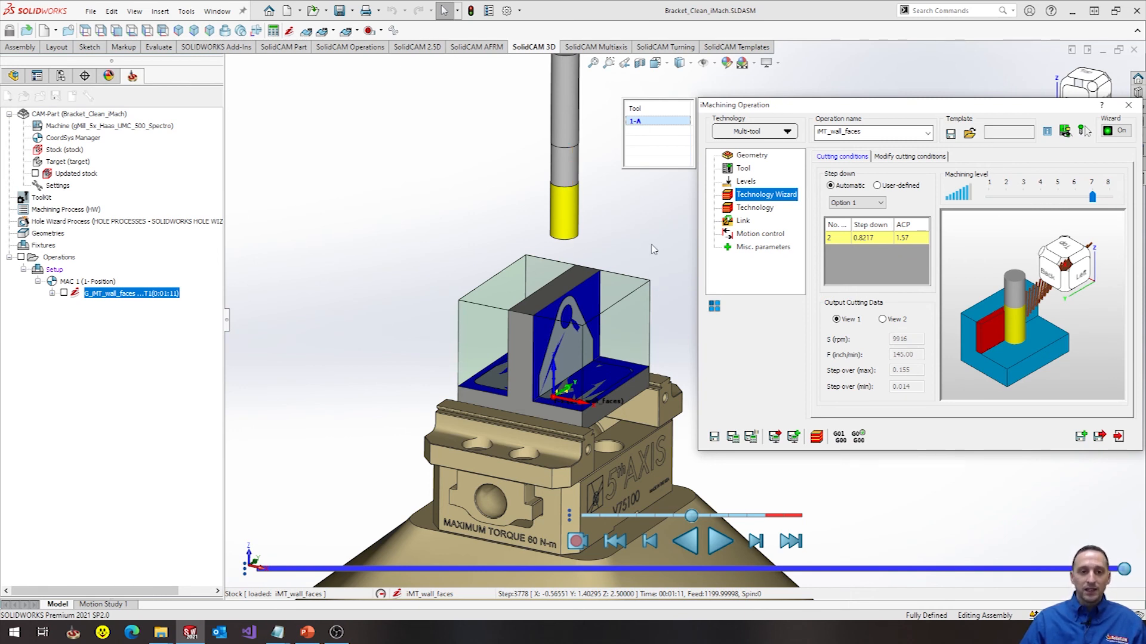
{"action": "mouse_move", "coordinate": [656, 304]}
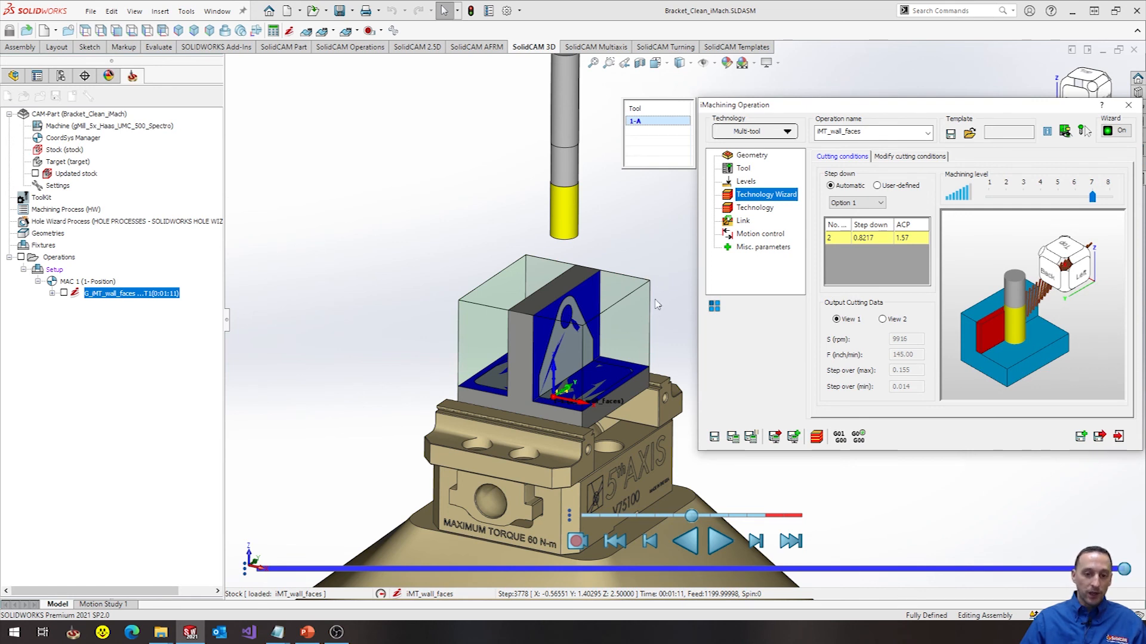
{"action": "mouse_move", "coordinate": [896, 363]}
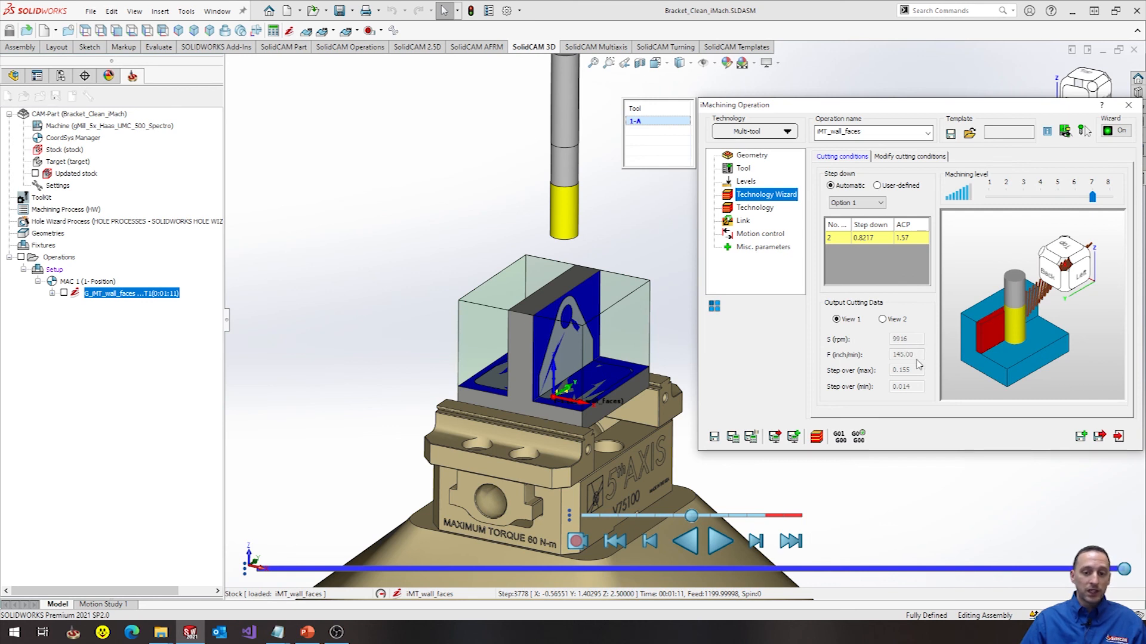
{"action": "mouse_move", "coordinate": [918, 365]}
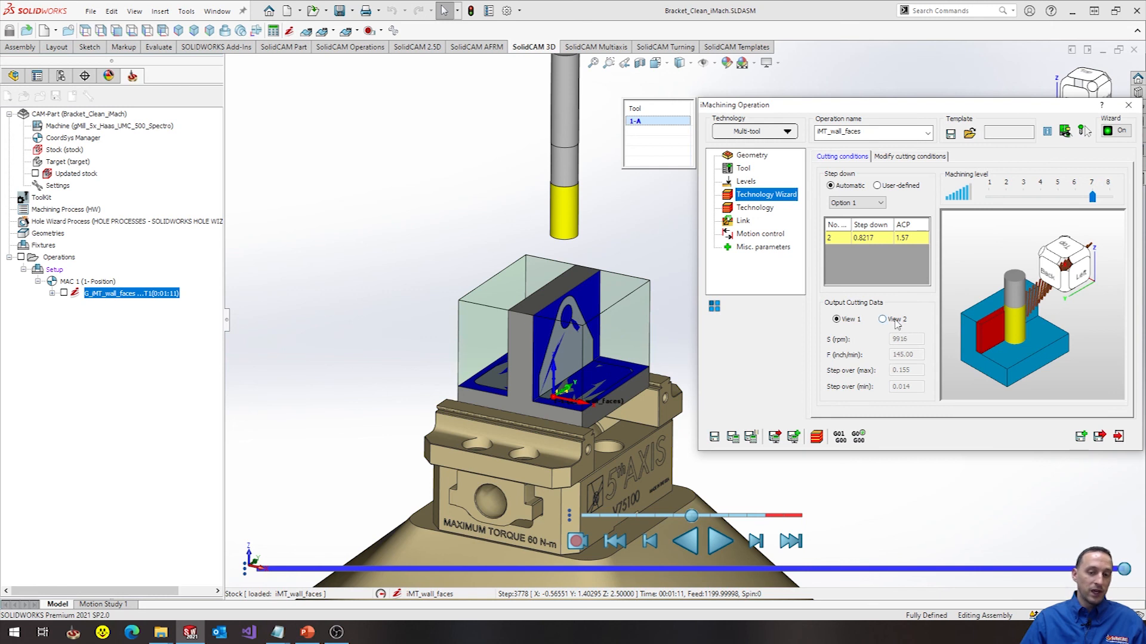
- Switch to View 2 showing 1298 ft/min cutting speed and 0.0045 chip thickness, then exit the dialog
{"action": "left_click", "coordinate": [882, 319]}
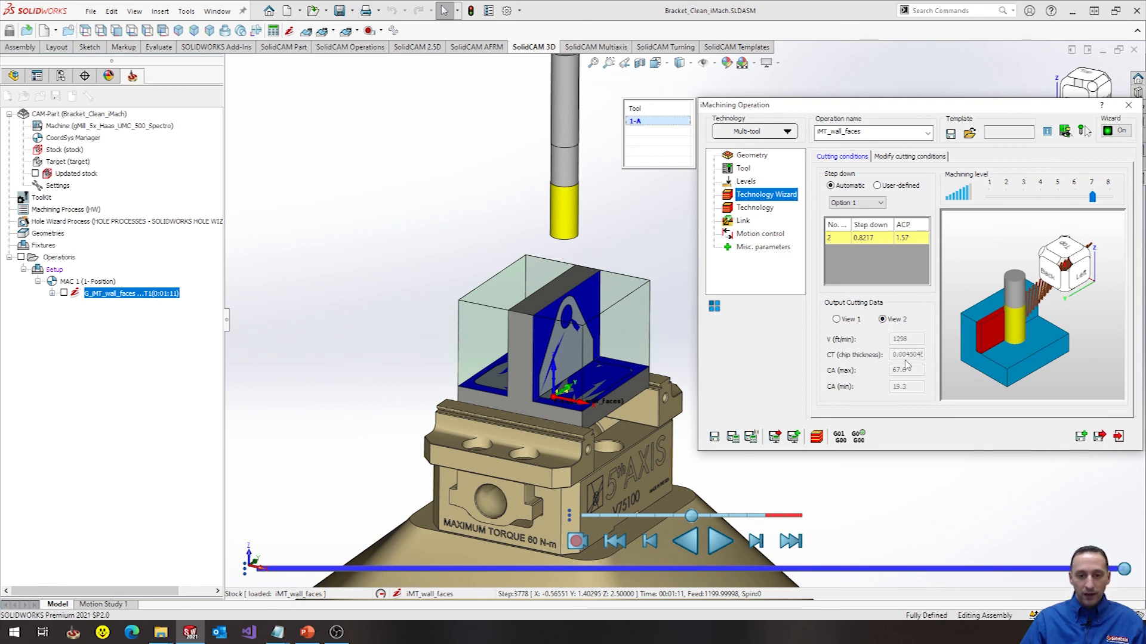
{"action": "mouse_move", "coordinate": [907, 365]}
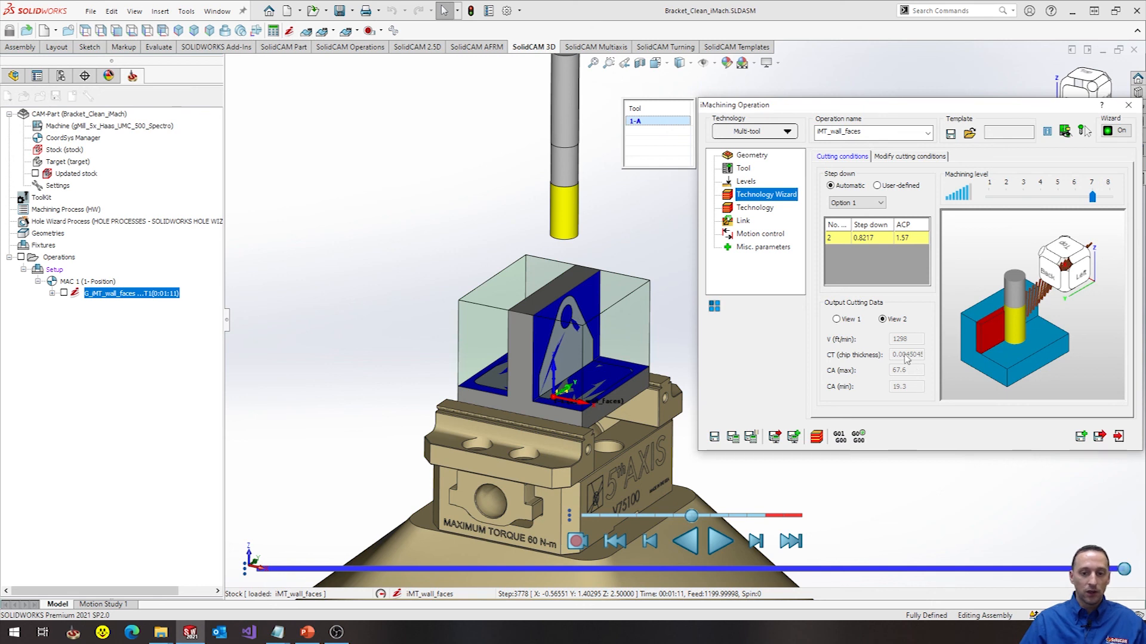
{"action": "mouse_move", "coordinate": [864, 333]}
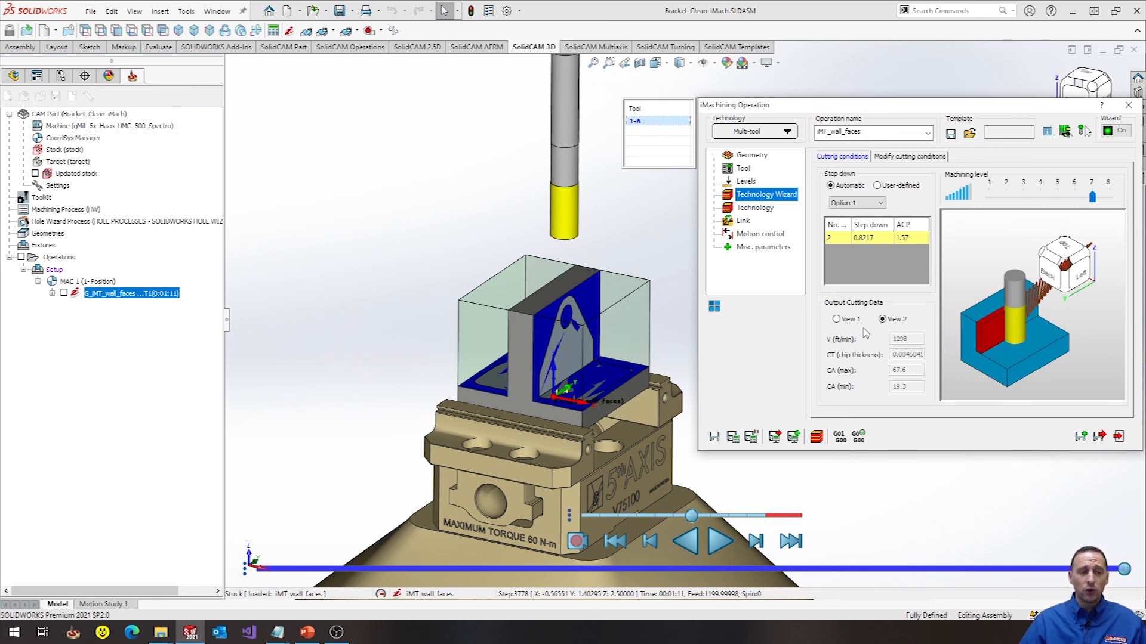
{"action": "mouse_move", "coordinate": [916, 363]}
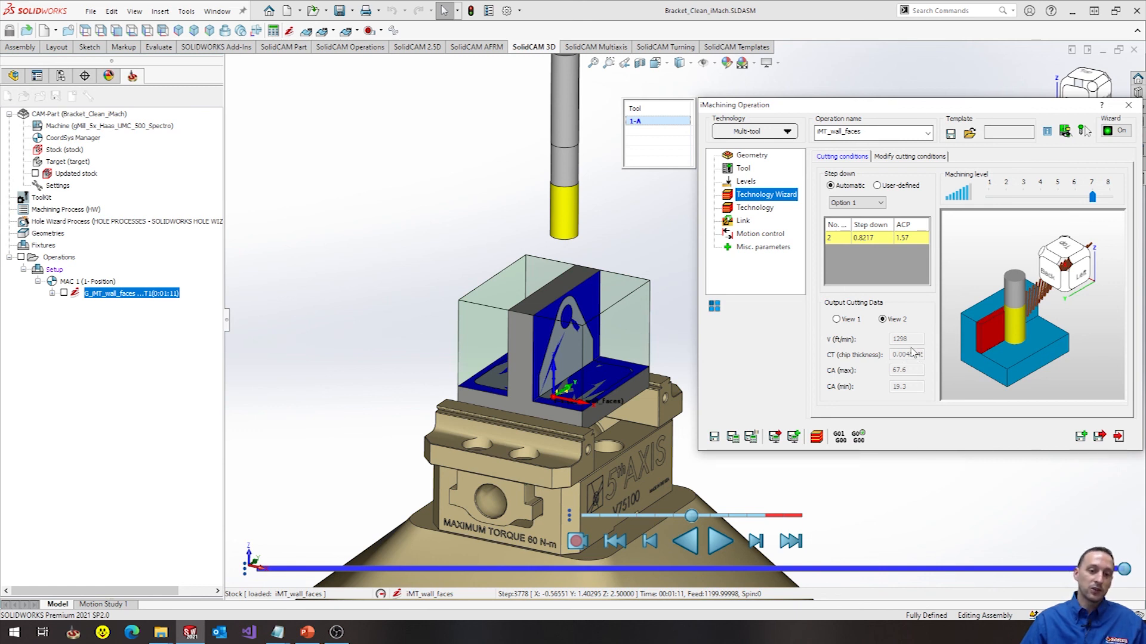
{"action": "mouse_move", "coordinate": [685, 263]}
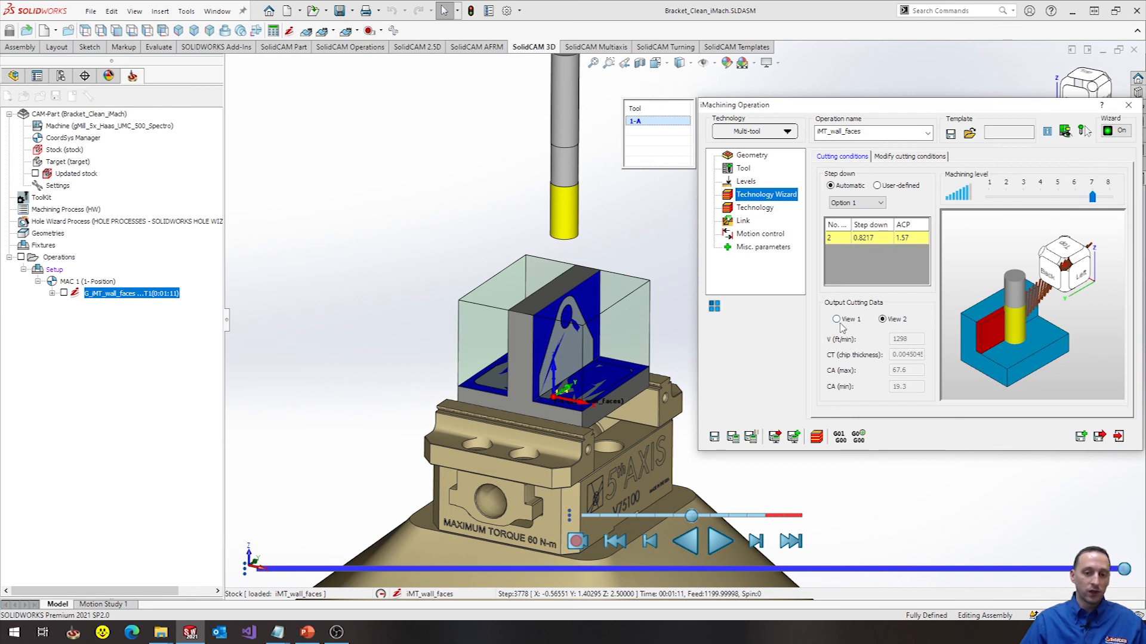
{"action": "left_click", "coordinate": [837, 318]}
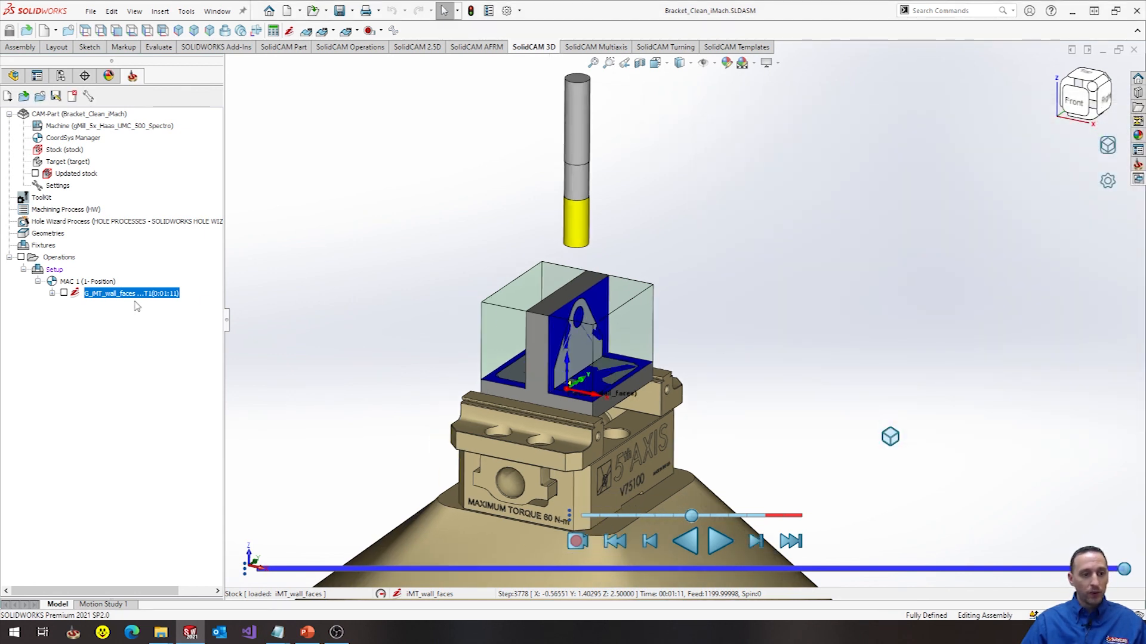
- Simulate iMT_wall_faces in Machine Simulation on the 5-axis machine to its end, hiding the machine housing
{"action": "right_click", "coordinate": [131, 294]}
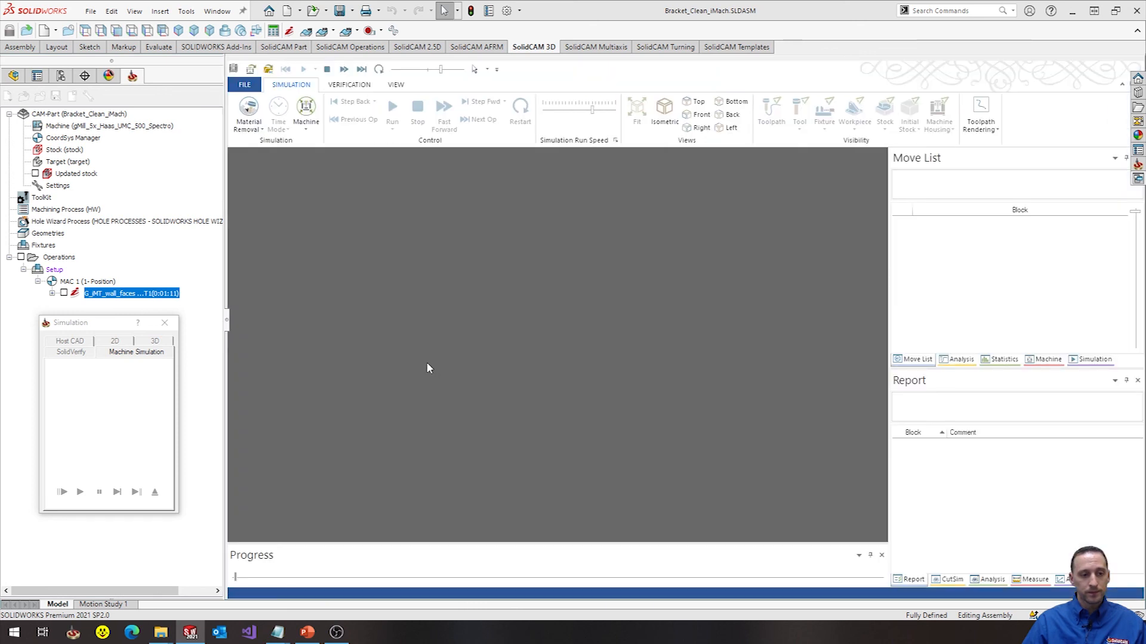
{"action": "left_click", "coordinate": [391, 110]}
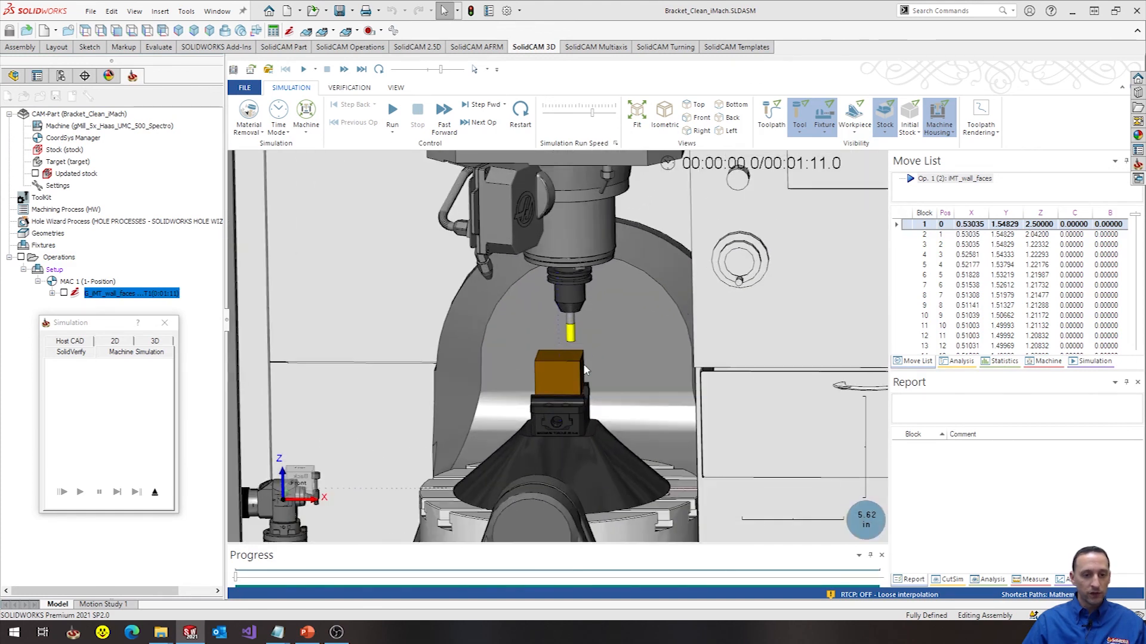
{"action": "left_click", "coordinate": [391, 111]}
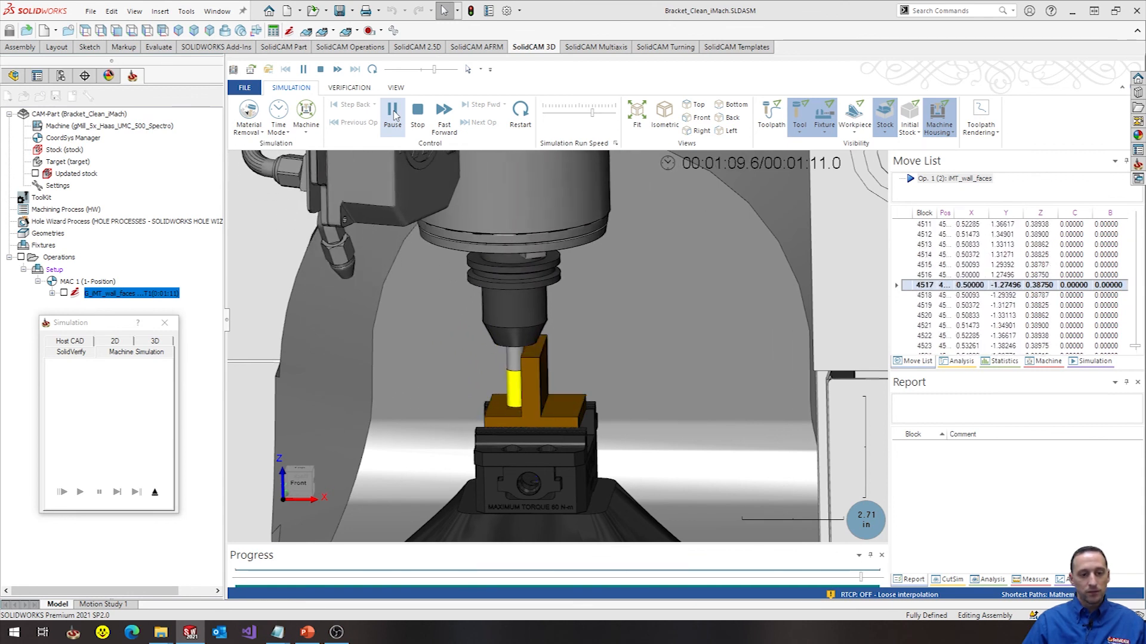
{"action": "left_click", "coordinate": [392, 116]}
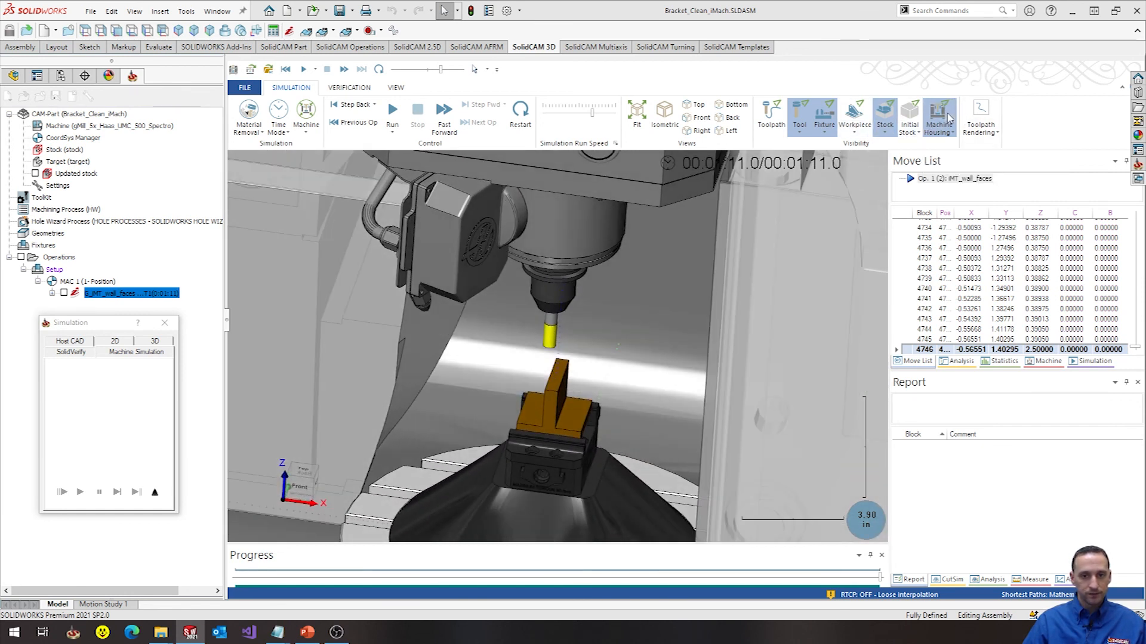
{"action": "left_click", "coordinate": [939, 113]}
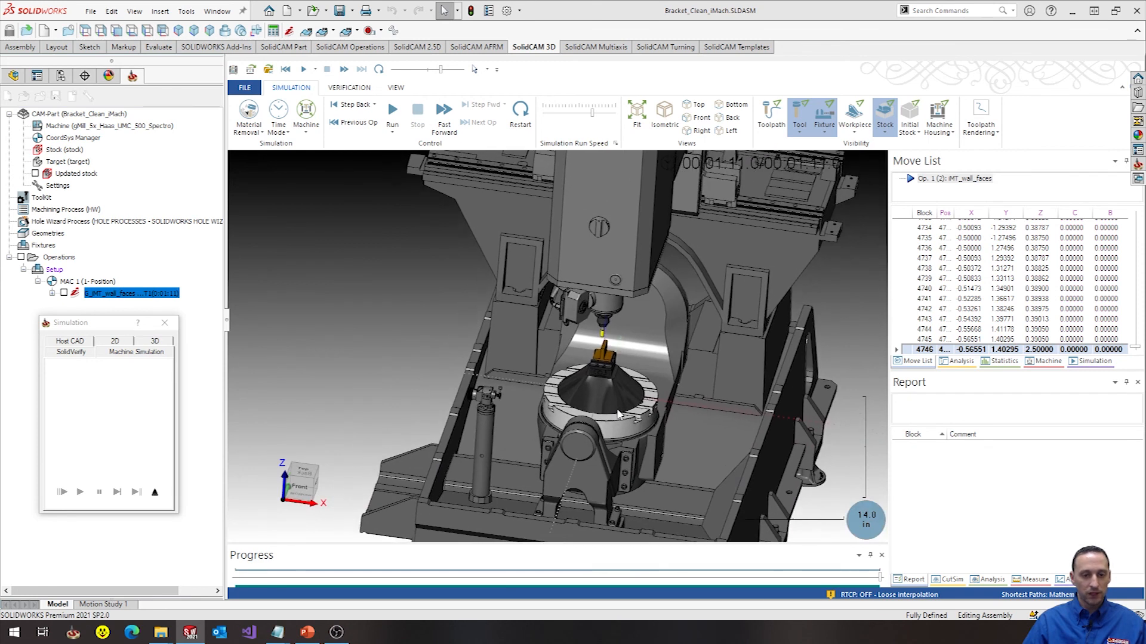